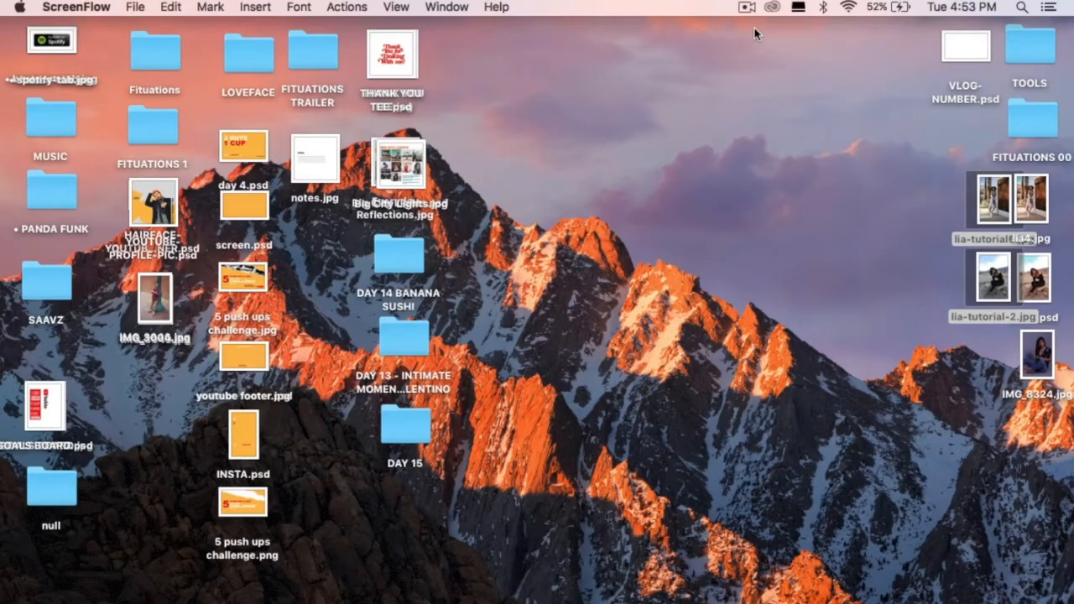
pyautogui.moveTo(839, 232)
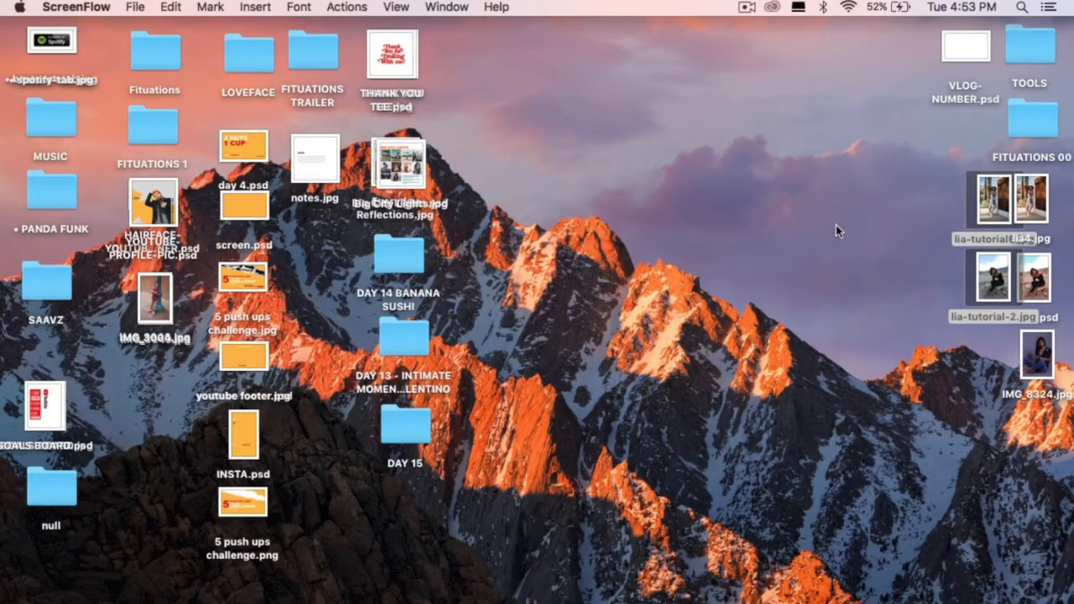
pyautogui.moveTo(837, 199)
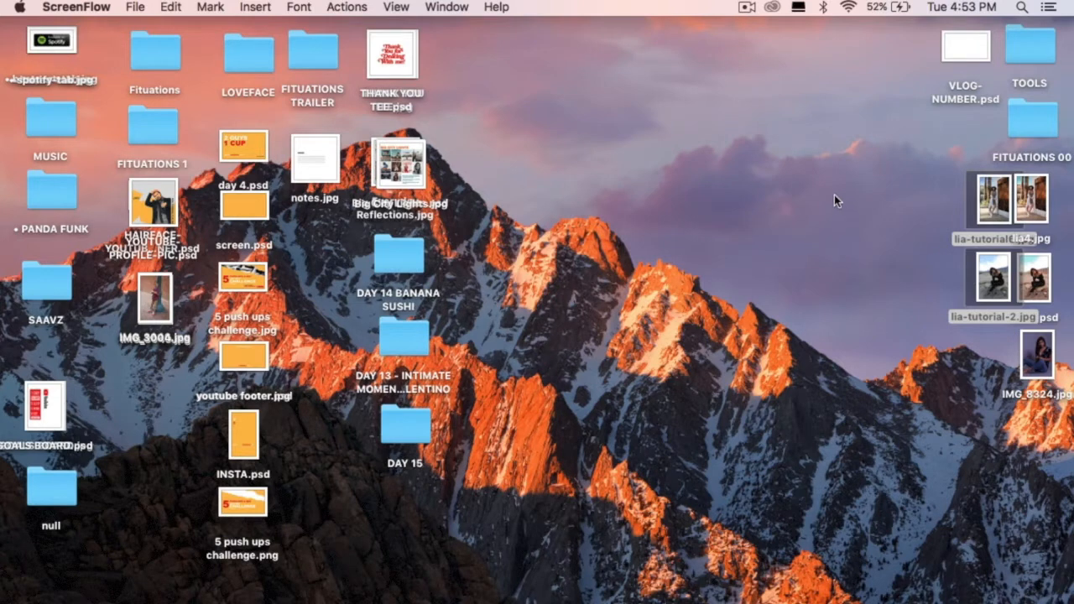
pyautogui.moveTo(831, 196)
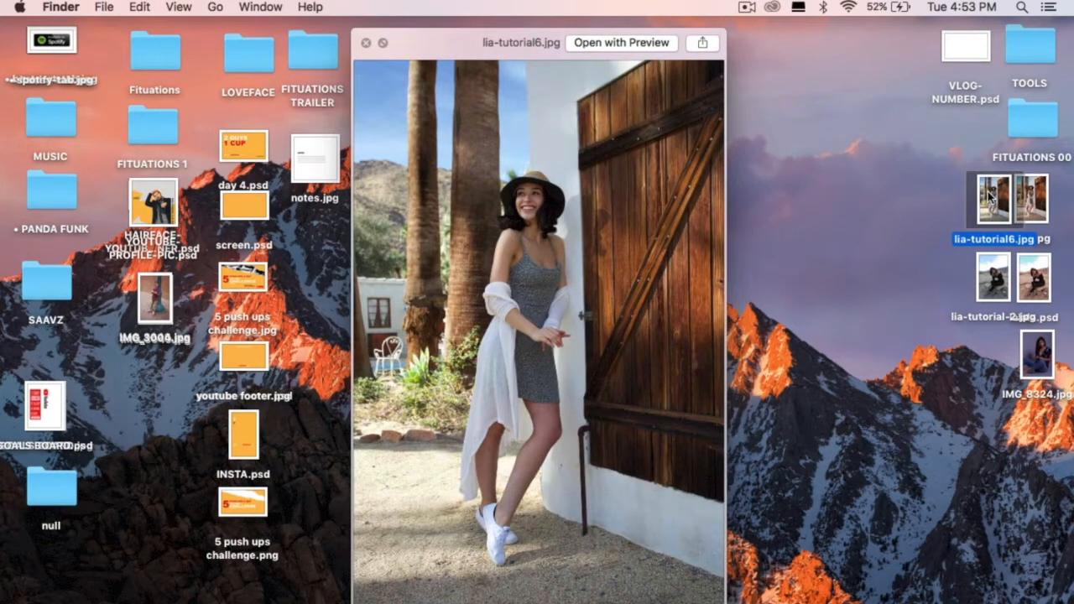
pyautogui.moveTo(780, 261)
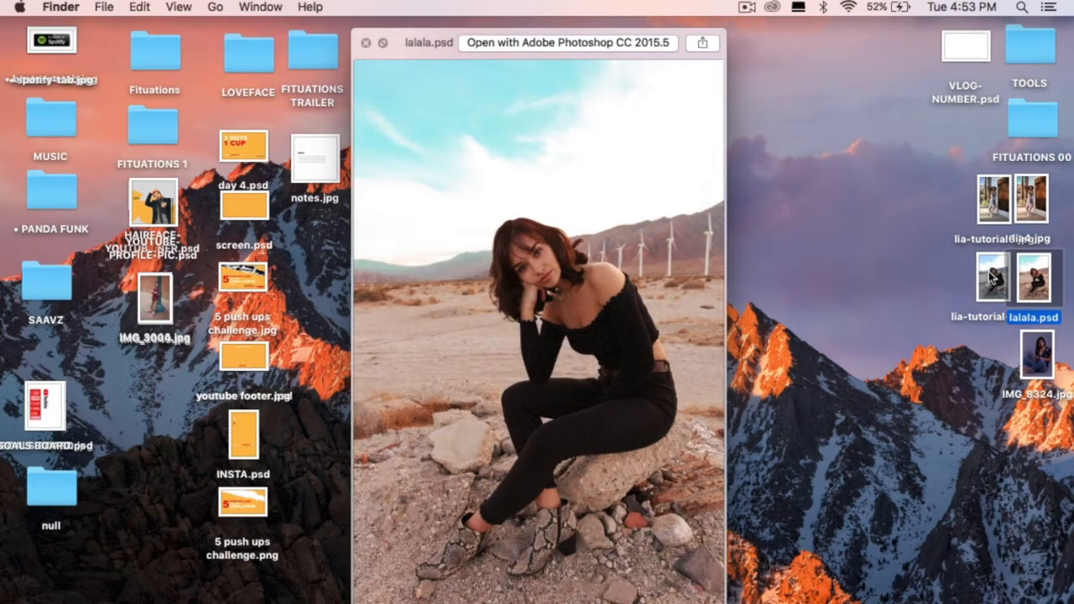
# Step: Open lia-tutorial-2.jpg as a new document after closing its preview
pyautogui.click(366, 43)
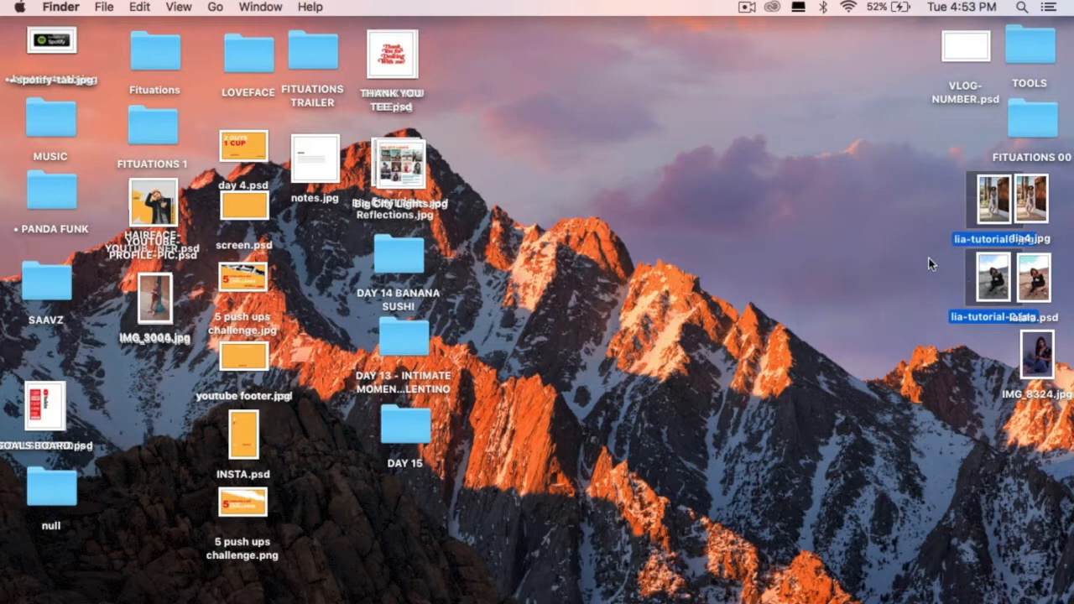
pyautogui.moveTo(982, 279)
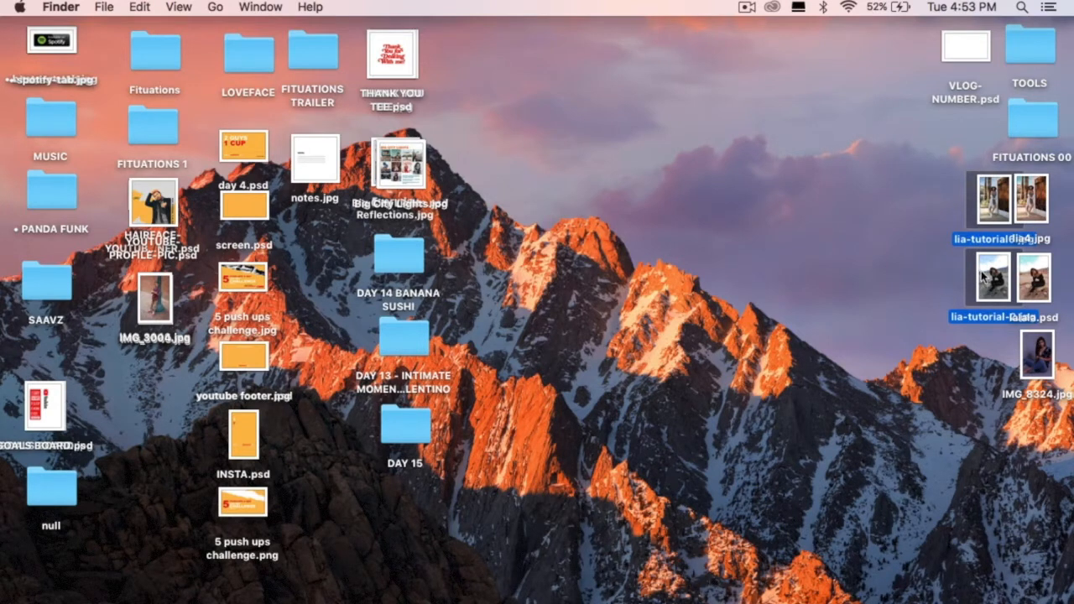
pyautogui.moveTo(989, 277)
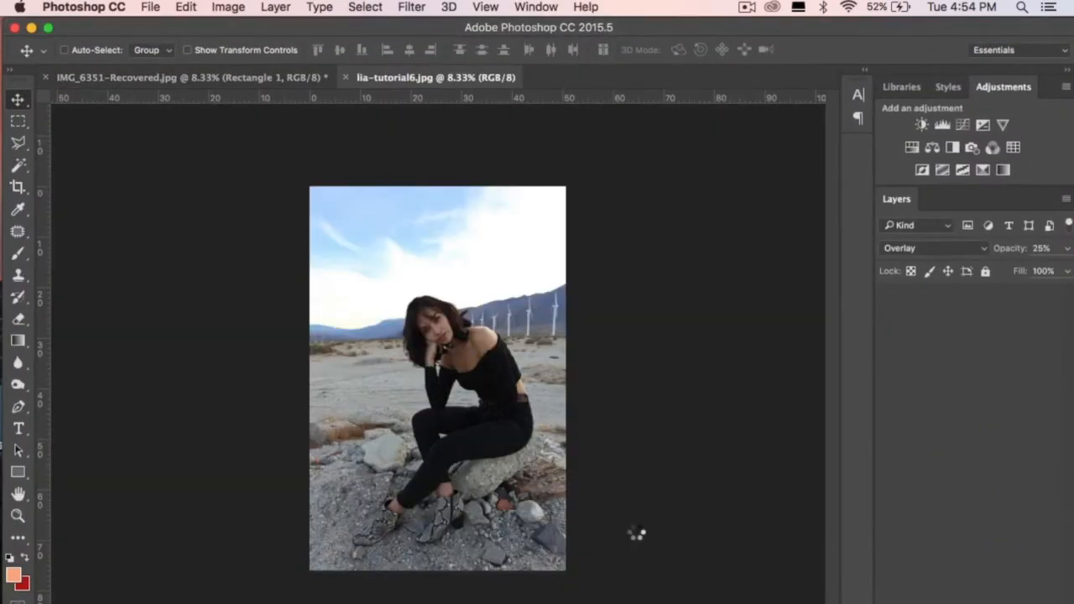
pyautogui.click(624, 78)
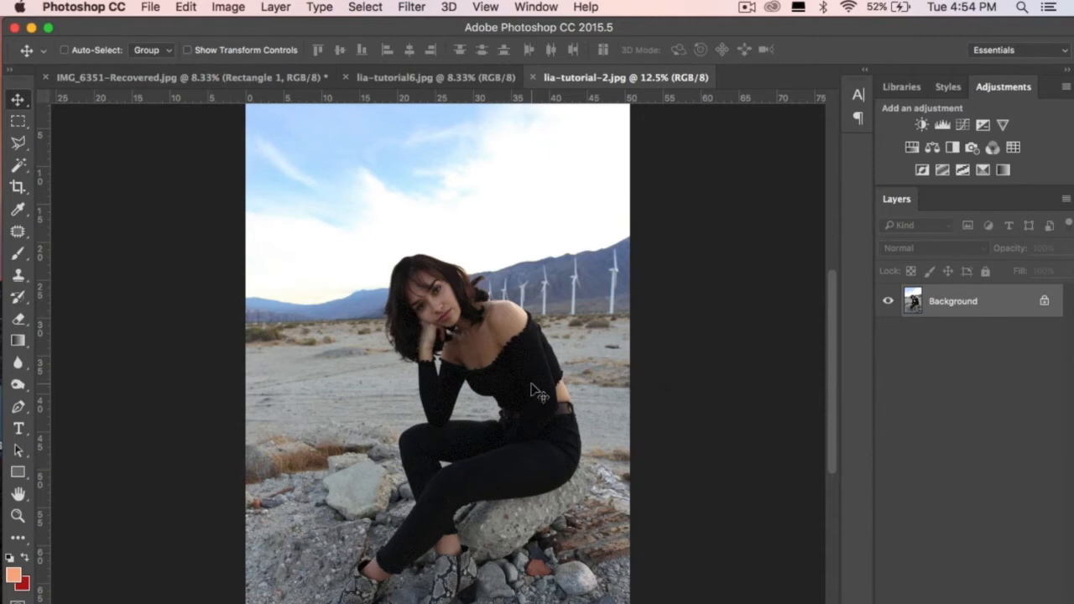
pyautogui.moveTo(613, 202)
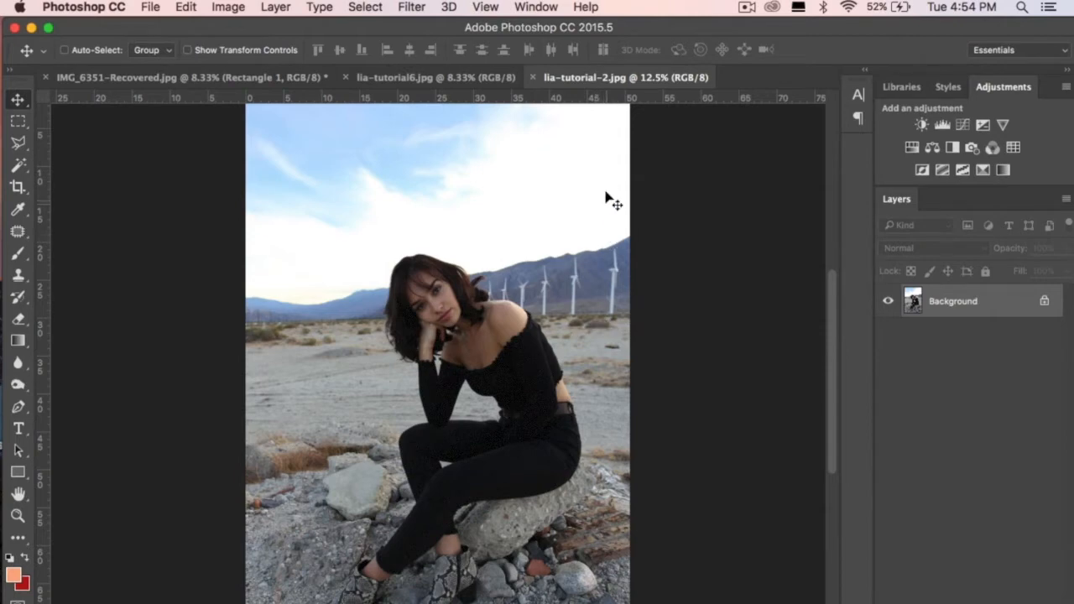
pyautogui.moveTo(831, 316)
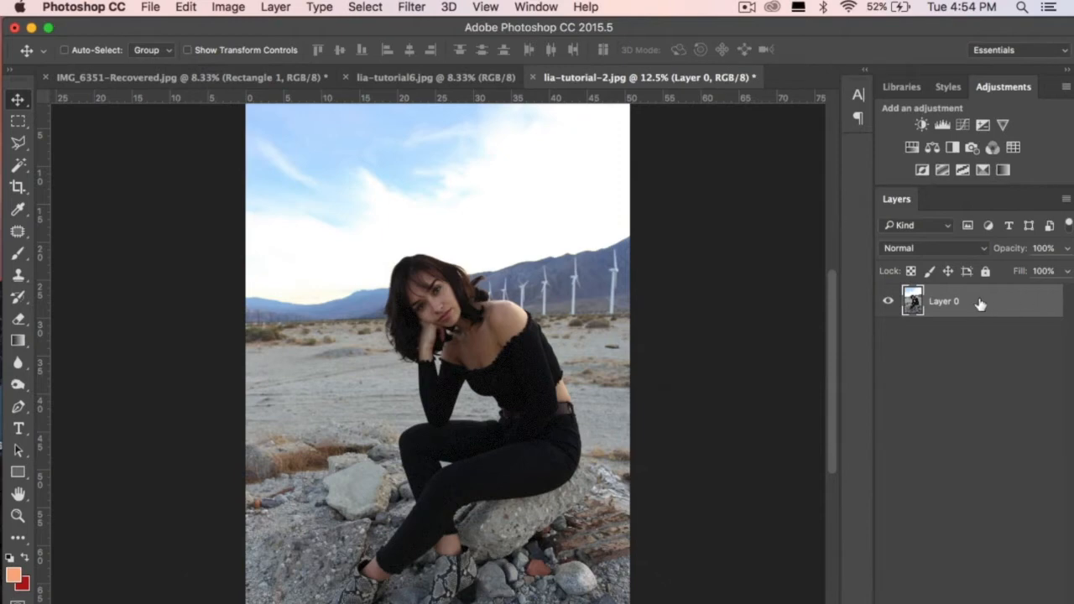
pyautogui.moveTo(984, 292)
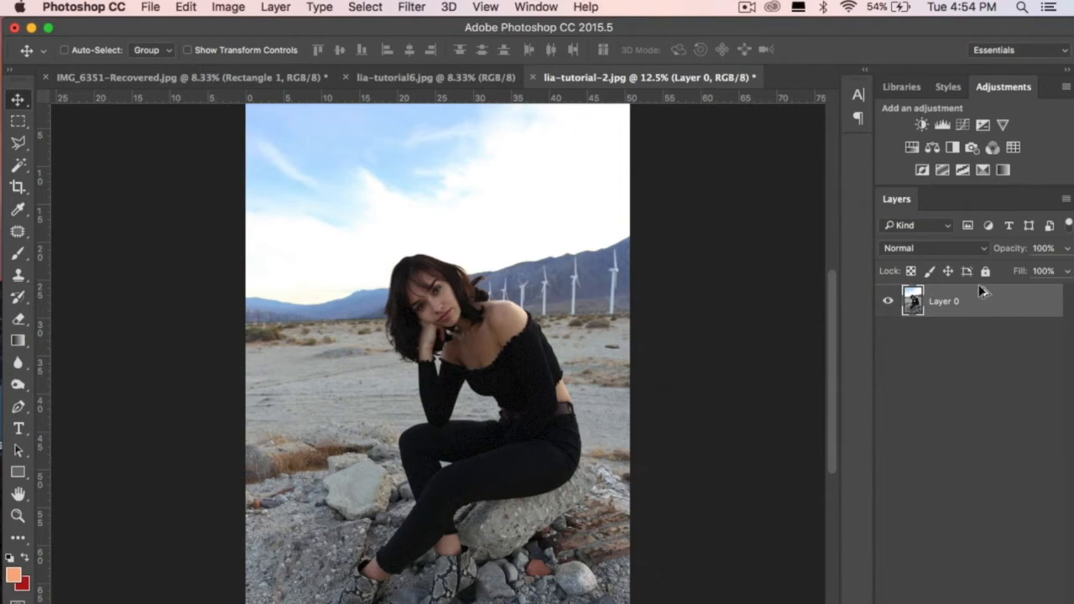
# Step: Duplicate the unlocked Layer 0 to create Layer 0 copy above it
pyautogui.press('cmd+j')
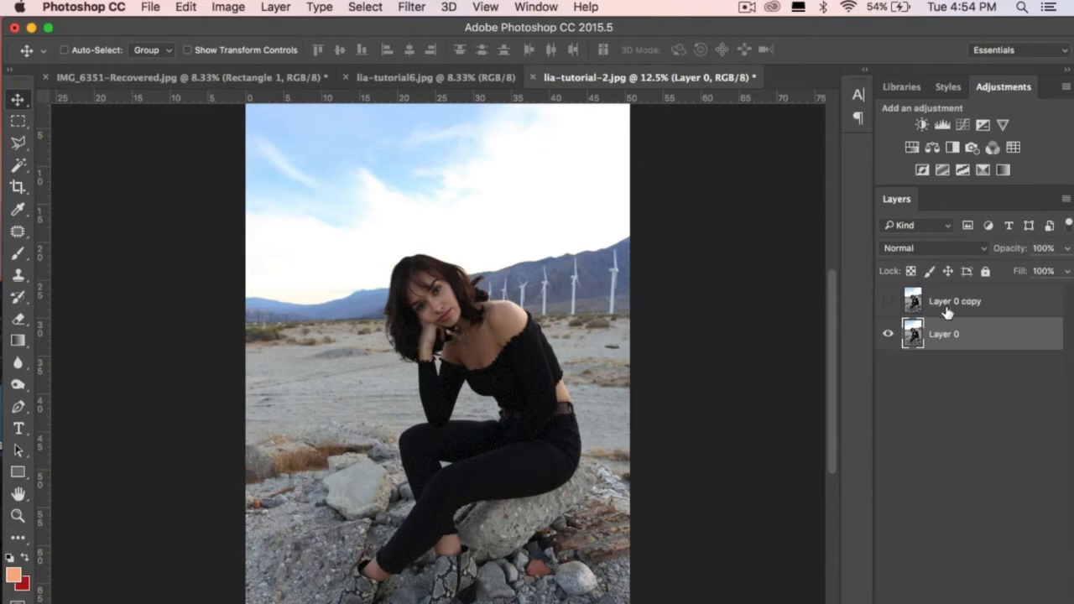
pyautogui.moveTo(947, 305)
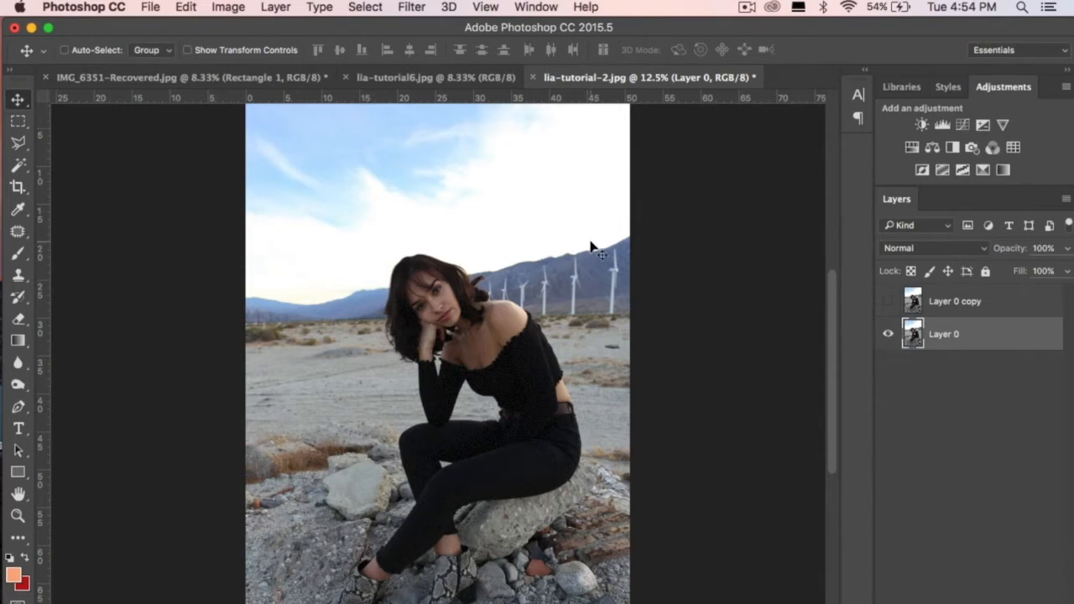
pyautogui.moveTo(411, 7)
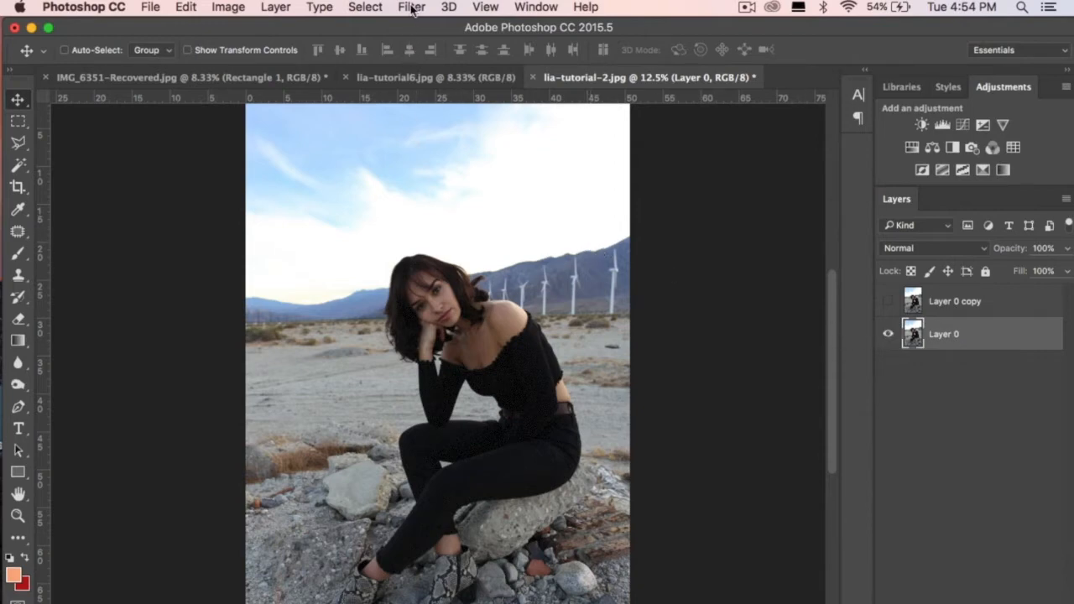
# Step: Bring up the Filter menu to reach the Camera Raw Filter
pyautogui.click(411, 7)
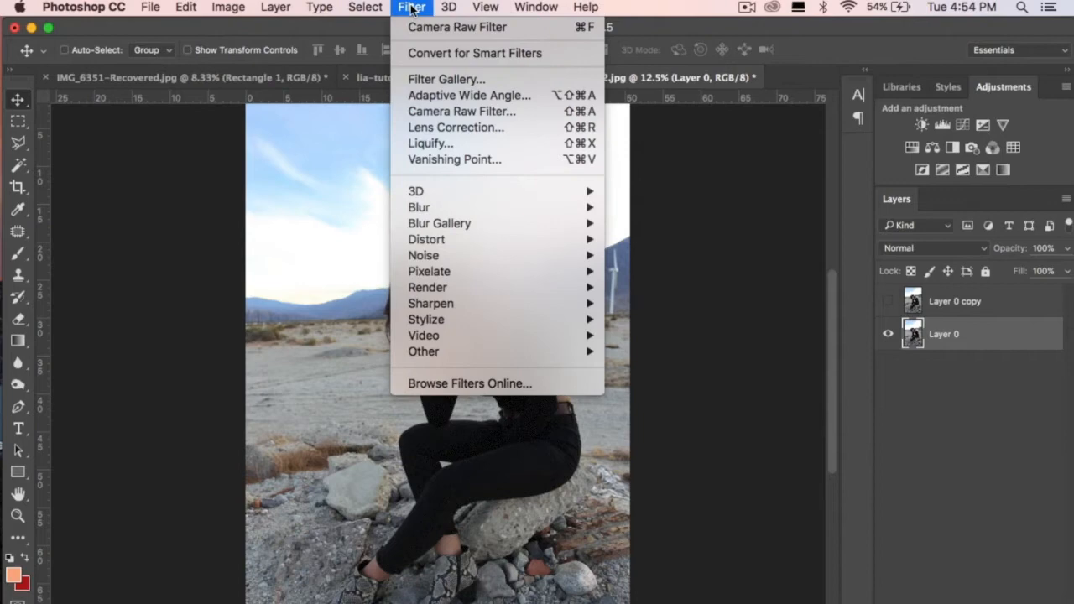
pyautogui.moveTo(460, 110)
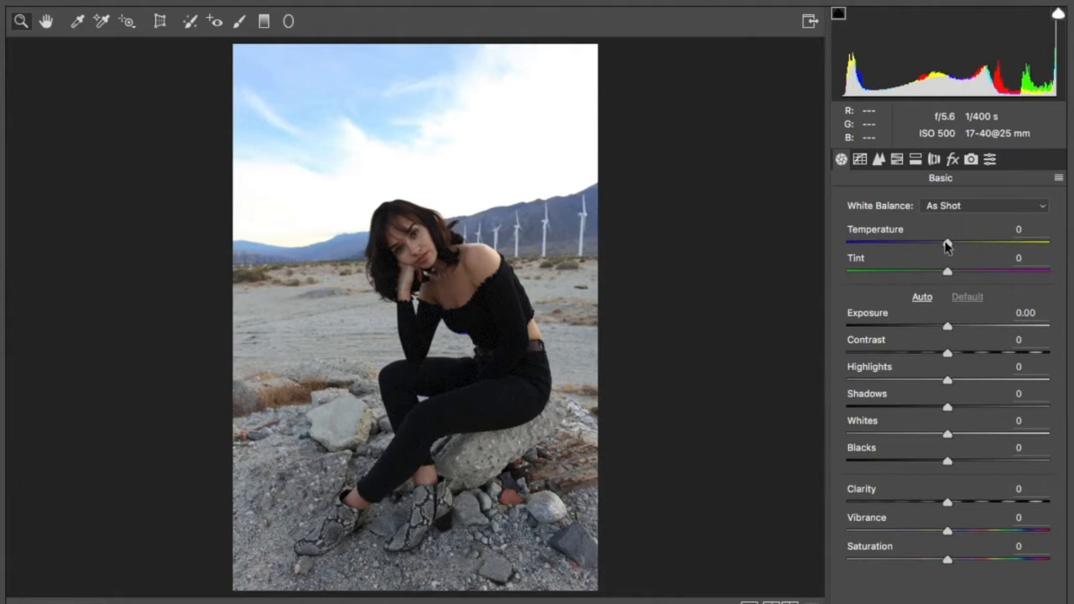
# Step: Set Camera Raw Temperature to +15 and Tint to +35 toward magenta
pyautogui.moveTo(946, 242); pyautogui.dragTo(931, 241)
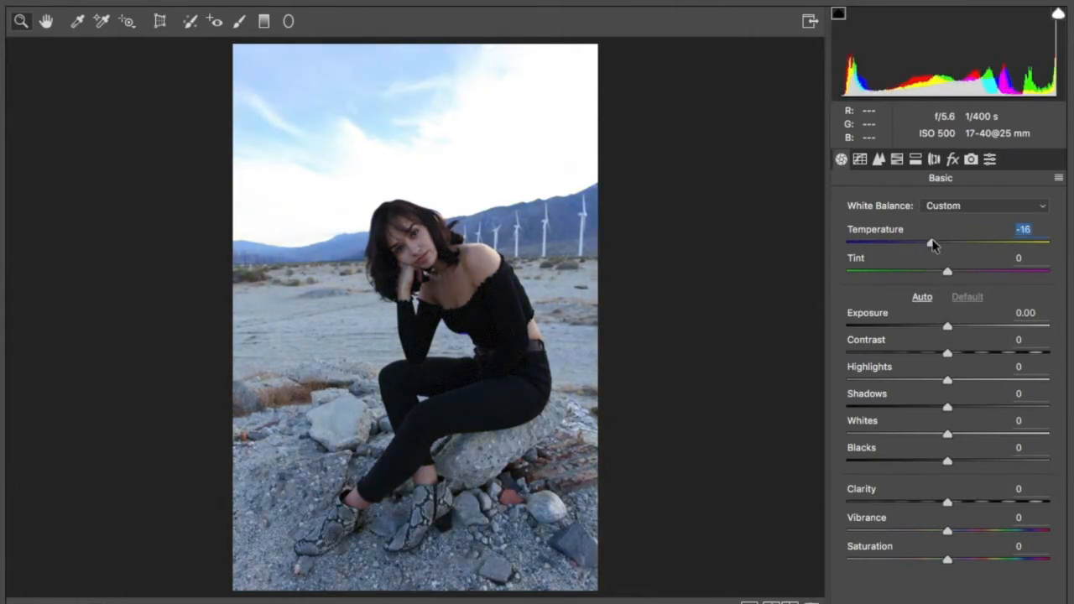
pyautogui.moveTo(933, 243); pyautogui.dragTo(941, 243)
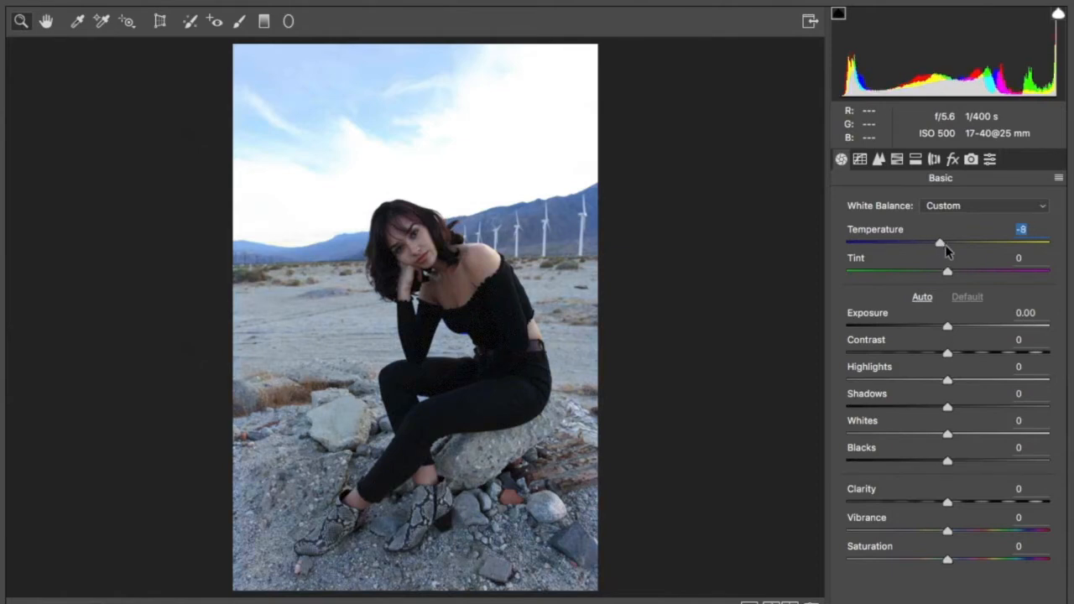
pyautogui.moveTo(940, 242); pyautogui.dragTo(960, 242)
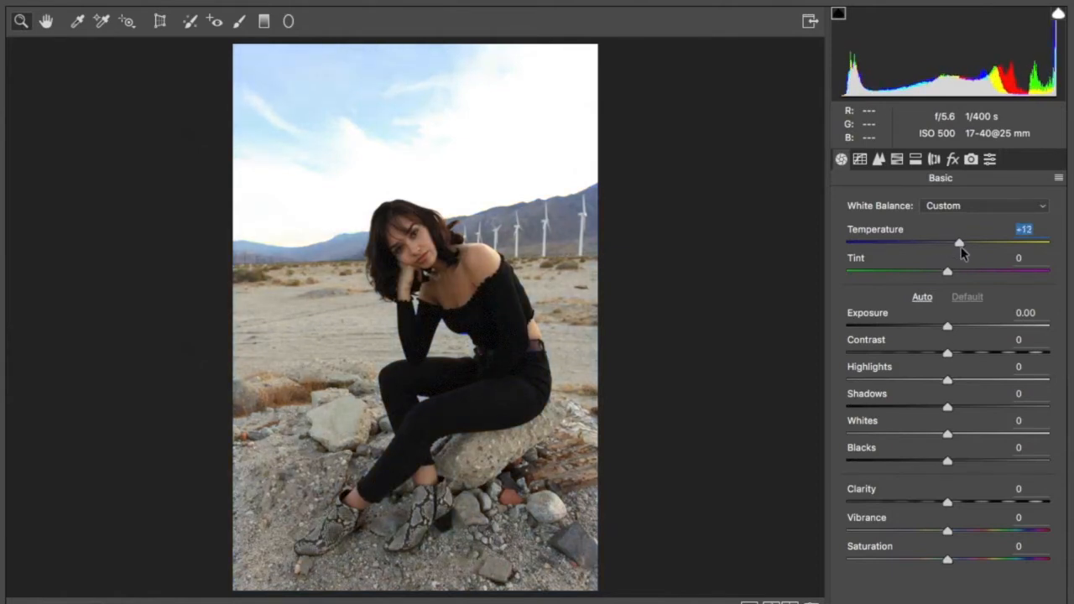
pyautogui.moveTo(960, 242); pyautogui.dragTo(964, 241)
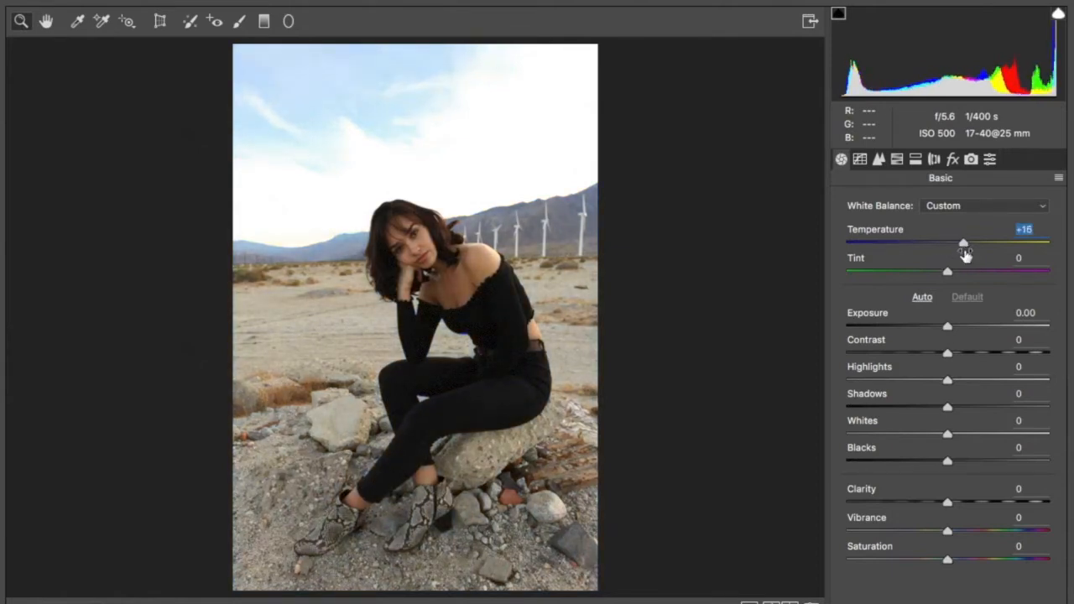
pyautogui.moveTo(964, 243); pyautogui.dragTo(961, 243)
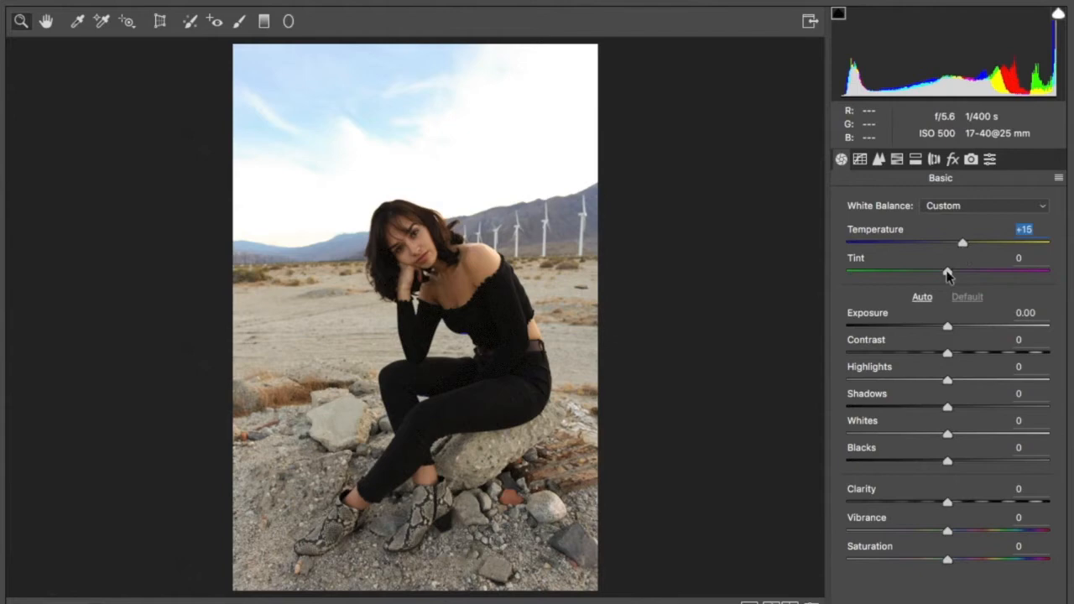
pyautogui.moveTo(946, 272); pyautogui.dragTo(972, 272)
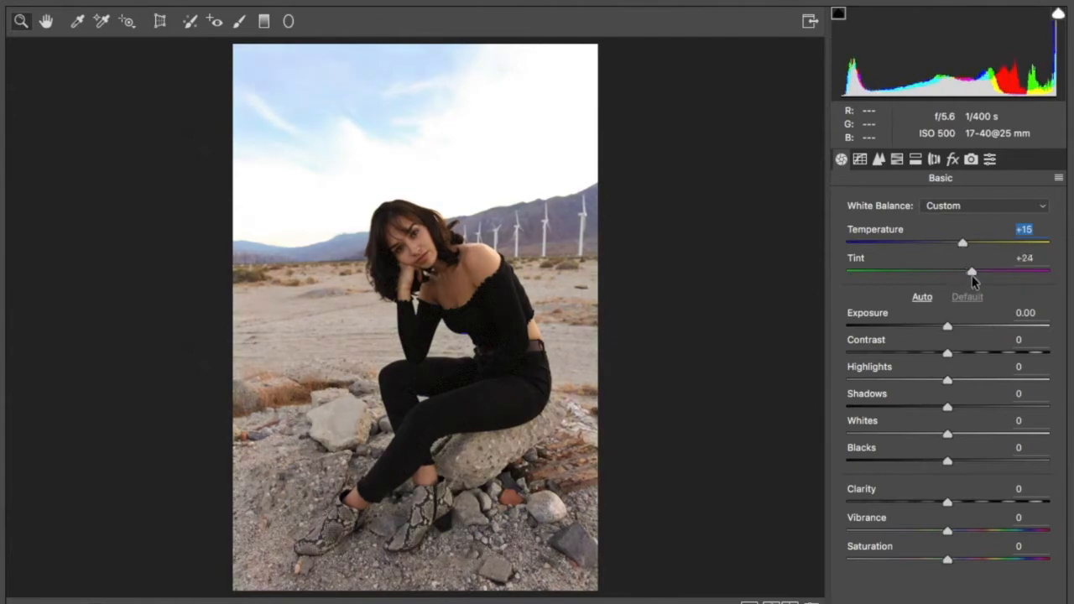
pyautogui.moveTo(971, 271); pyautogui.dragTo(980, 272)
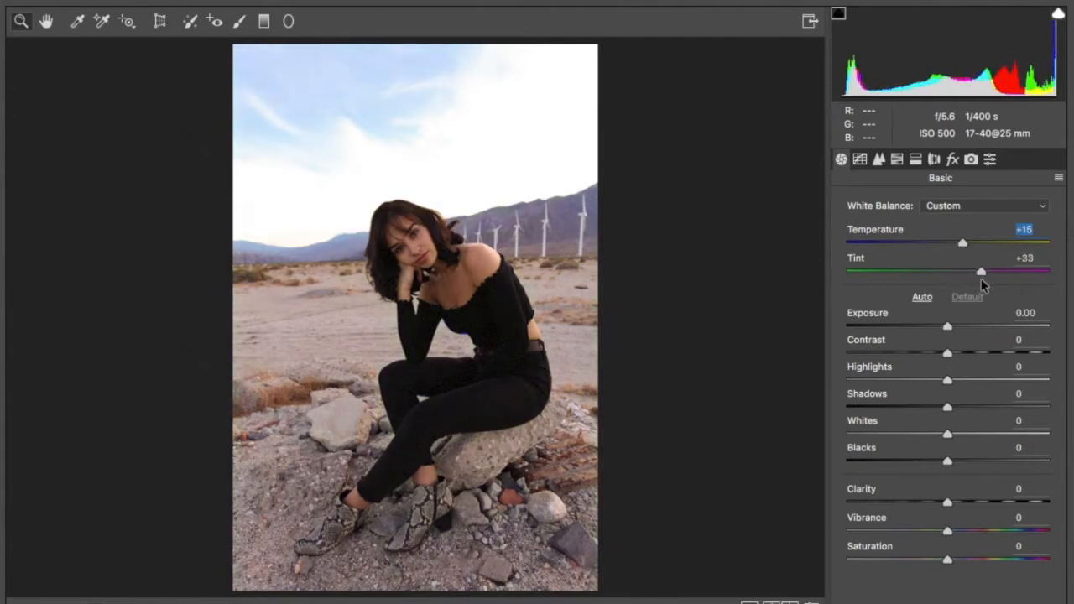
pyautogui.moveTo(980, 270); pyautogui.dragTo(984, 270)
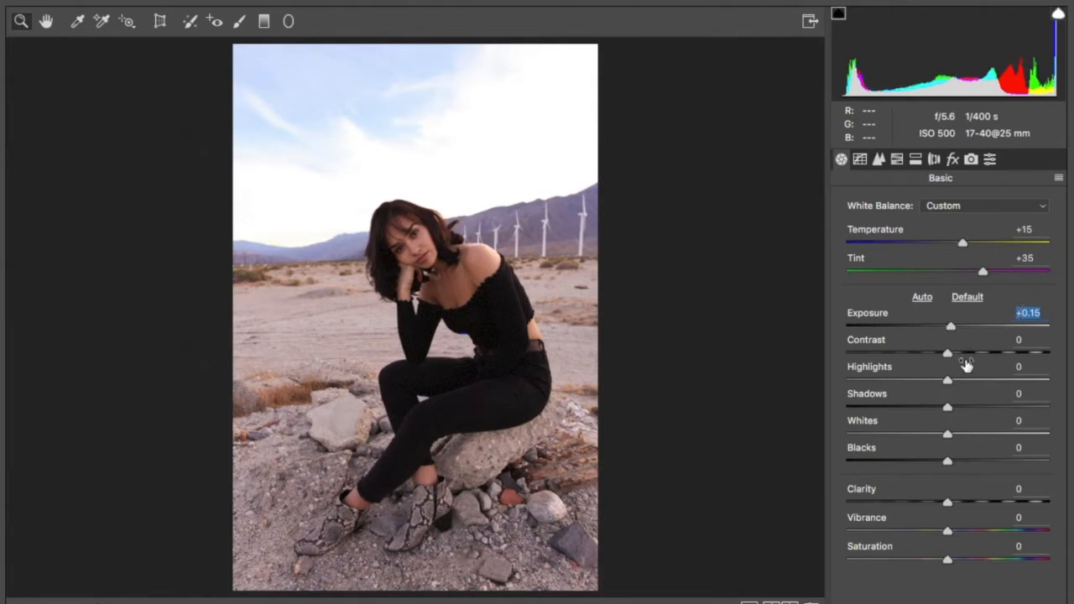
# Step: Set Highlights and Shadows to -5, Whites to -30 and Clarity to +5
pyautogui.moveTo(948, 379); pyautogui.dragTo(947, 379)
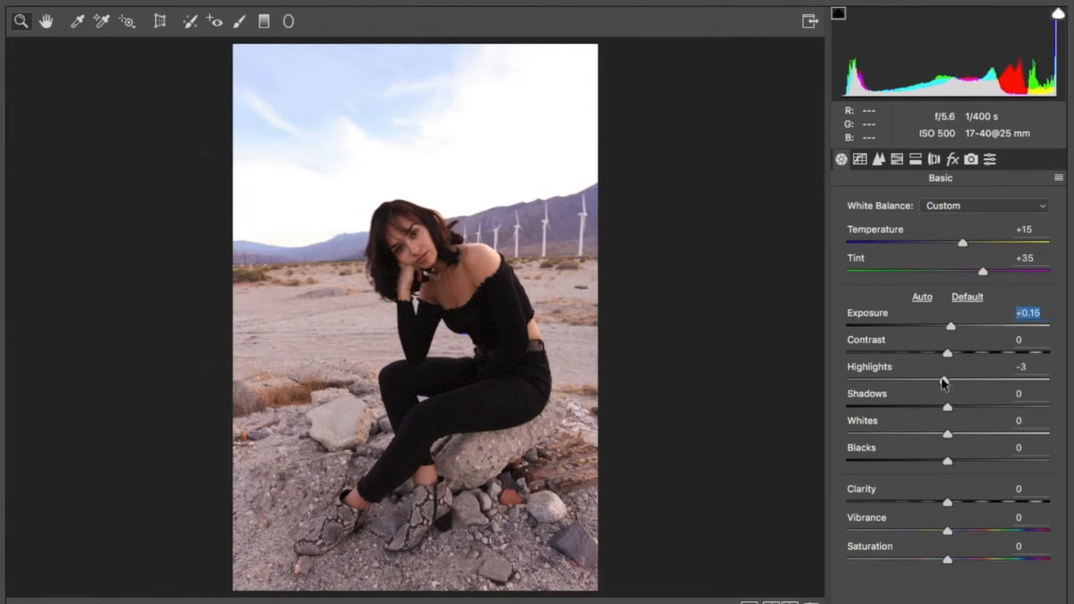
pyautogui.moveTo(947, 379); pyautogui.dragTo(942, 379)
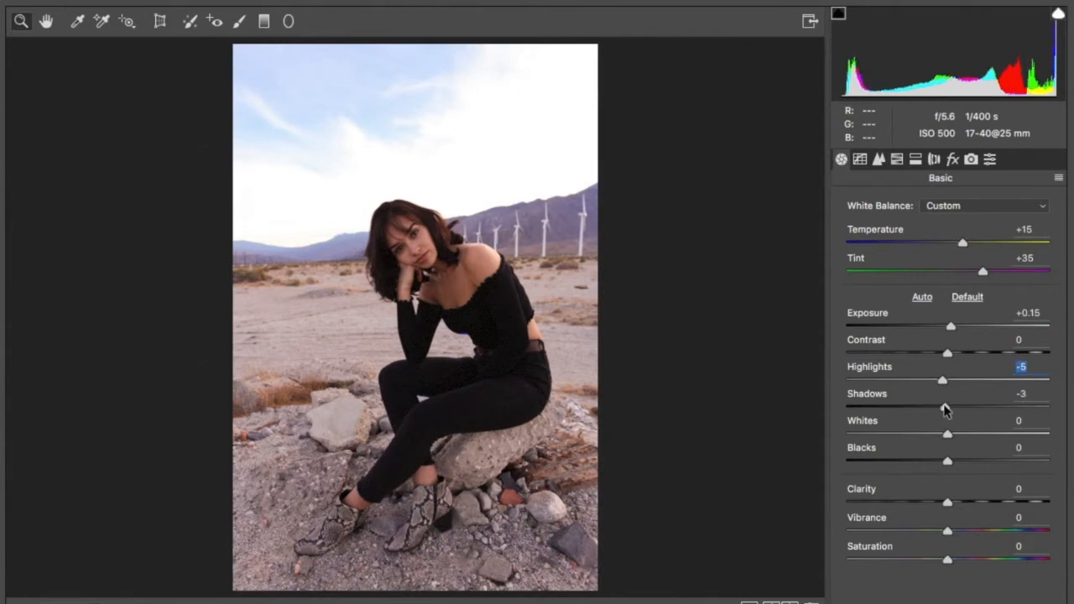
pyautogui.moveTo(948, 380); pyautogui.dragTo(943, 379)
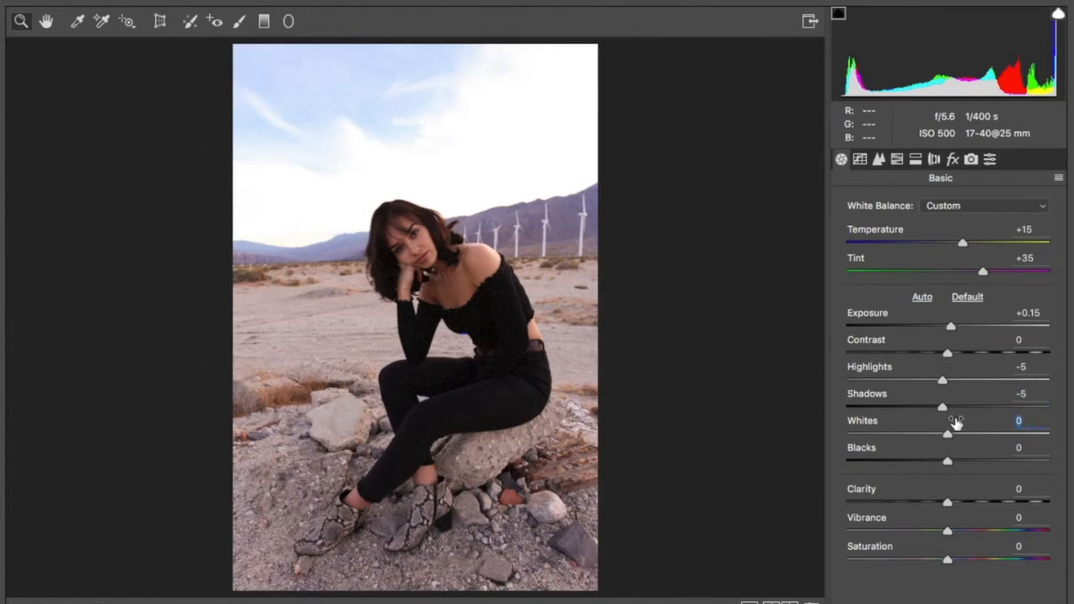
pyautogui.moveTo(950, 433)
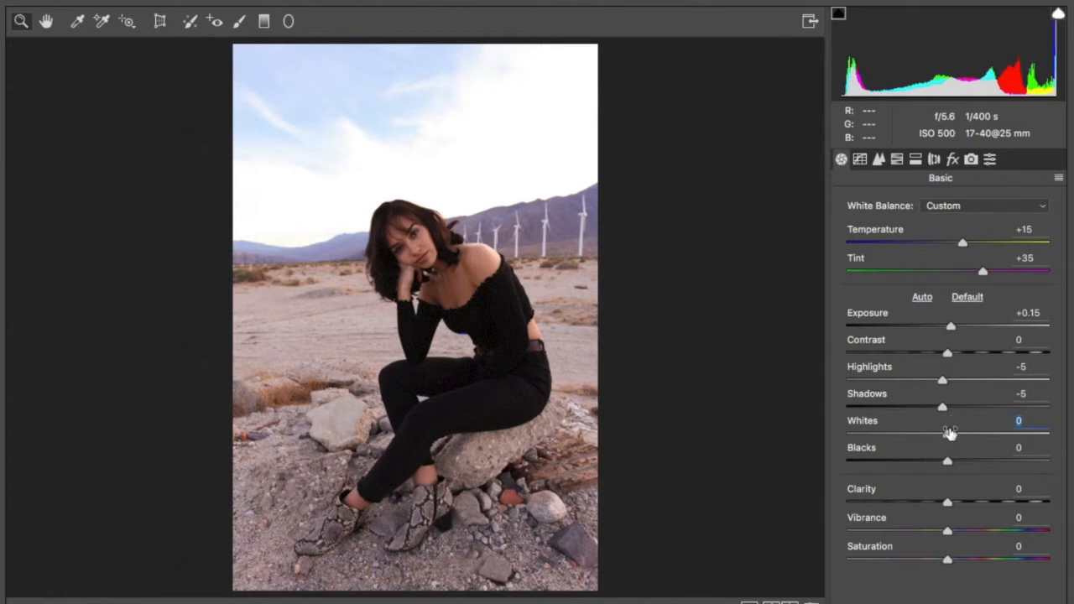
pyautogui.moveTo(948, 433); pyautogui.dragTo(1010, 433)
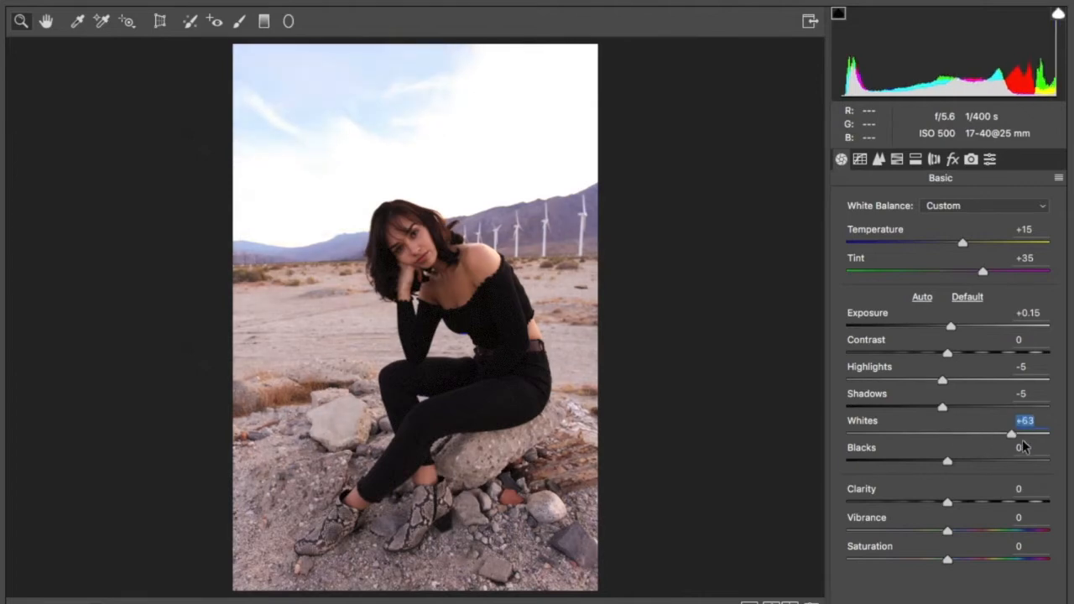
pyautogui.moveTo(1010, 433); pyautogui.dragTo(1022, 433)
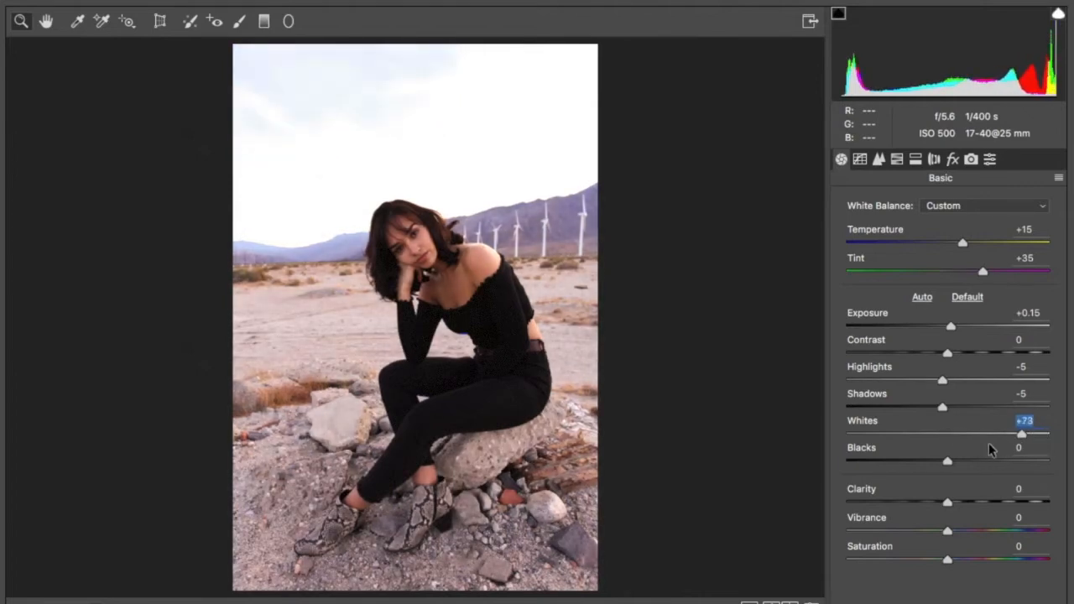
pyautogui.moveTo(1020, 433); pyautogui.dragTo(923, 433)
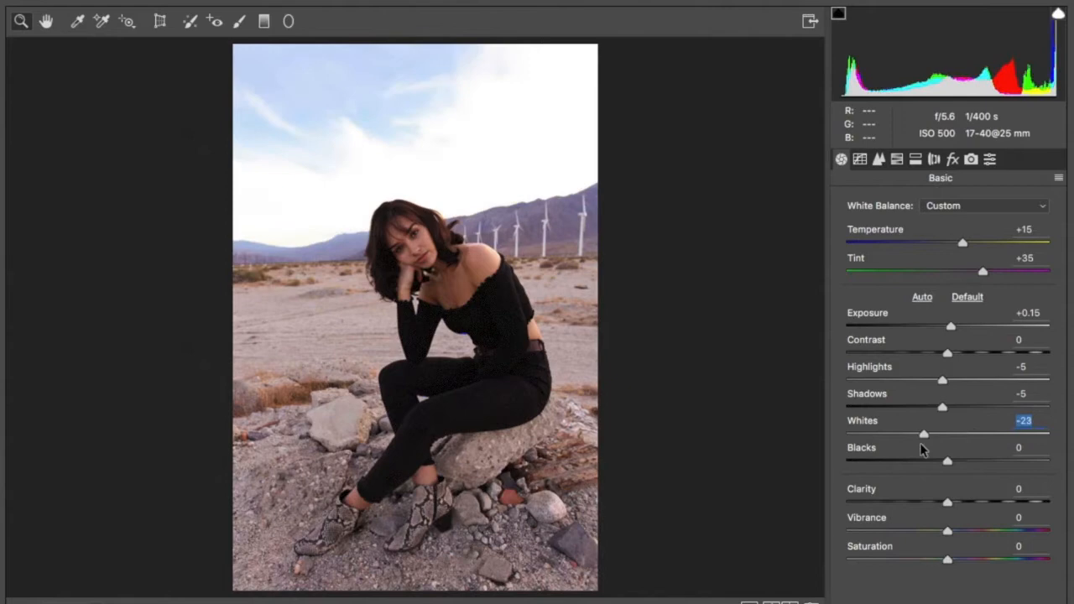
pyautogui.moveTo(923, 433); pyautogui.dragTo(916, 433)
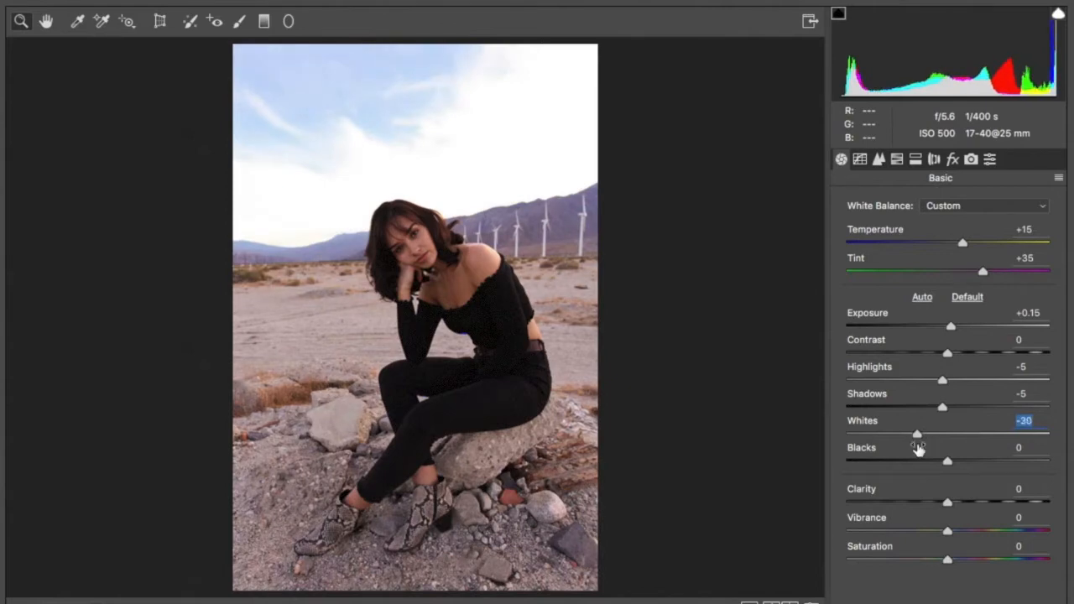
pyautogui.moveTo(943, 510)
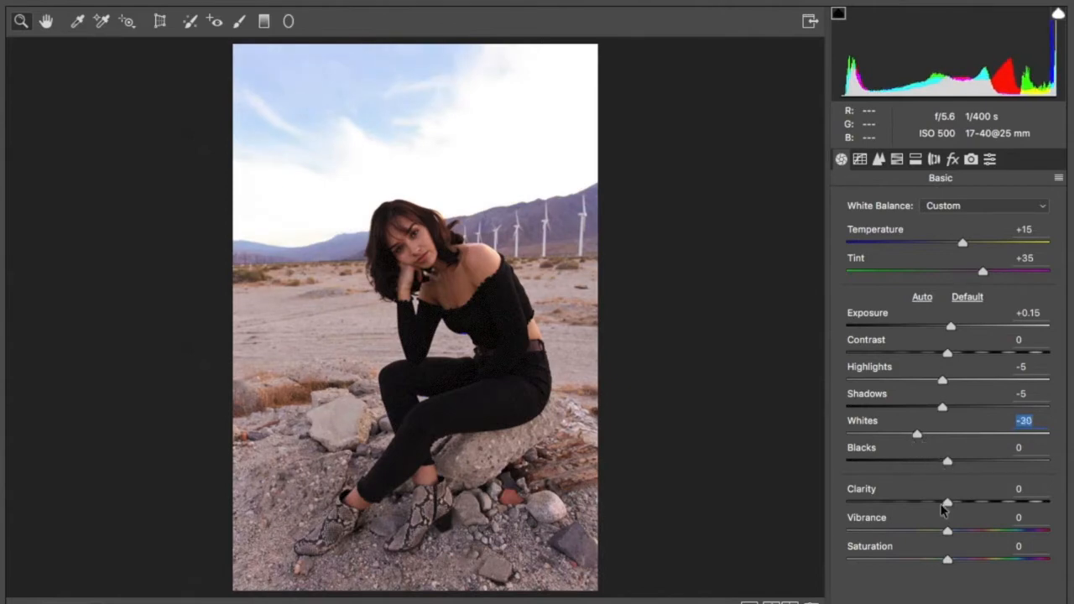
pyautogui.moveTo(947, 502); pyautogui.dragTo(950, 502)
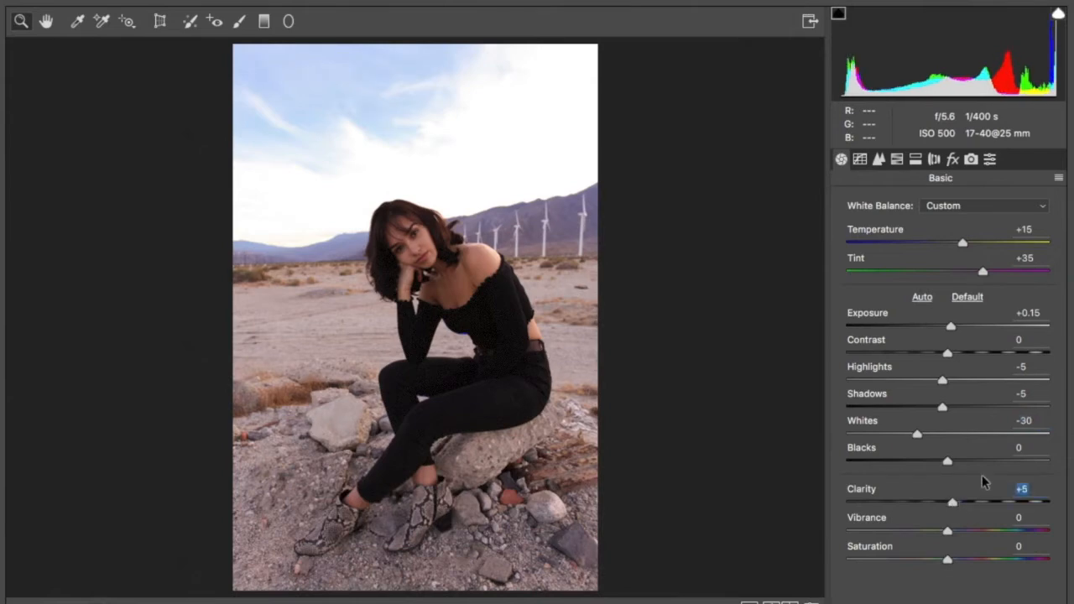
pyautogui.moveTo(921, 463)
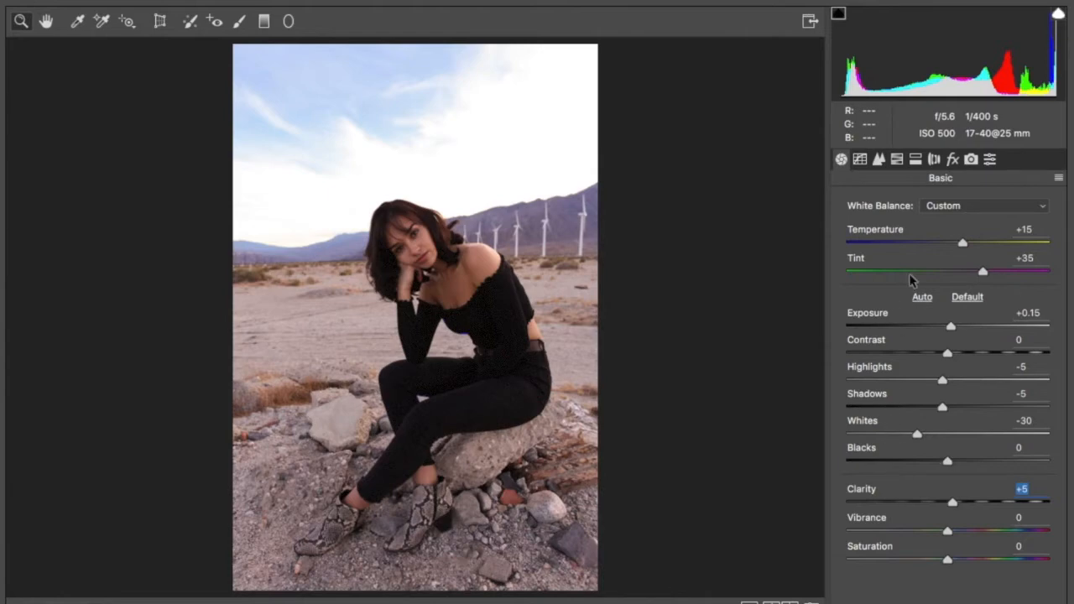
pyautogui.moveTo(896, 160)
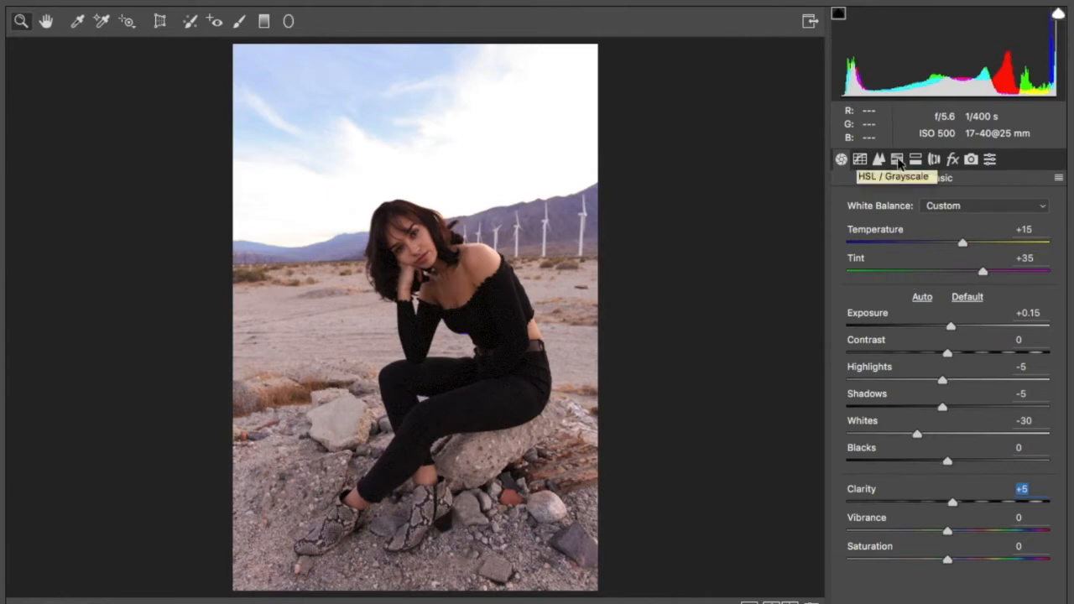
# Step: In HSL / Grayscale hue, shift Reds to +10 and Yellows to +25
pyautogui.click(897, 160)
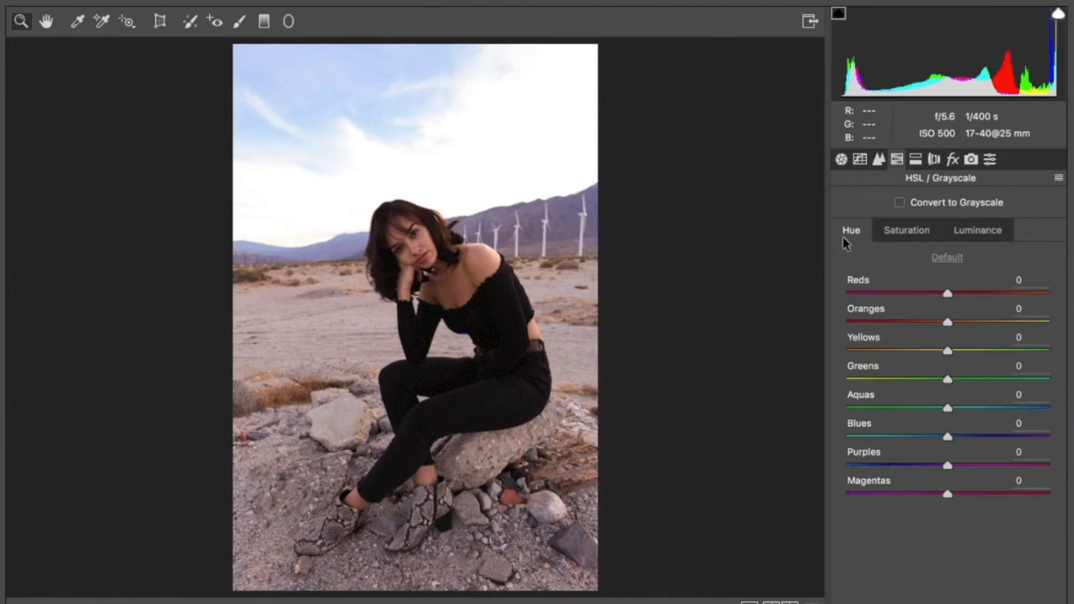
pyautogui.moveTo(898, 277)
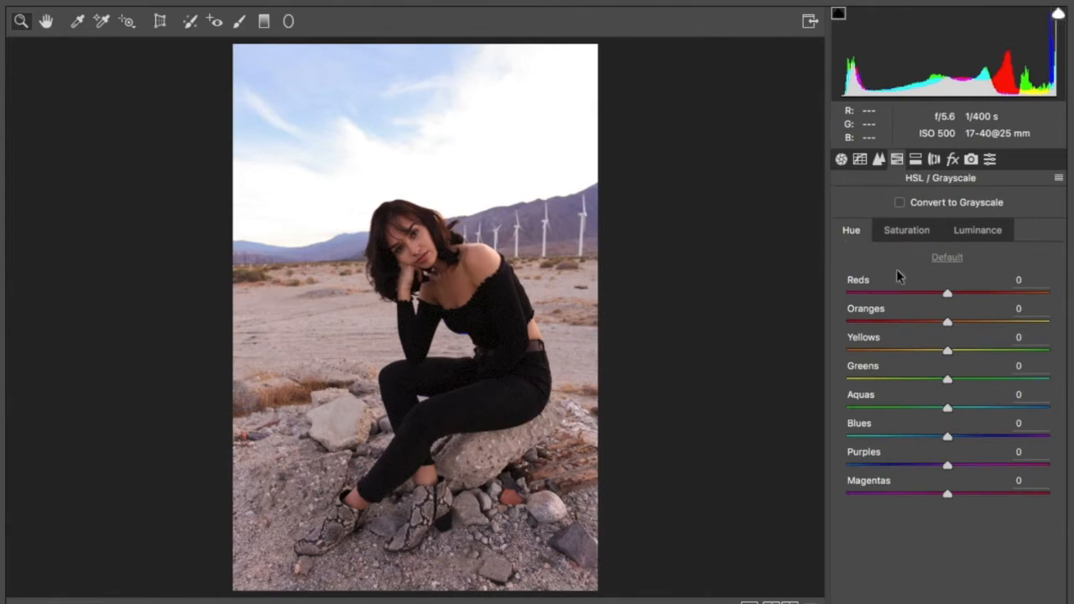
pyautogui.moveTo(947, 292); pyautogui.dragTo(945, 292)
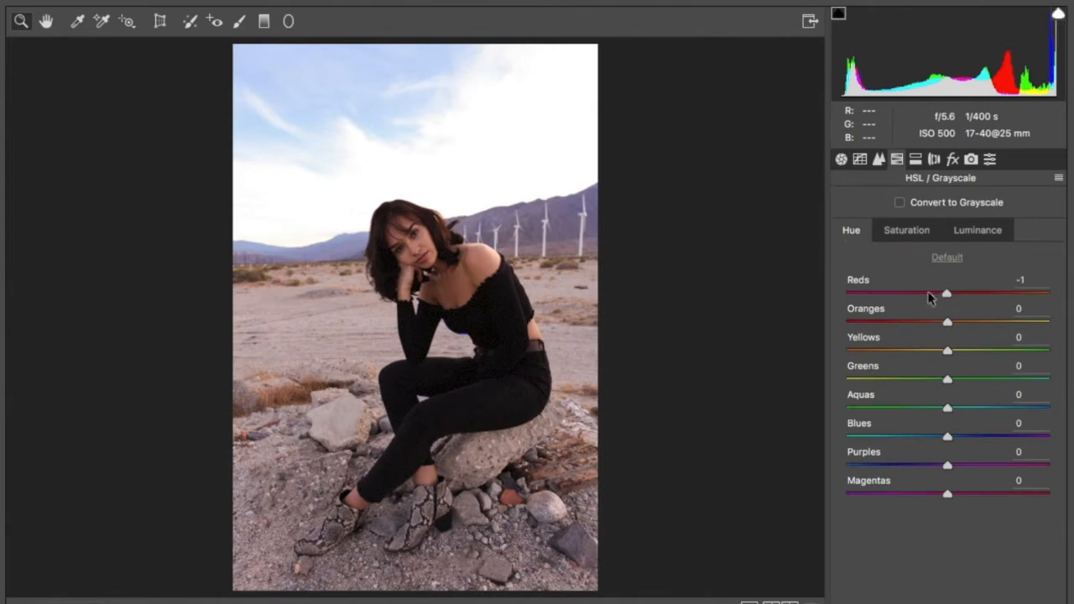
pyautogui.moveTo(946, 292); pyautogui.dragTo(943, 292)
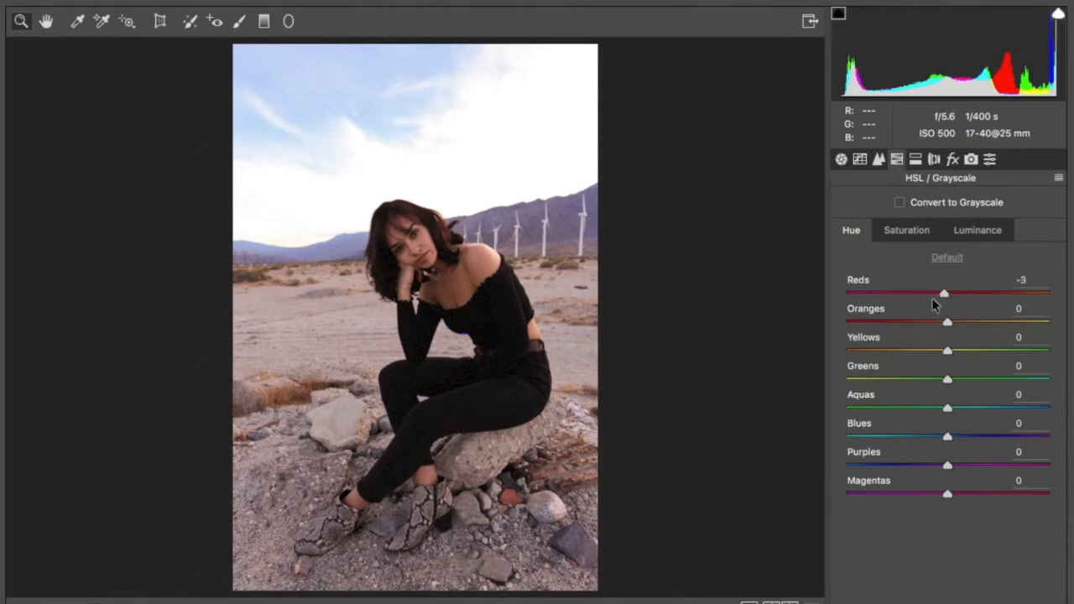
pyautogui.moveTo(944, 292); pyautogui.dragTo(960, 292)
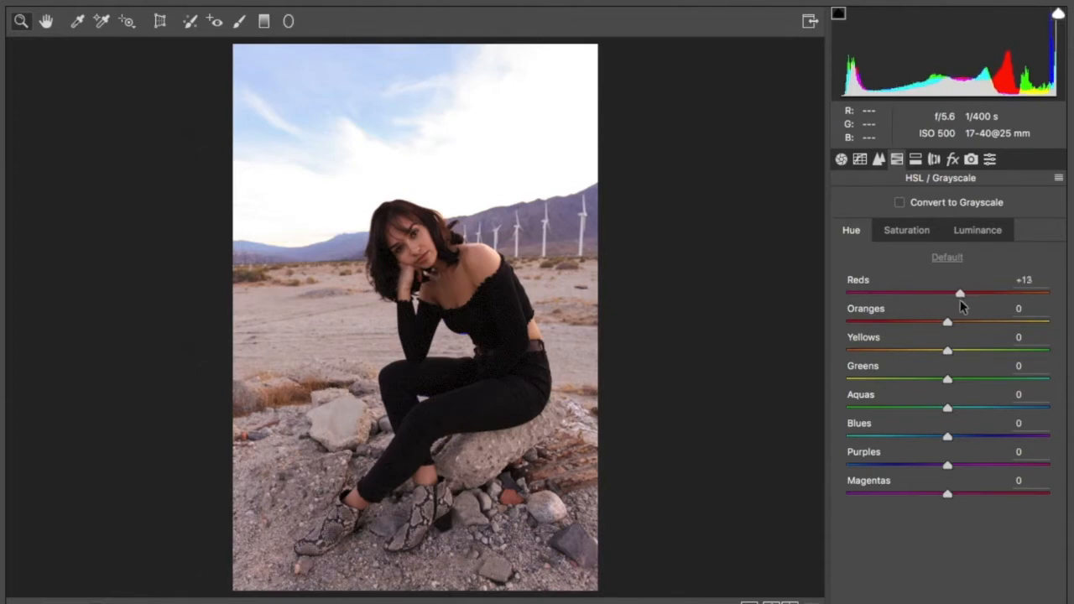
pyautogui.moveTo(960, 292); pyautogui.dragTo(956, 292)
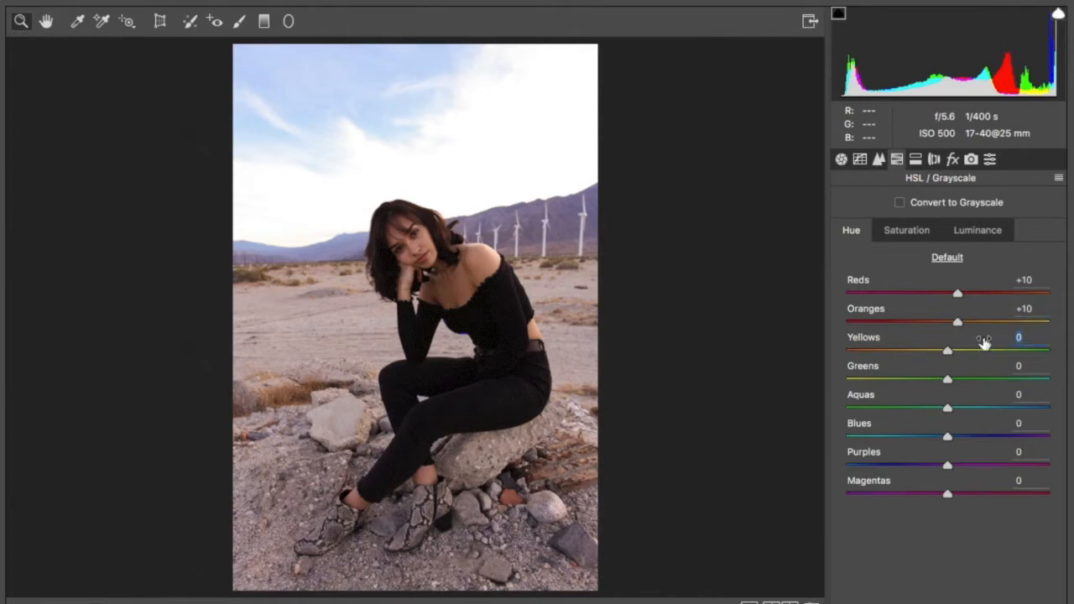
pyautogui.moveTo(947, 351); pyautogui.dragTo(883, 351)
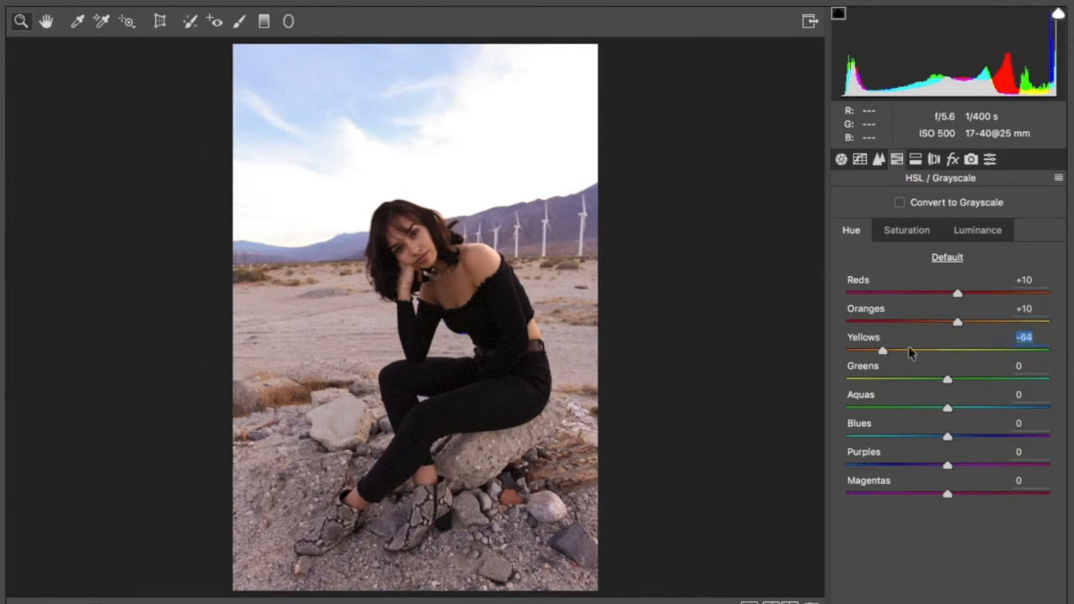
pyautogui.moveTo(883, 350); pyautogui.dragTo(971, 351)
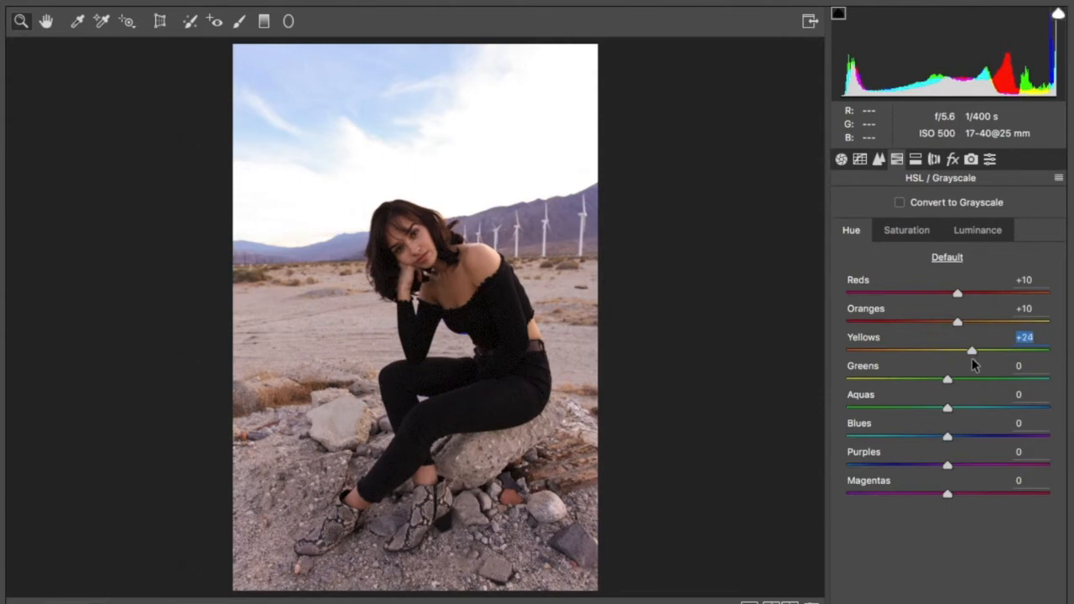
pyautogui.moveTo(971, 351); pyautogui.dragTo(973, 351)
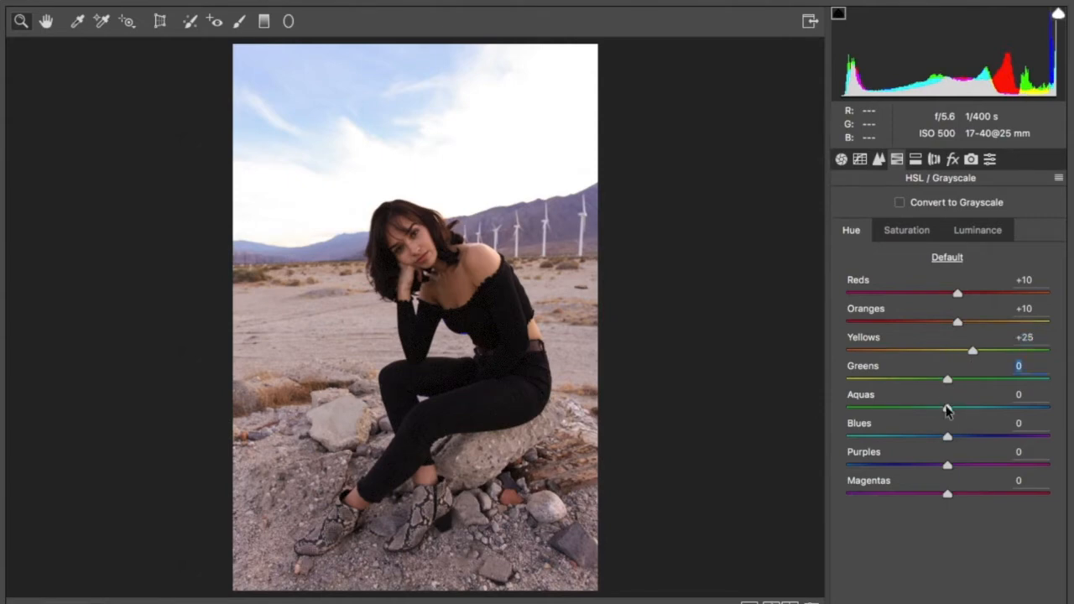
pyautogui.moveTo(948, 409); pyautogui.dragTo(896, 410)
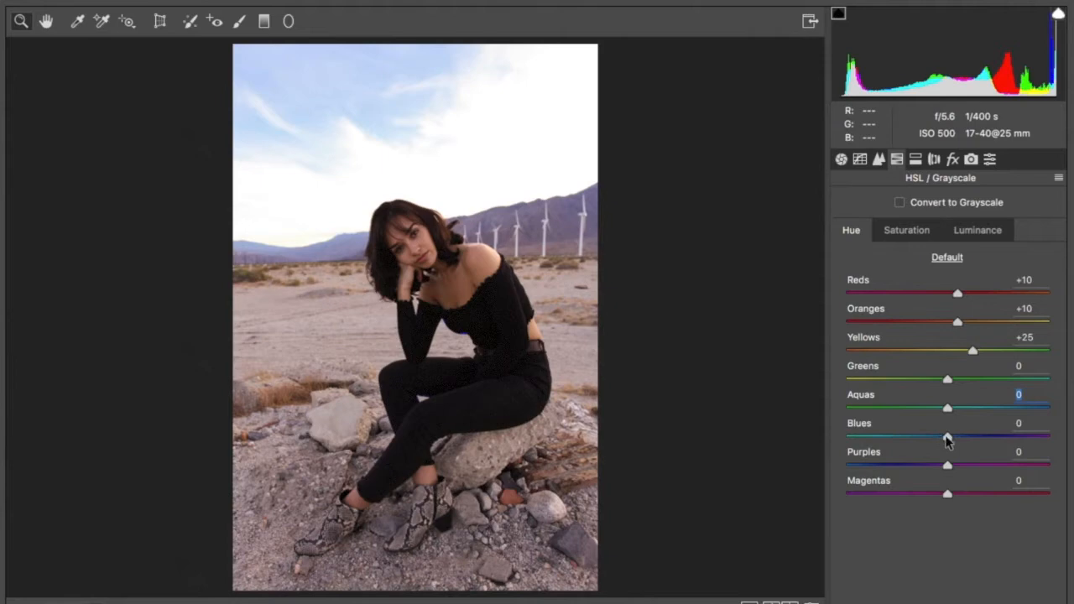
# Step: Shift Blues hue to -65 for a teal sky and Purples hue to +50
pyautogui.moveTo(946, 436); pyautogui.dragTo(879, 436)
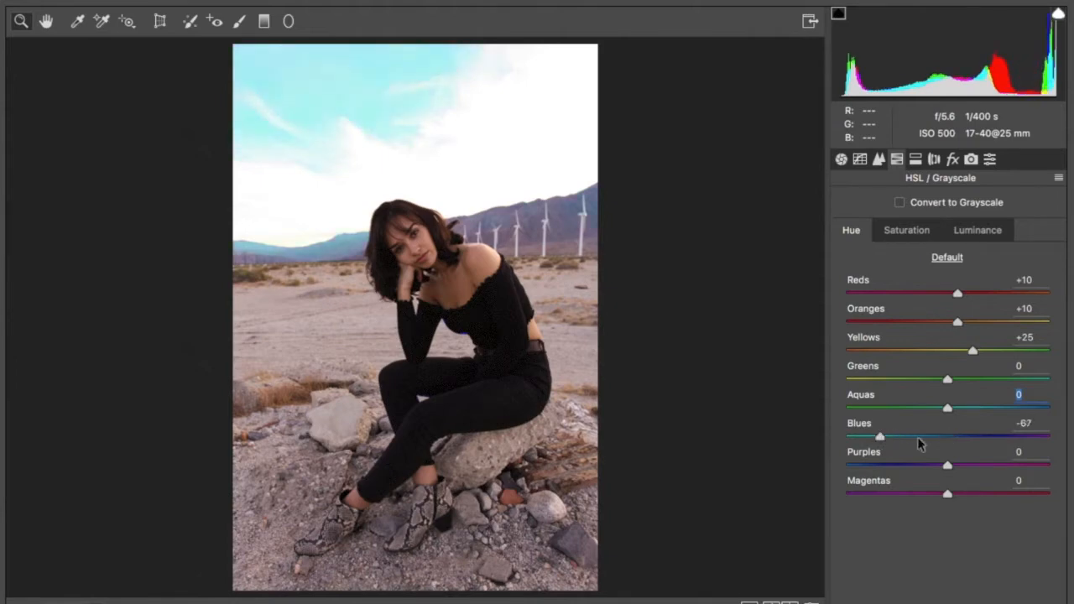
pyautogui.moveTo(879, 436); pyautogui.dragTo(1044, 436)
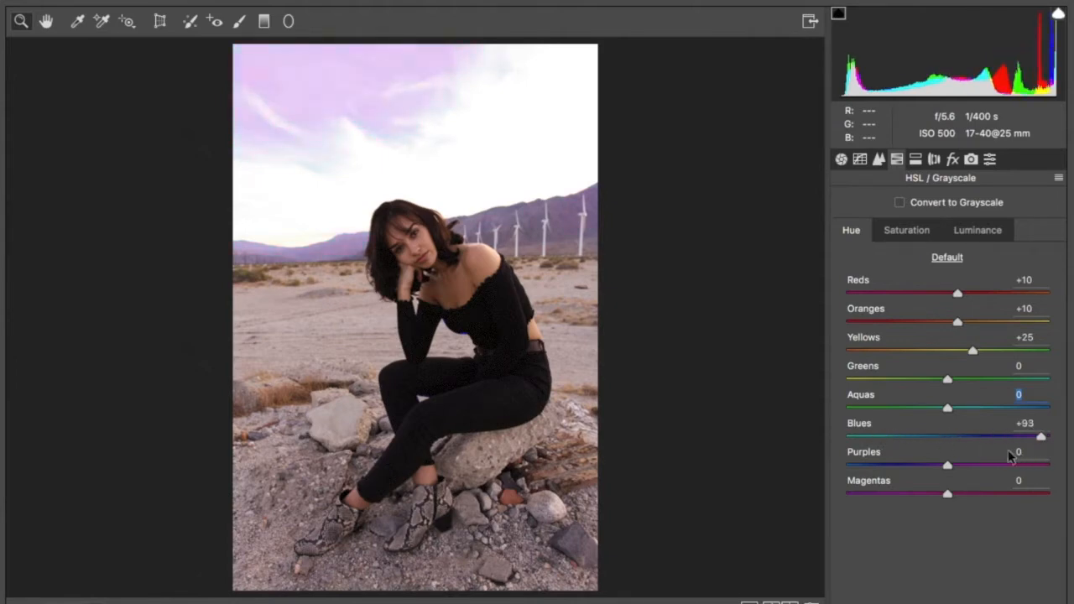
pyautogui.moveTo(1041, 437); pyautogui.dragTo(886, 437)
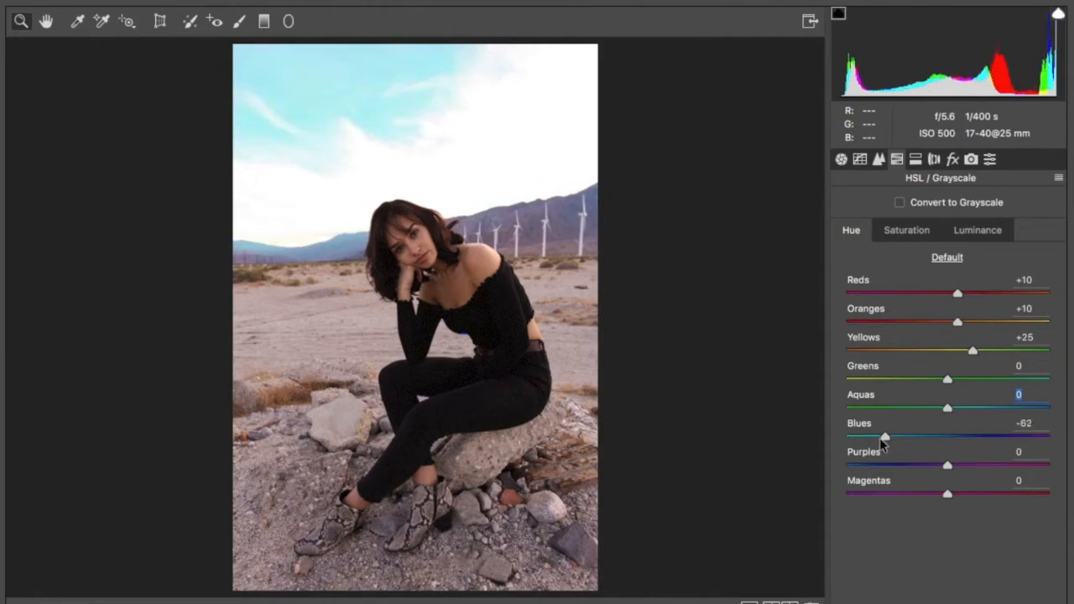
pyautogui.moveTo(886, 437); pyautogui.dragTo(883, 436)
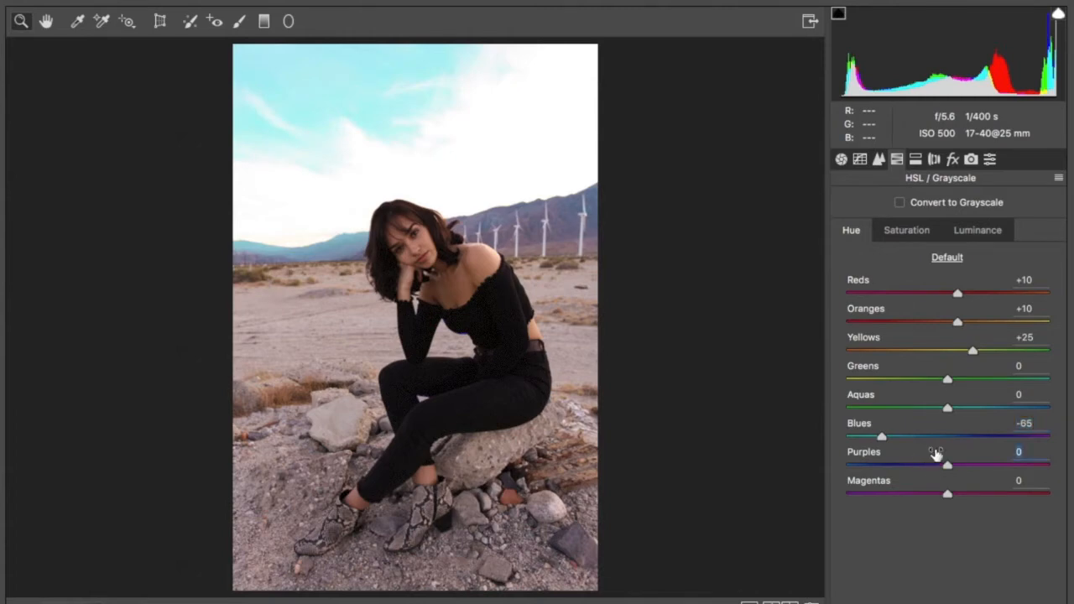
pyautogui.moveTo(970, 453)
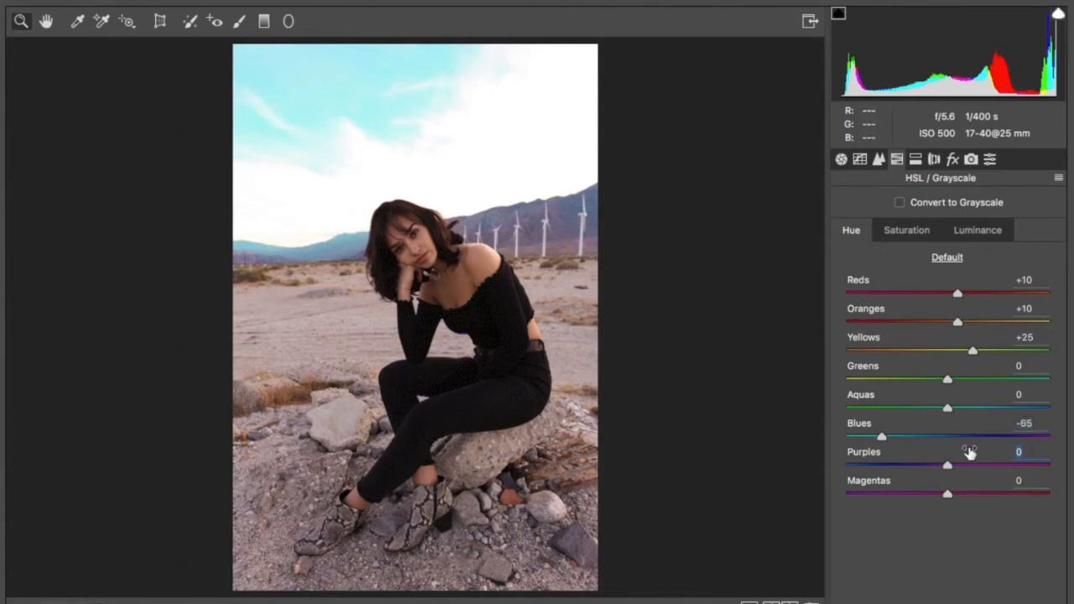
pyautogui.moveTo(946, 467); pyautogui.dragTo(889, 467)
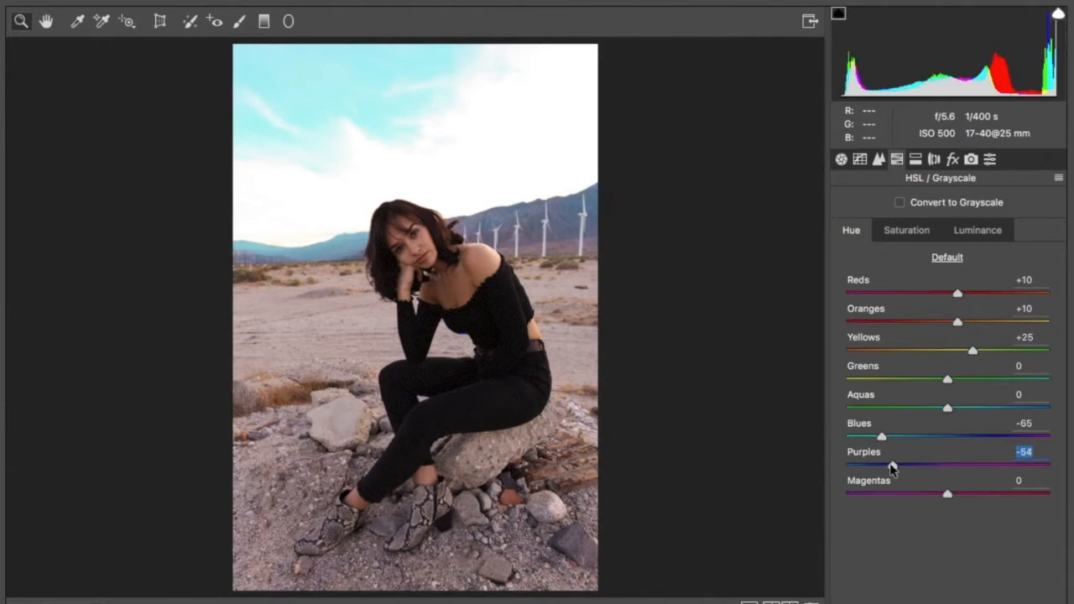
pyautogui.moveTo(881, 467); pyautogui.dragTo(983, 467)
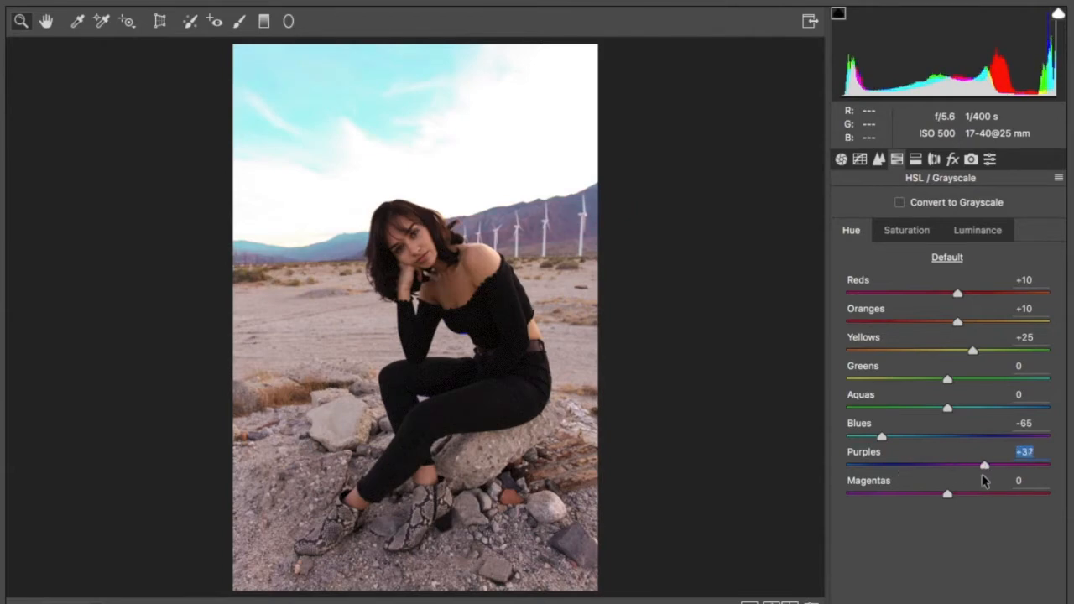
pyautogui.moveTo(983, 466); pyautogui.dragTo(985, 467)
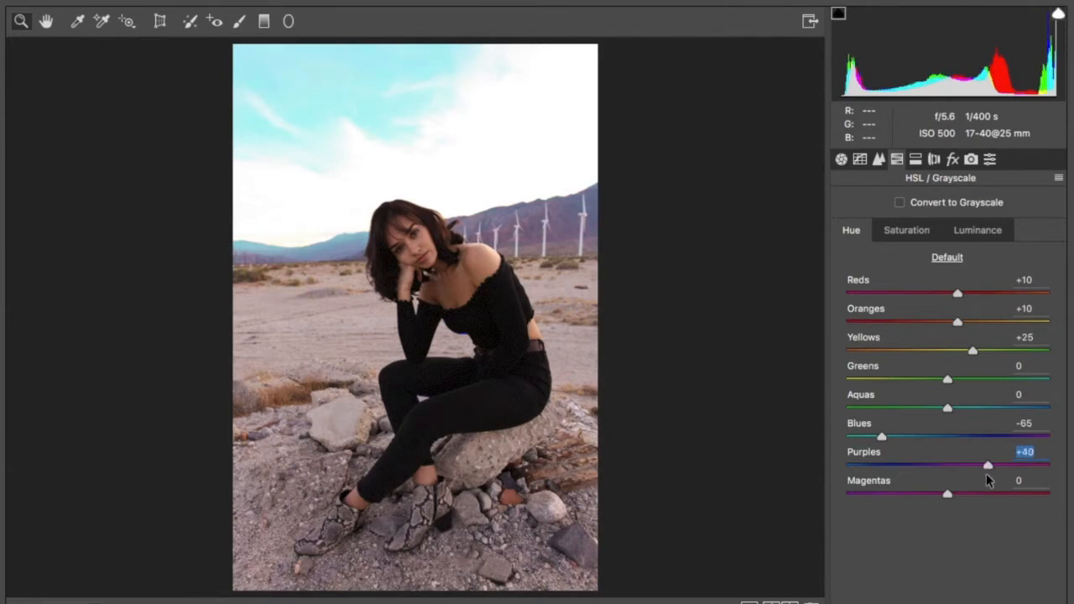
pyautogui.moveTo(987, 465); pyautogui.dragTo(996, 465)
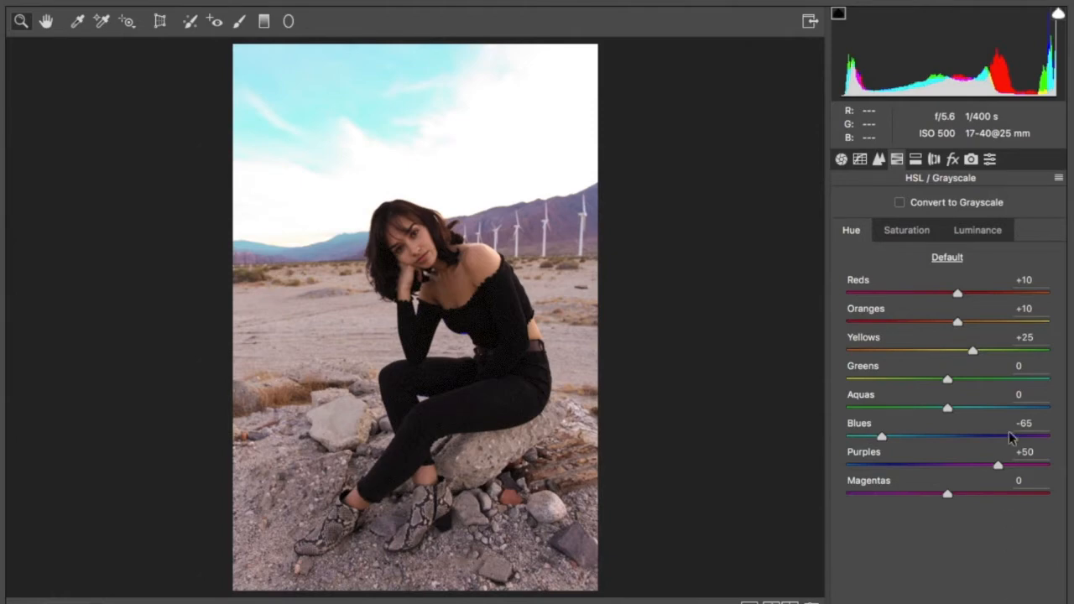
# Step: Save the current Camera Raw settings as a preset via Save Settings
pyautogui.click(1057, 178)
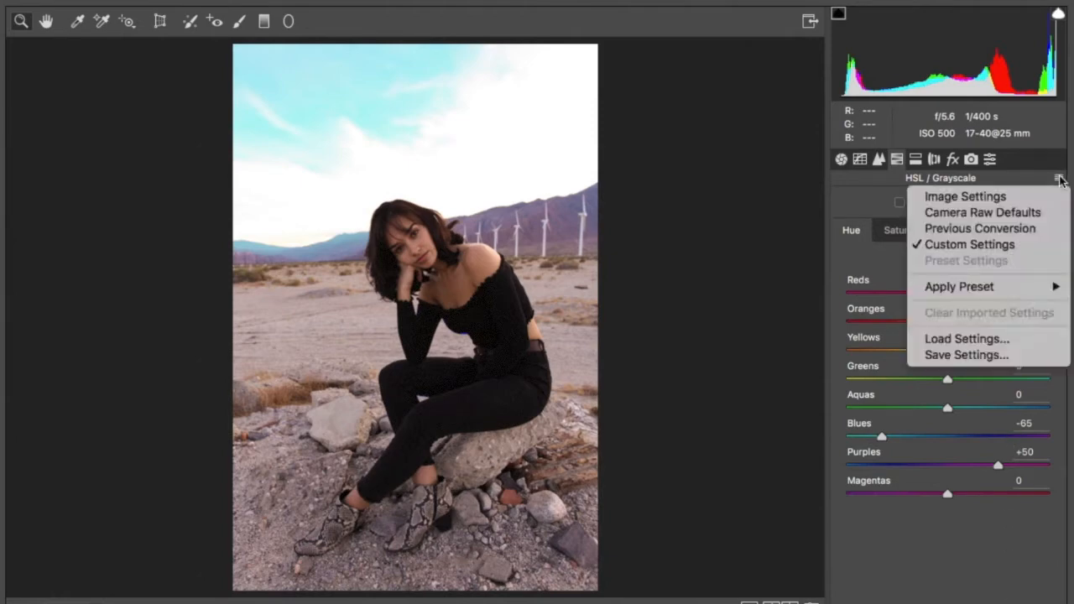
pyautogui.moveTo(999, 308)
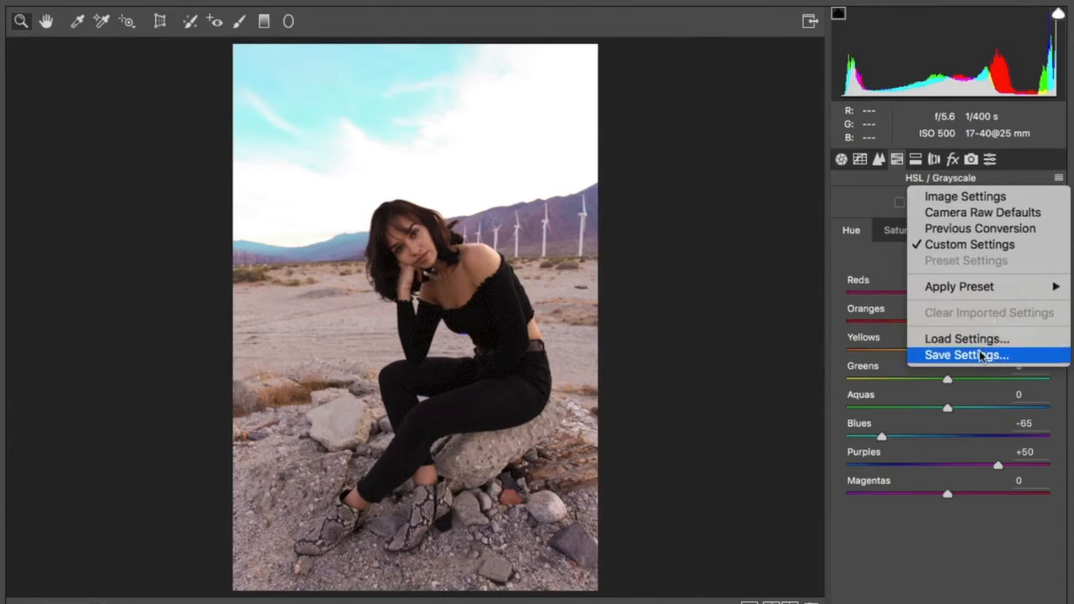
pyautogui.click(966, 356)
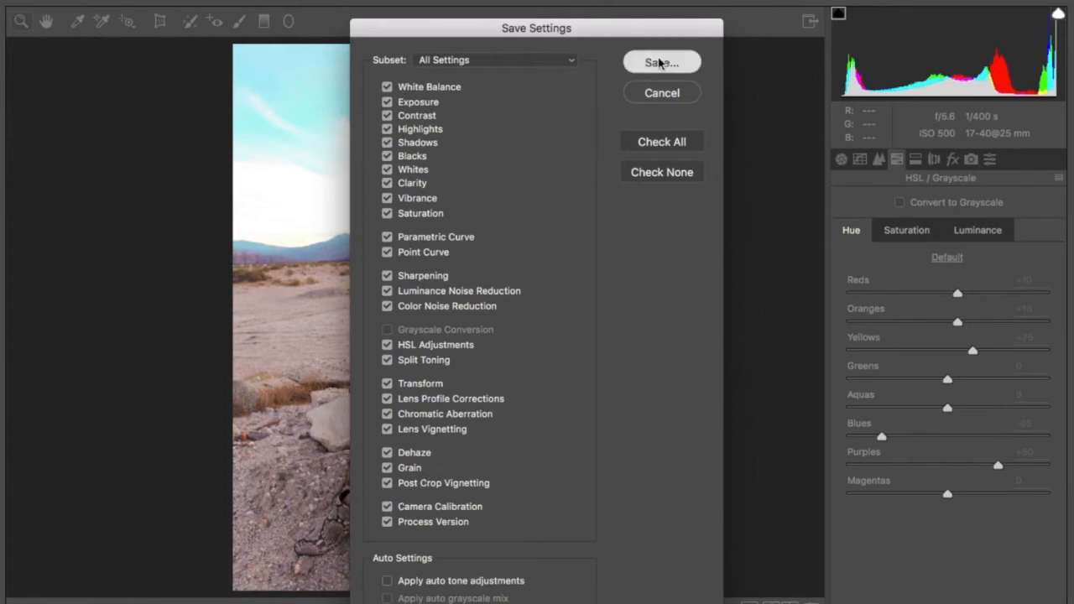
pyautogui.click(661, 62)
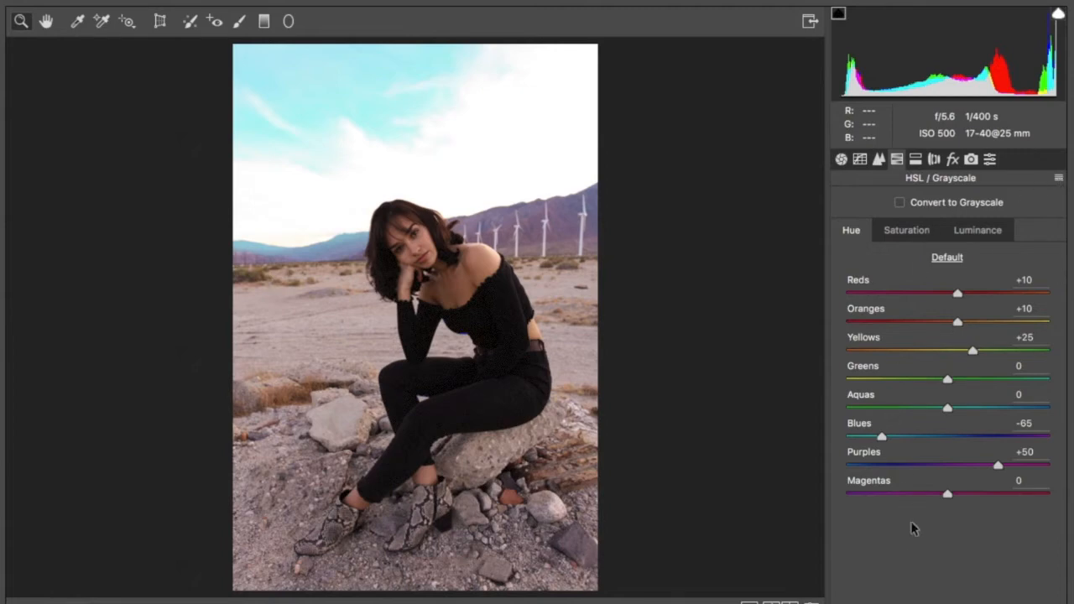
# Step: Apply the COACHELLA VIBES preset from the Basic panel's flyout menu
pyautogui.click(839, 160)
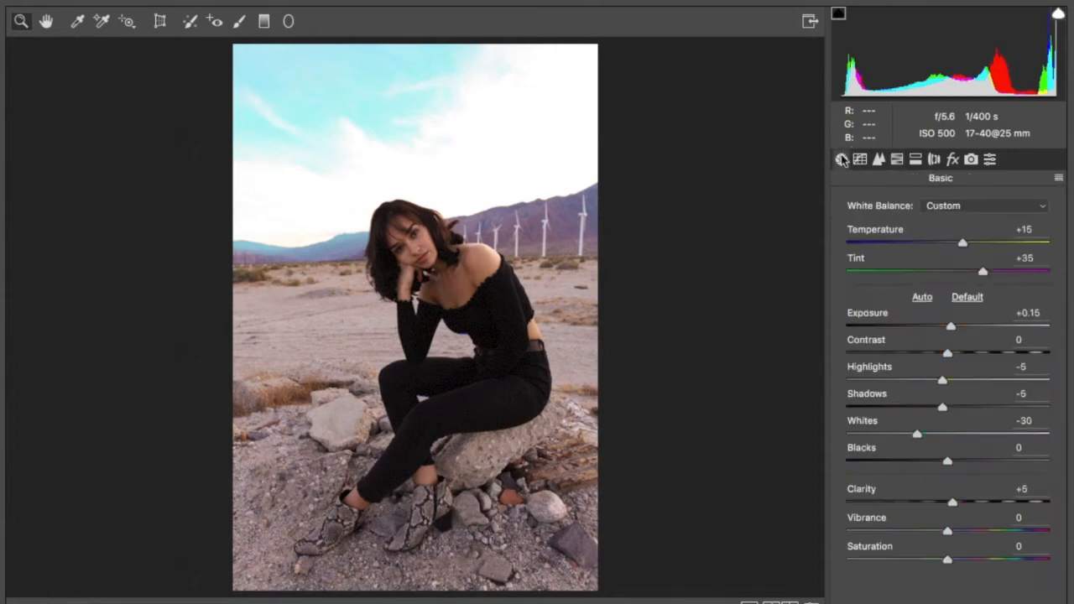
pyautogui.click(1057, 178)
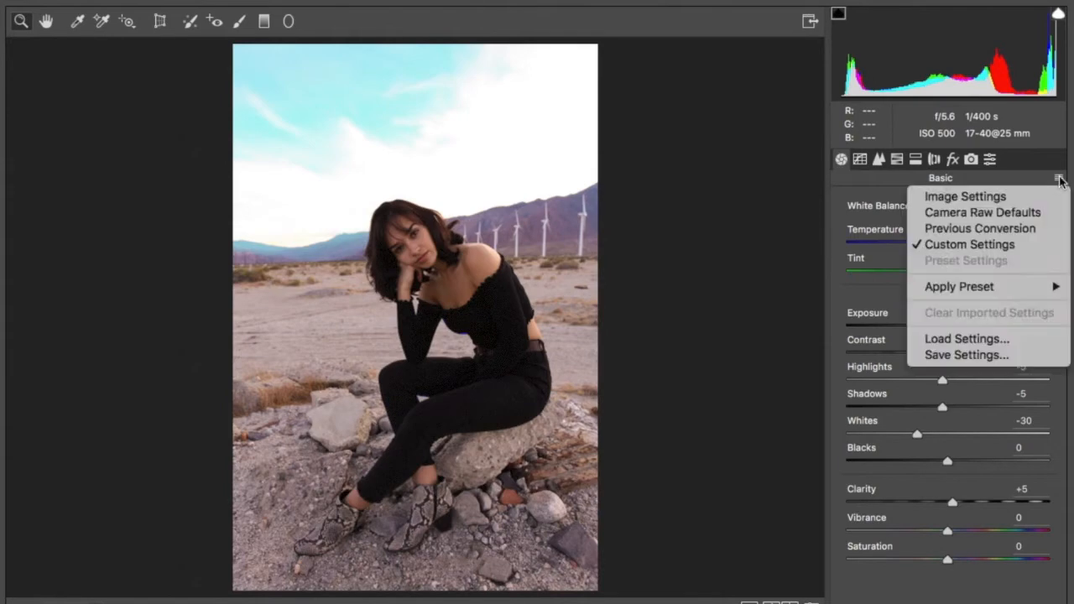
pyautogui.moveTo(960, 286)
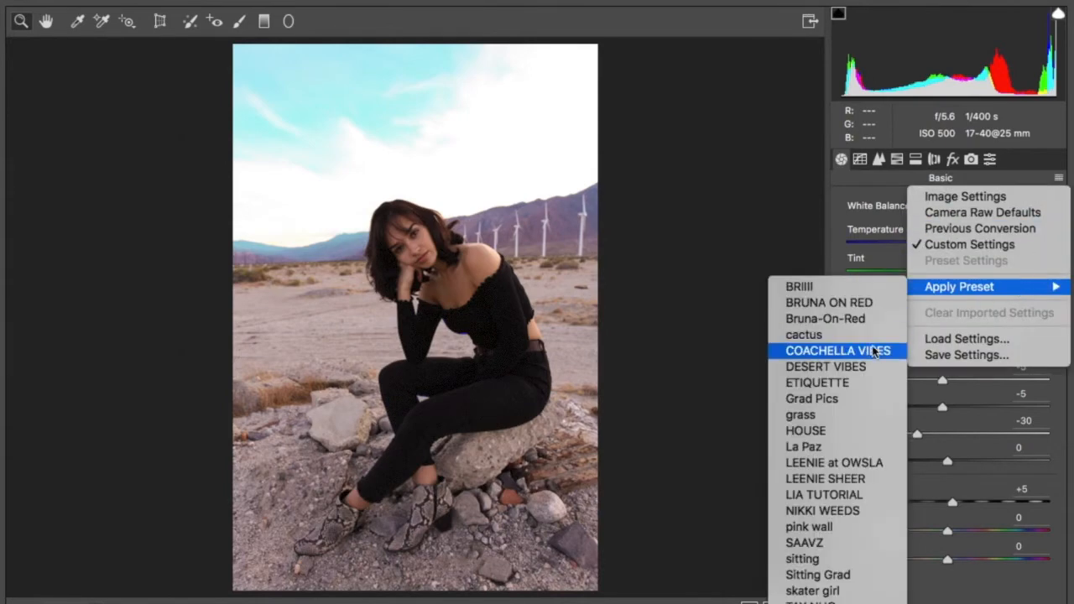
pyautogui.click(837, 351)
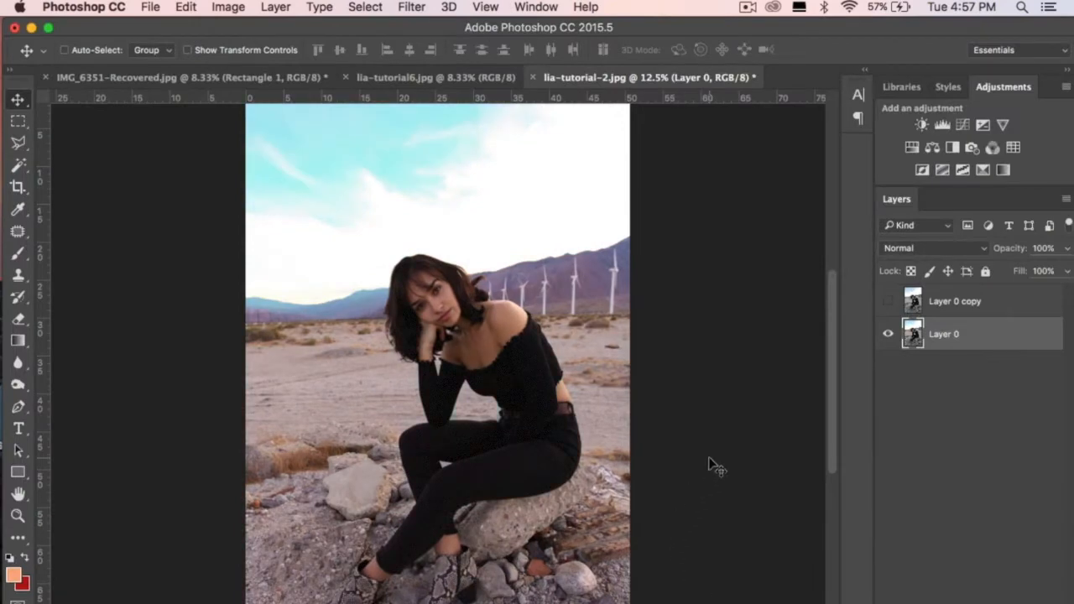
pyautogui.moveTo(685, 409)
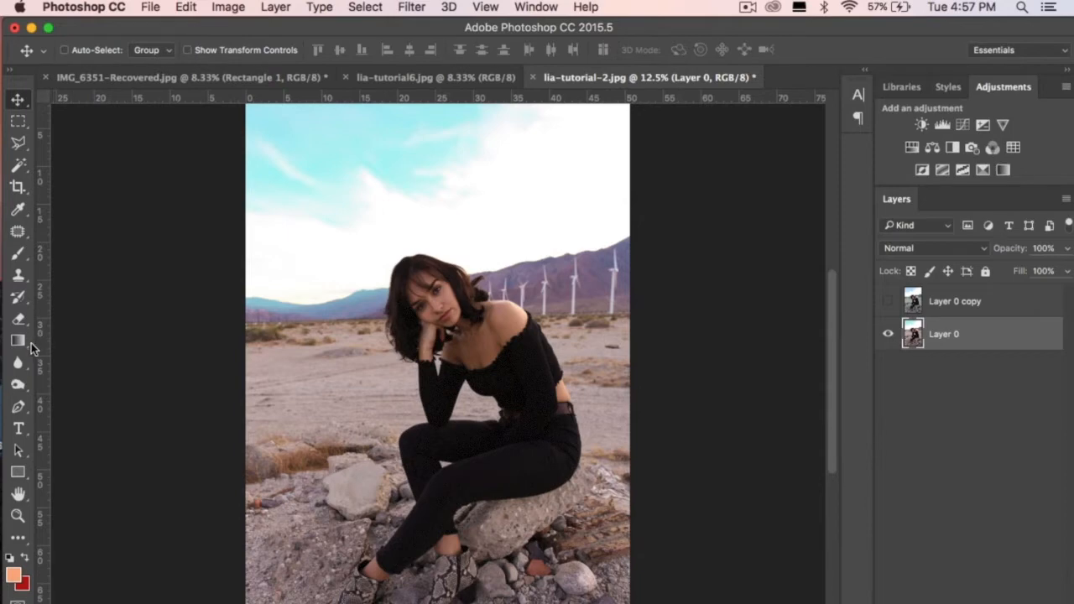
# Step: Draw Rectangle 1 over the whole image and fill it with the peach swatch
pyautogui.click(18, 473)
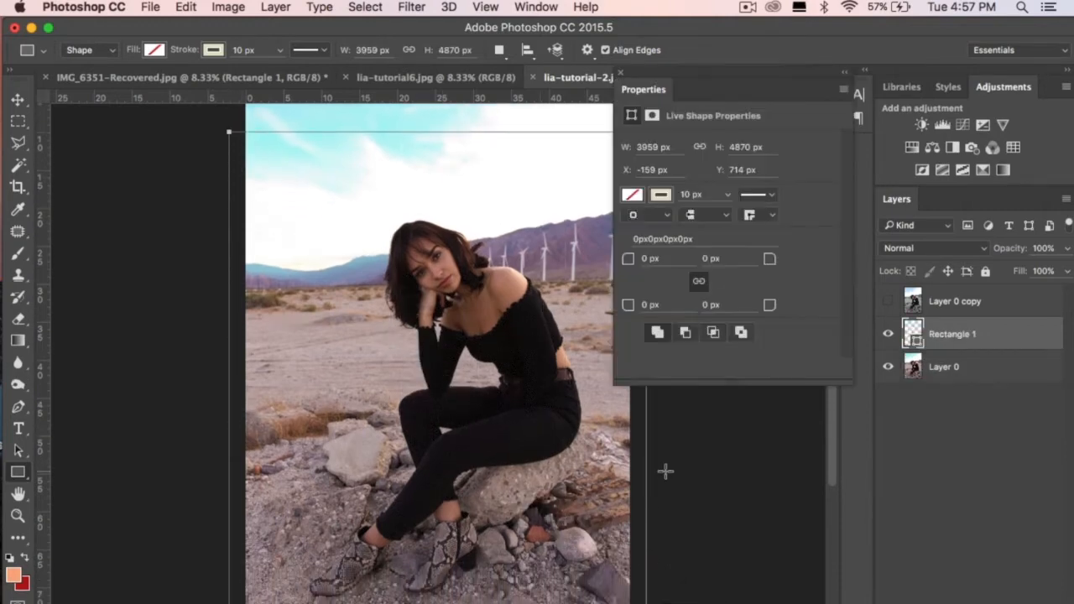
pyautogui.click(662, 195)
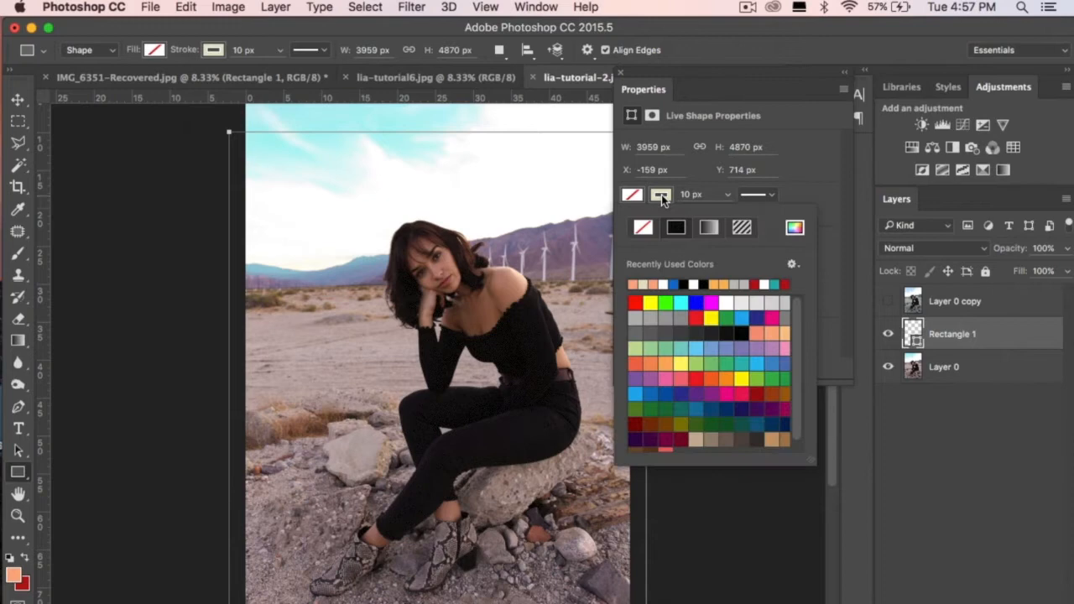
pyautogui.click(631, 194)
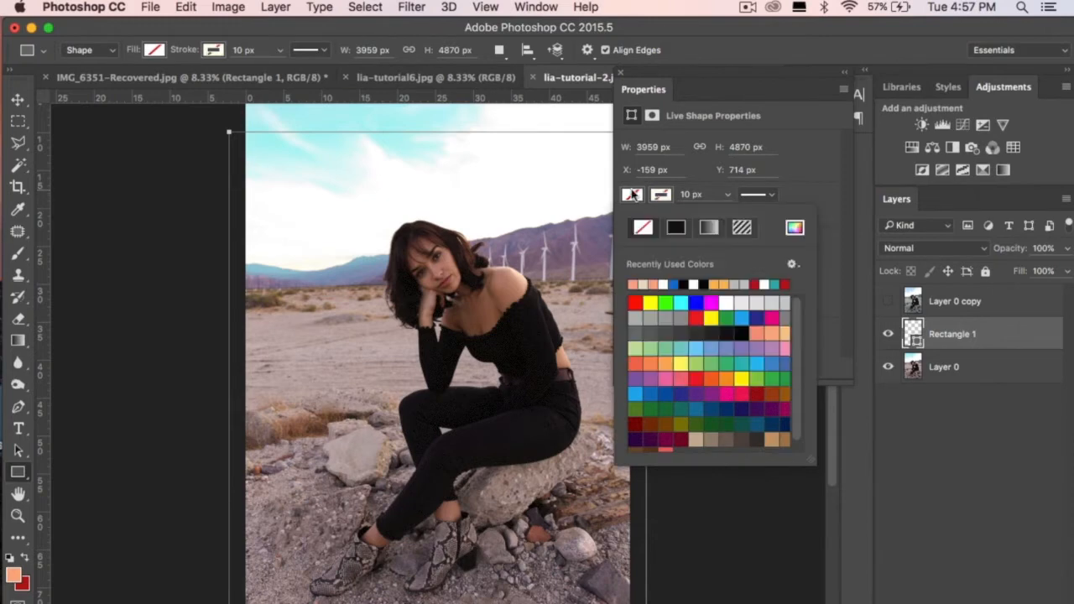
pyautogui.click(634, 283)
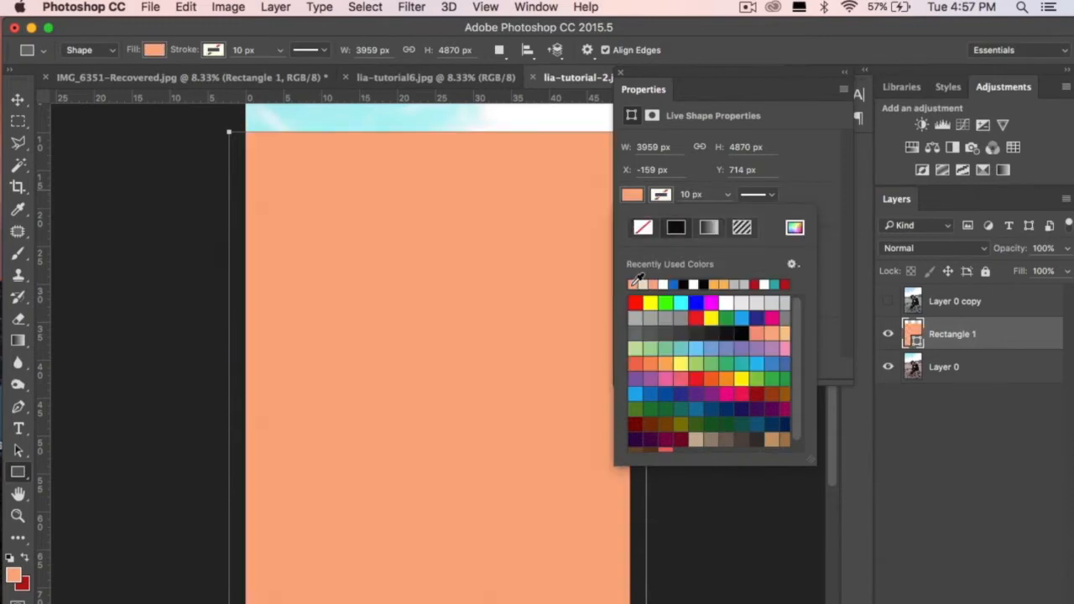
pyautogui.moveTo(527, 242)
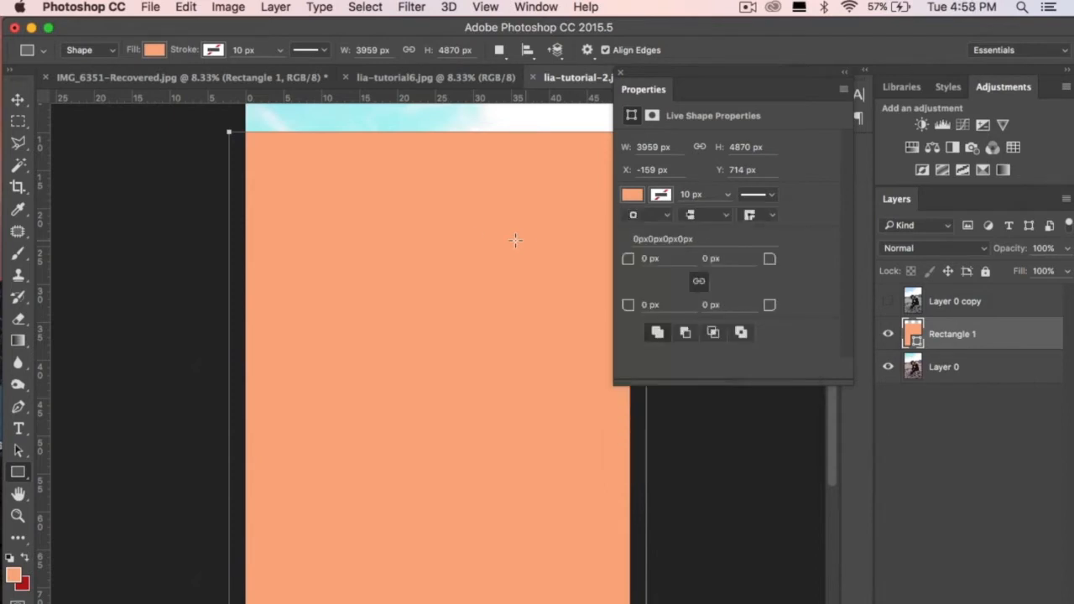
pyautogui.moveTo(625, 84)
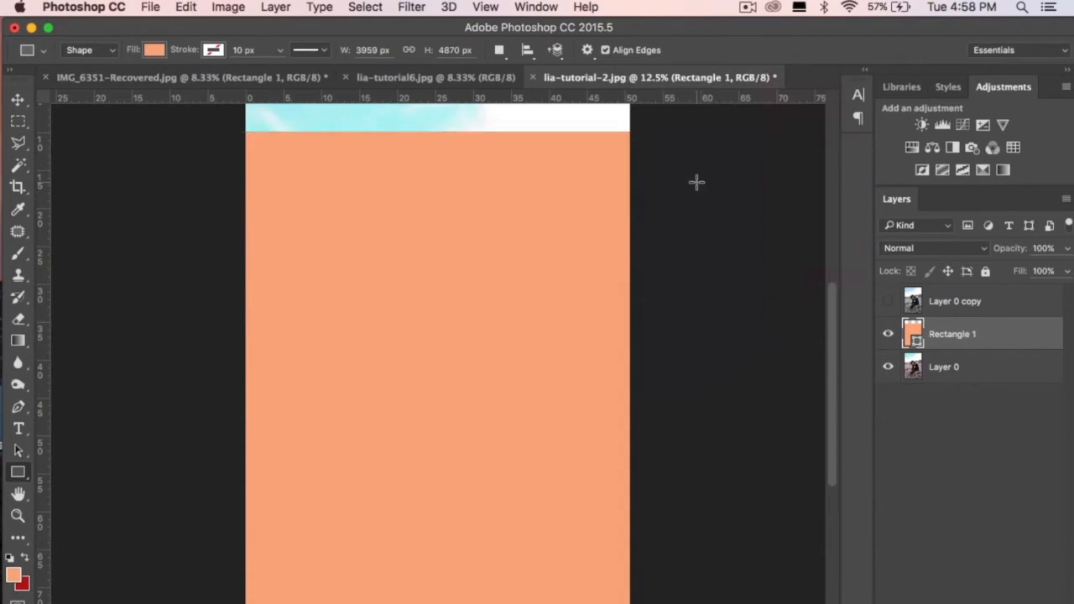
pyautogui.click(19, 99)
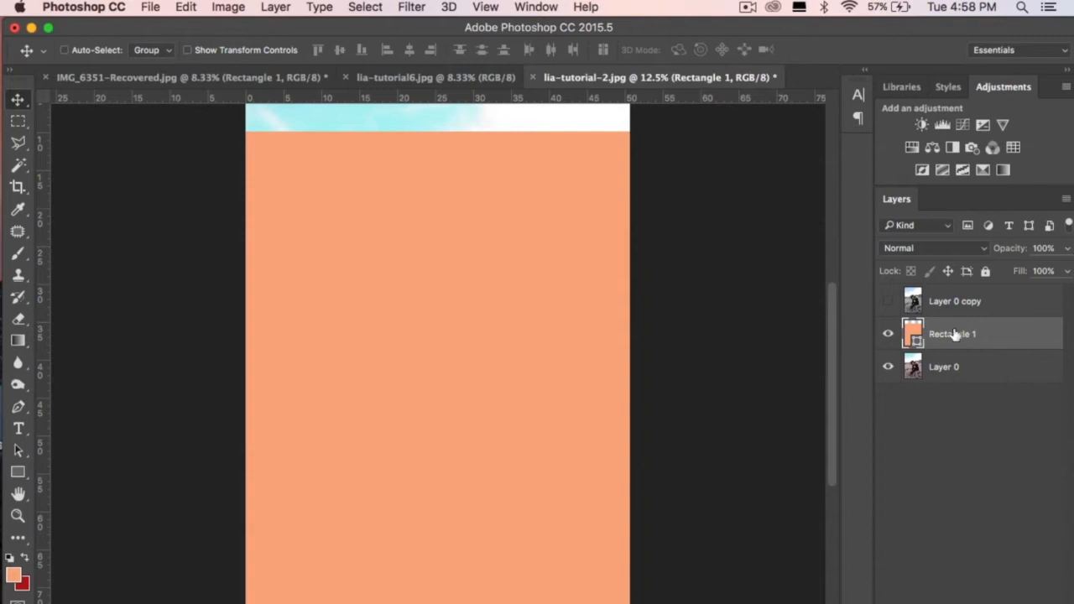
# Step: Blend Rectangle 1 in Overlay mode at about 35% opacity
pyautogui.click(933, 248)
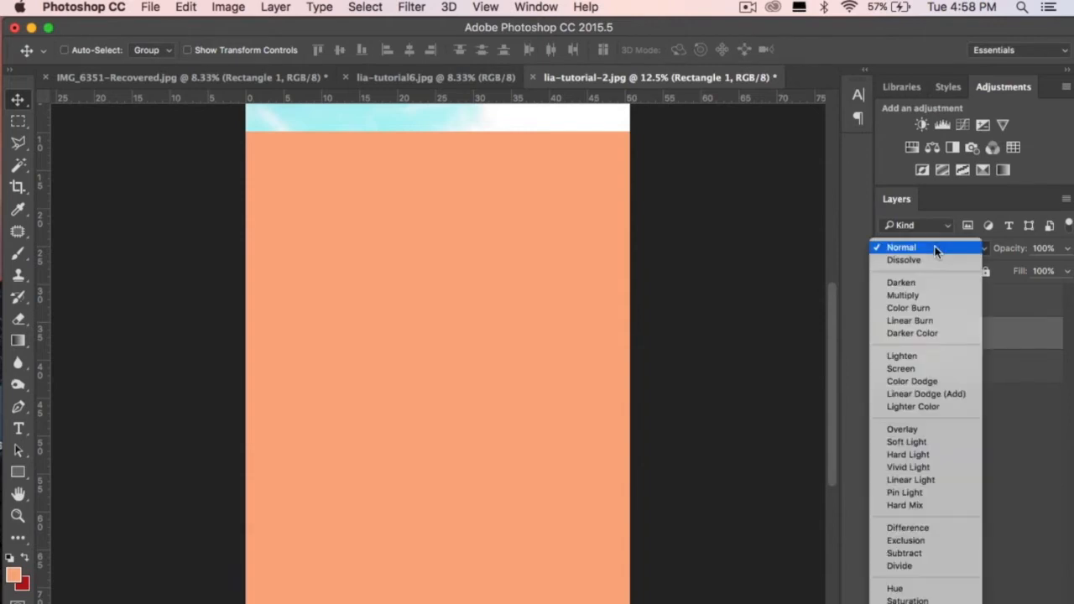
pyautogui.moveTo(913, 381)
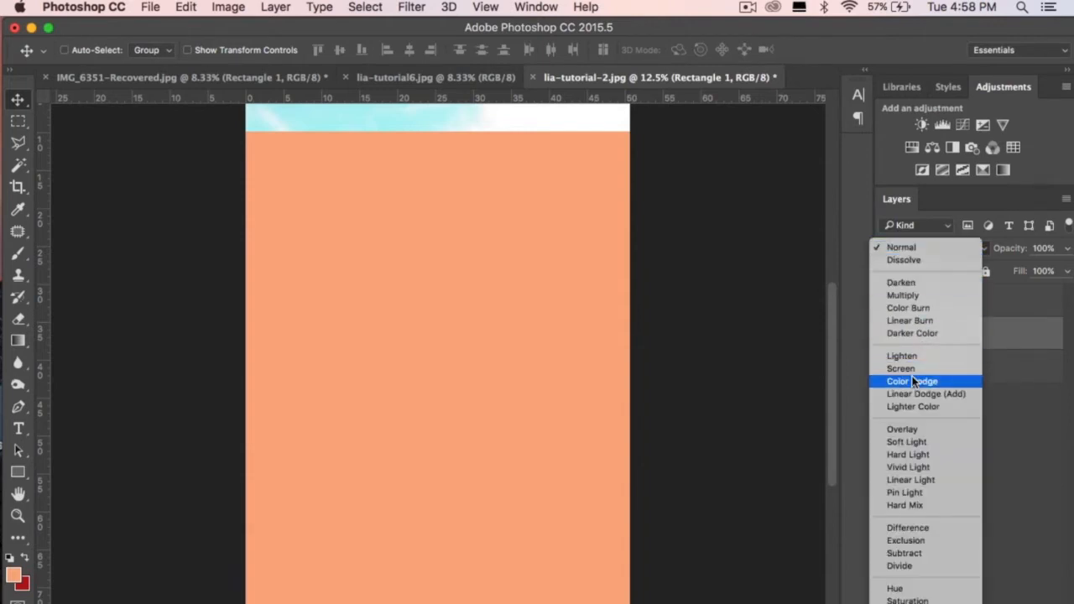
pyautogui.moveTo(901, 430)
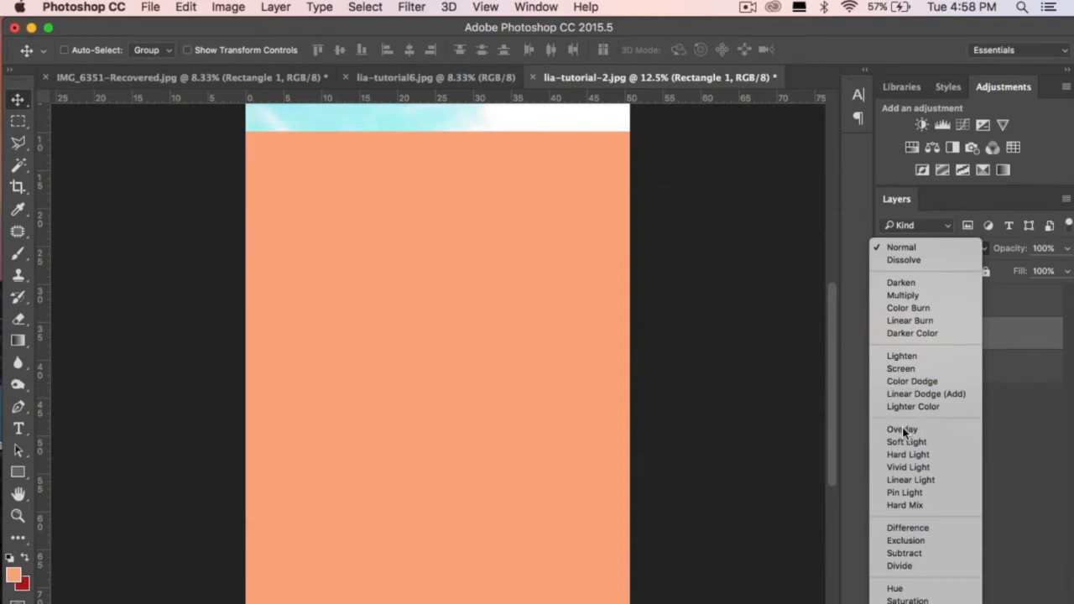
pyautogui.click(903, 429)
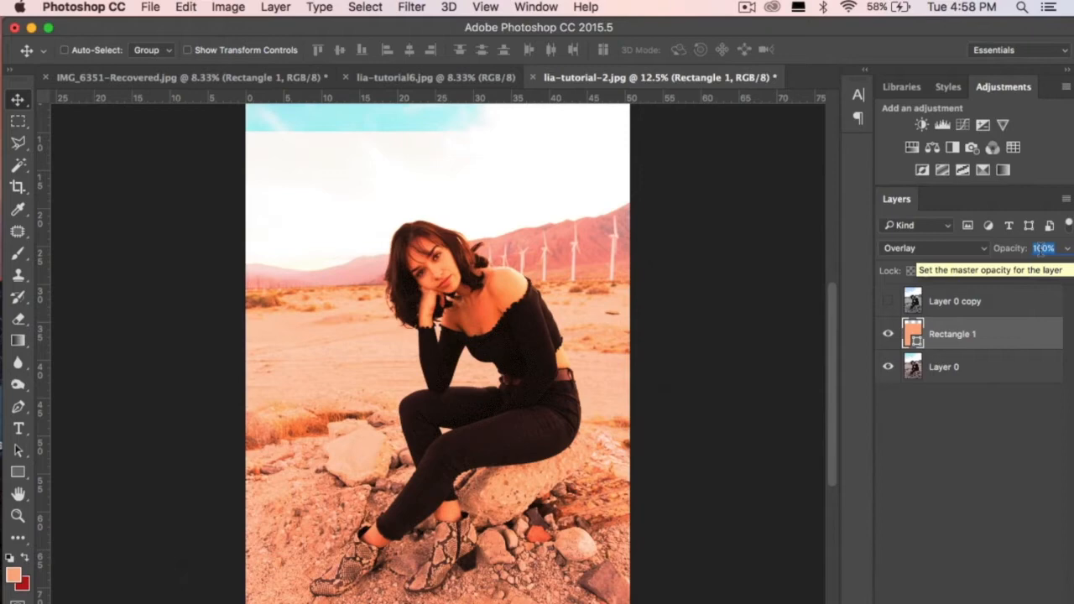
pyautogui.write('30')
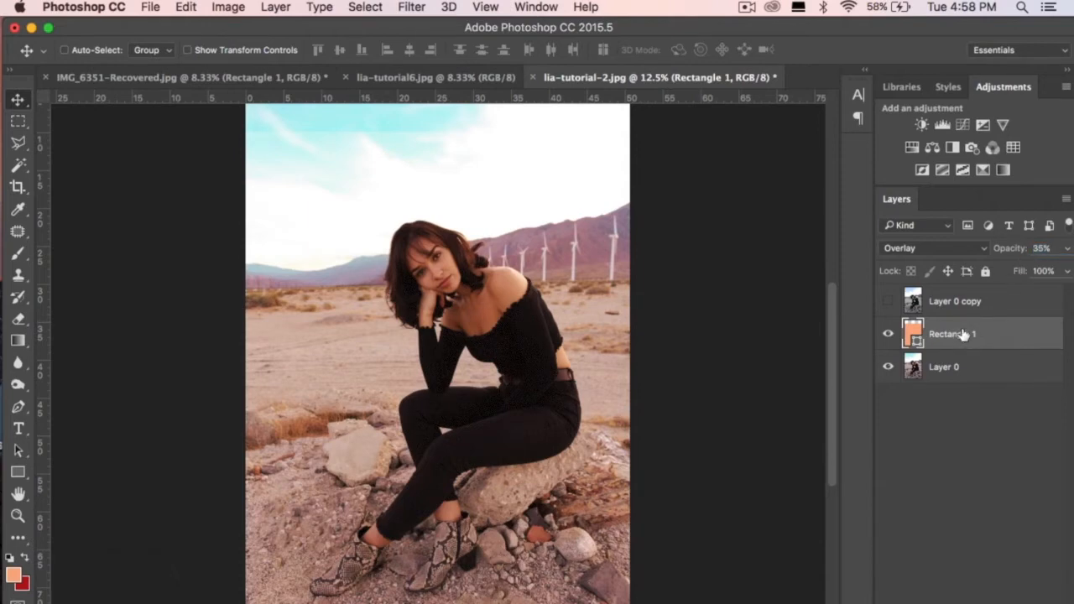
# Step: Add a Hue/Saturation layer above Rectangle 1 with Saturation -12 and Lightness +2
pyautogui.click(910, 148)
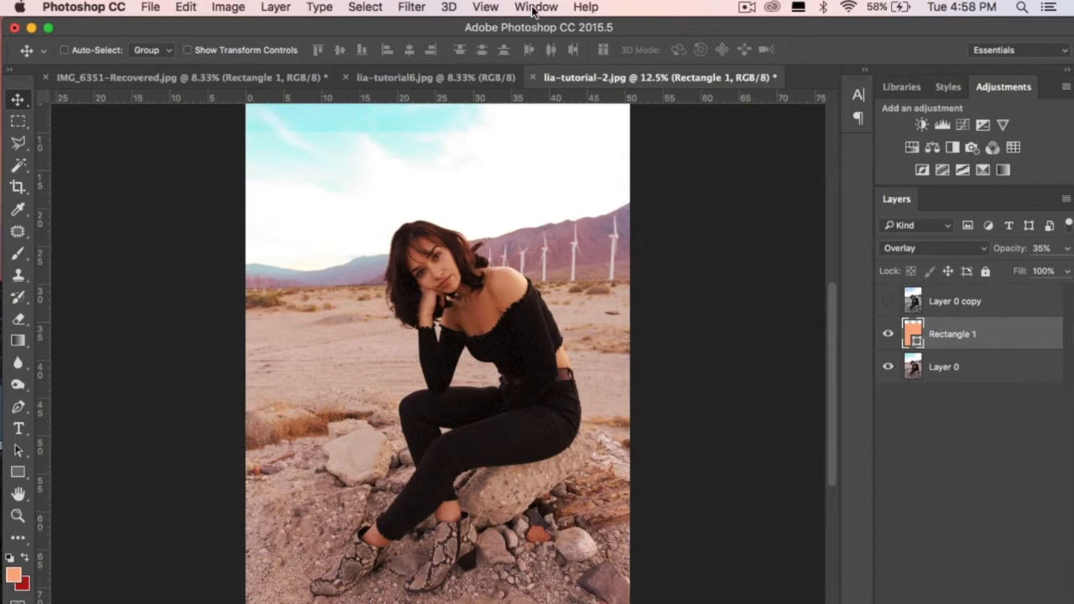
pyautogui.click(535, 7)
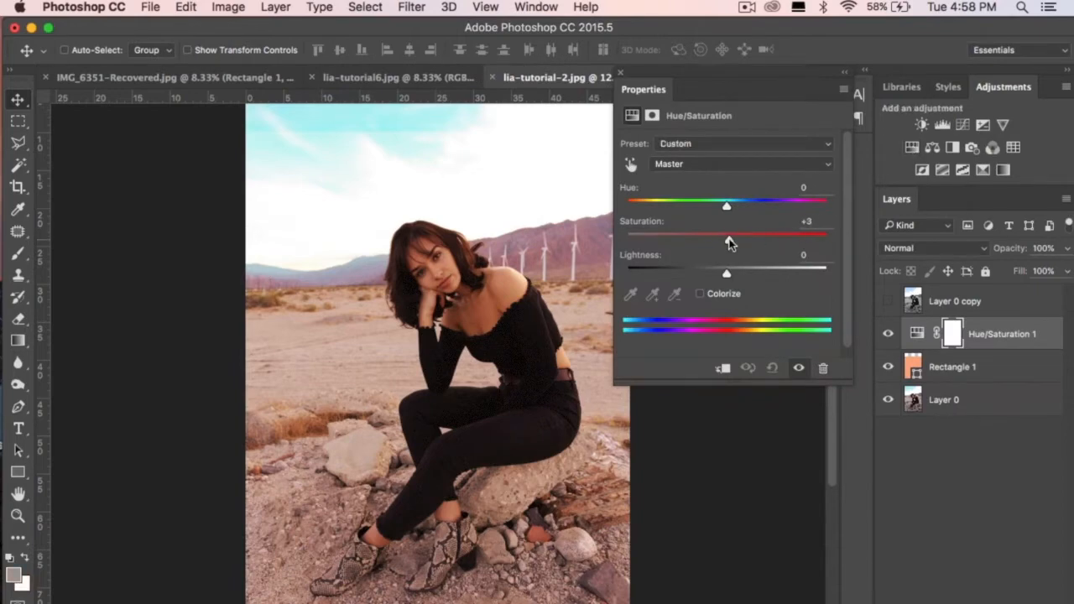
pyautogui.moveTo(726, 239); pyautogui.dragTo(717, 238)
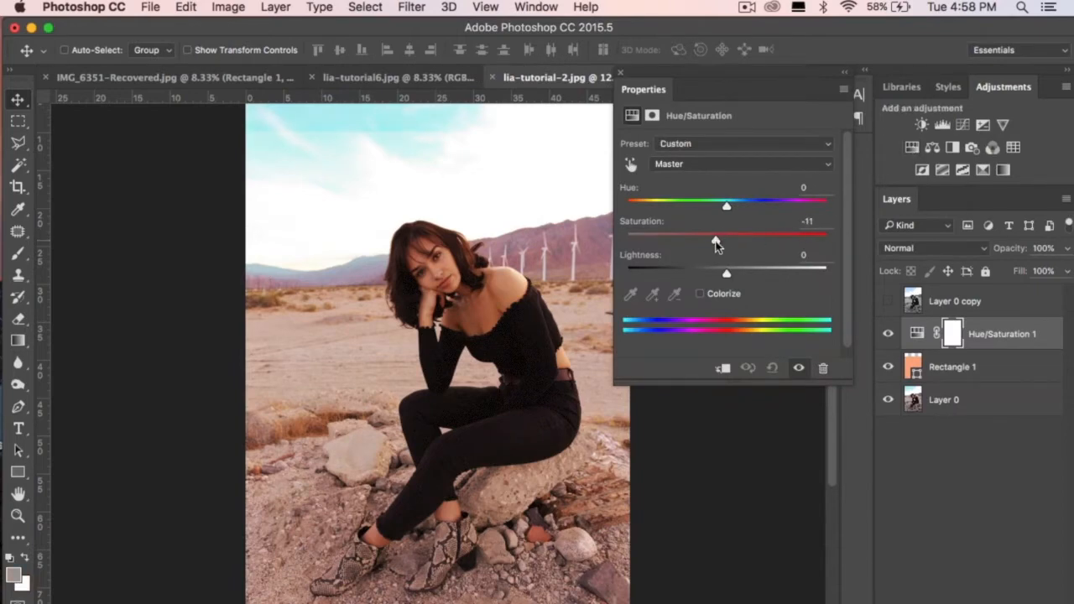
pyautogui.moveTo(727, 239); pyautogui.dragTo(725, 238)
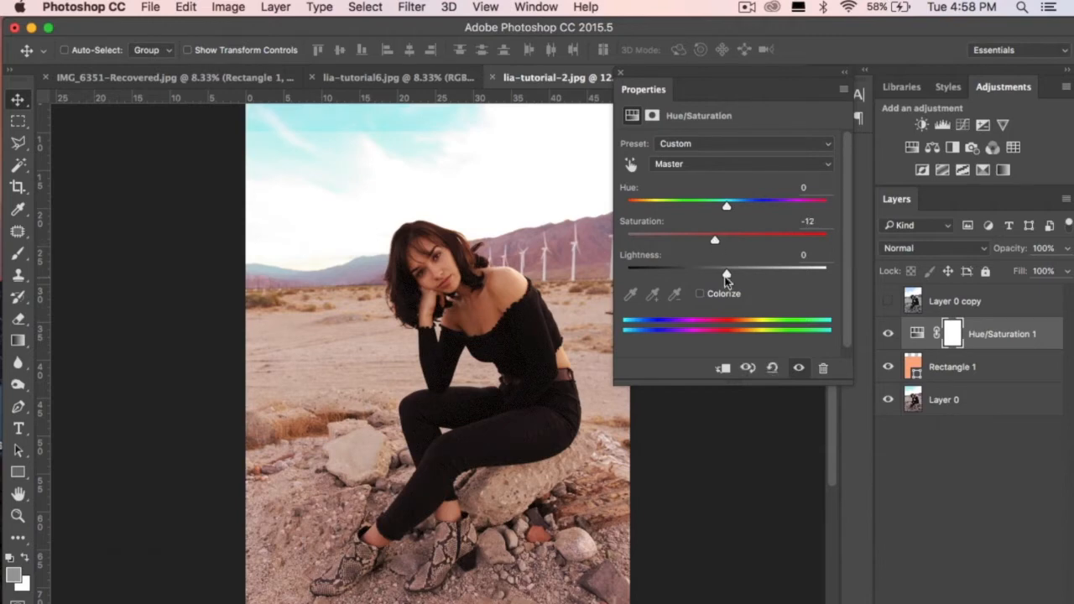
pyautogui.moveTo(725, 267); pyautogui.dragTo(732, 267)
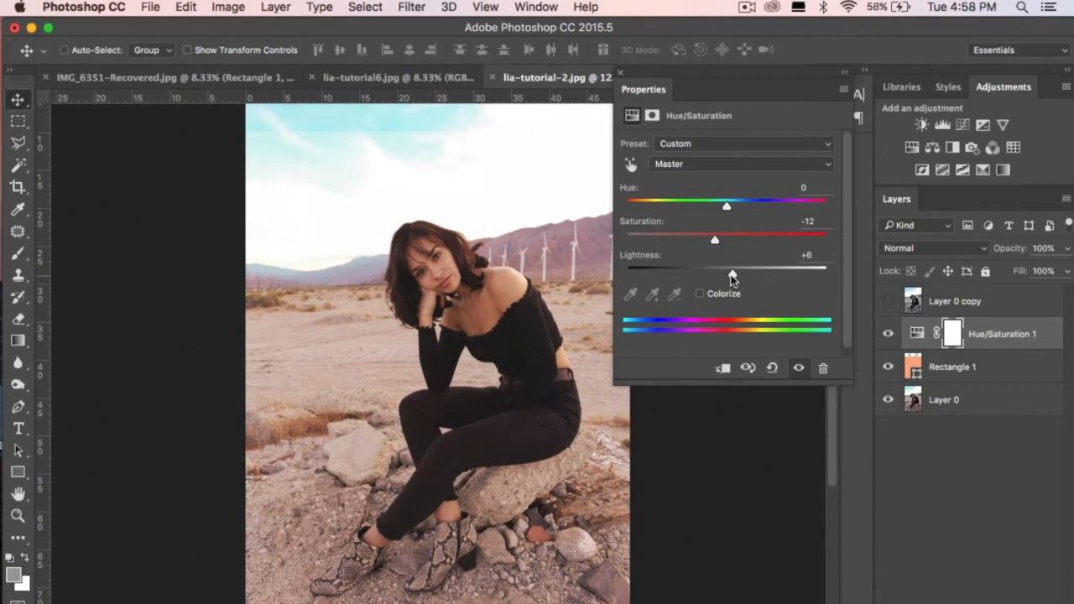
pyautogui.moveTo(738, 266); pyautogui.dragTo(725, 265)
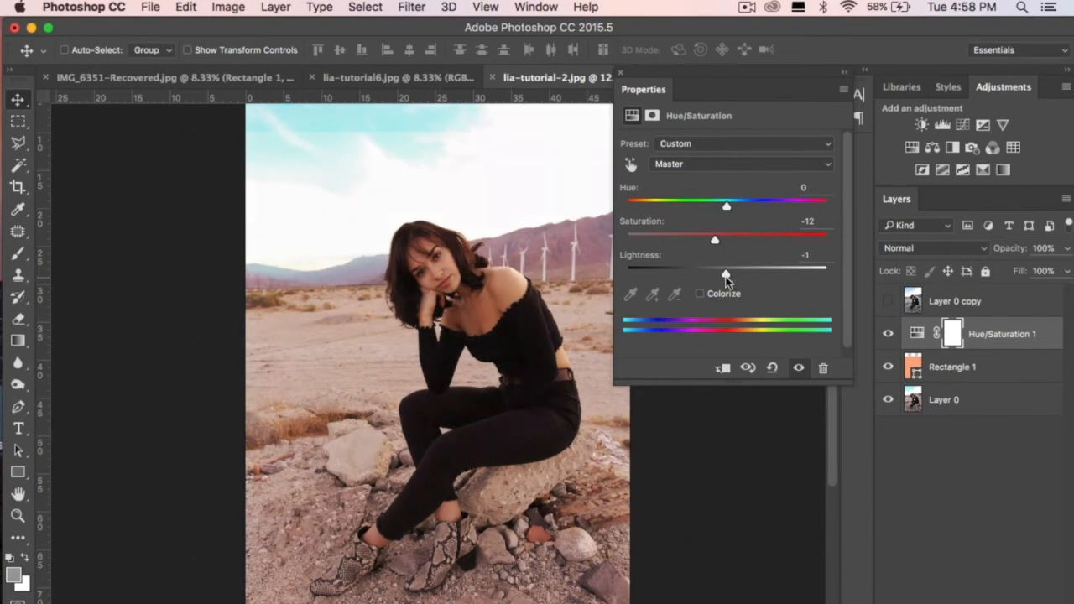
pyautogui.moveTo(723, 276); pyautogui.dragTo(728, 275)
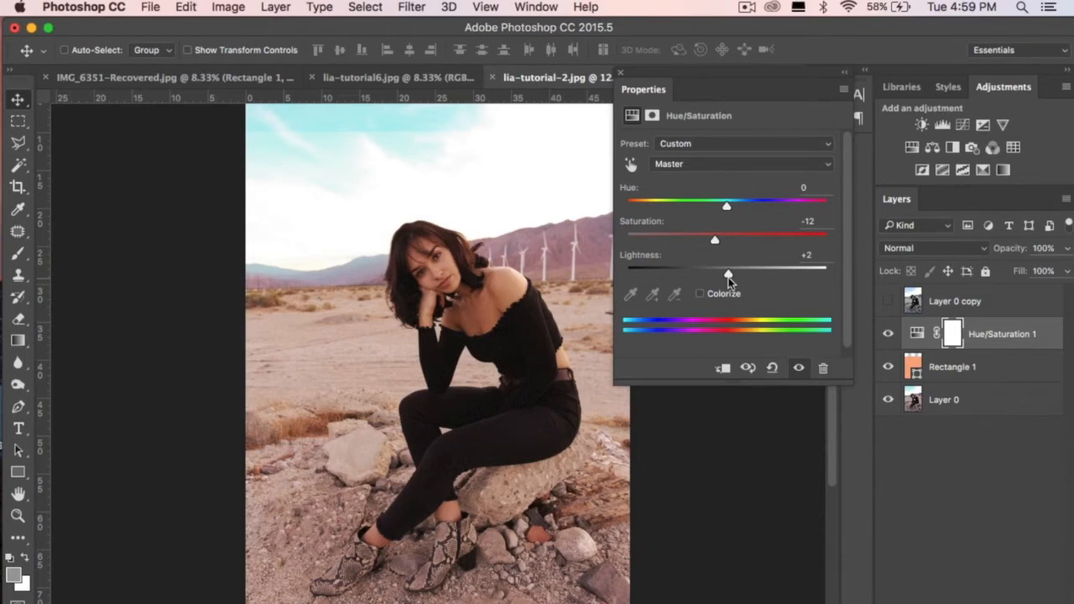
pyautogui.moveTo(704, 281)
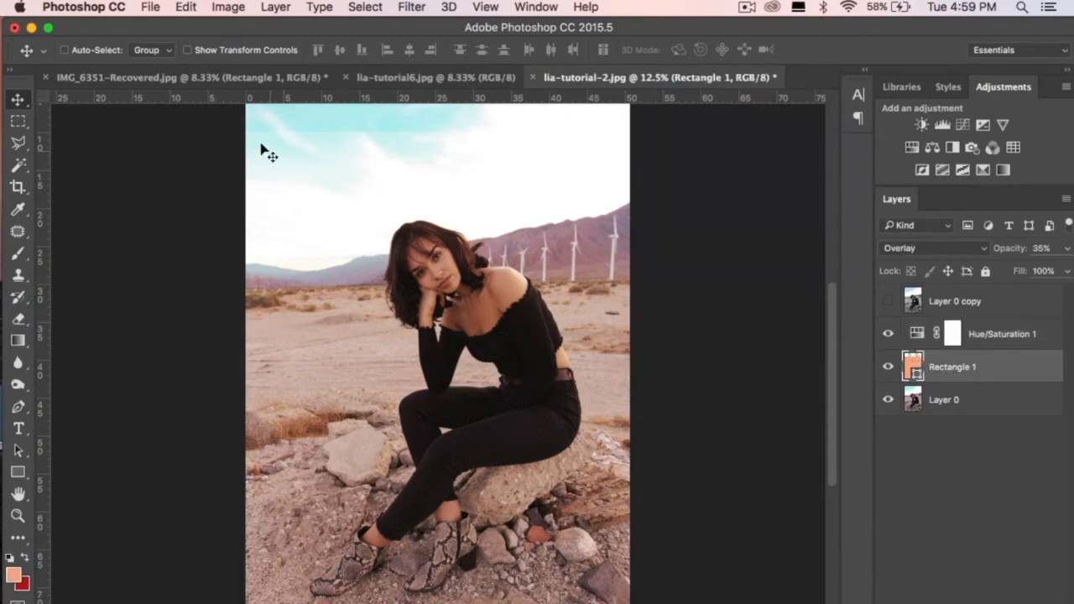
pyautogui.moveTo(595, 151)
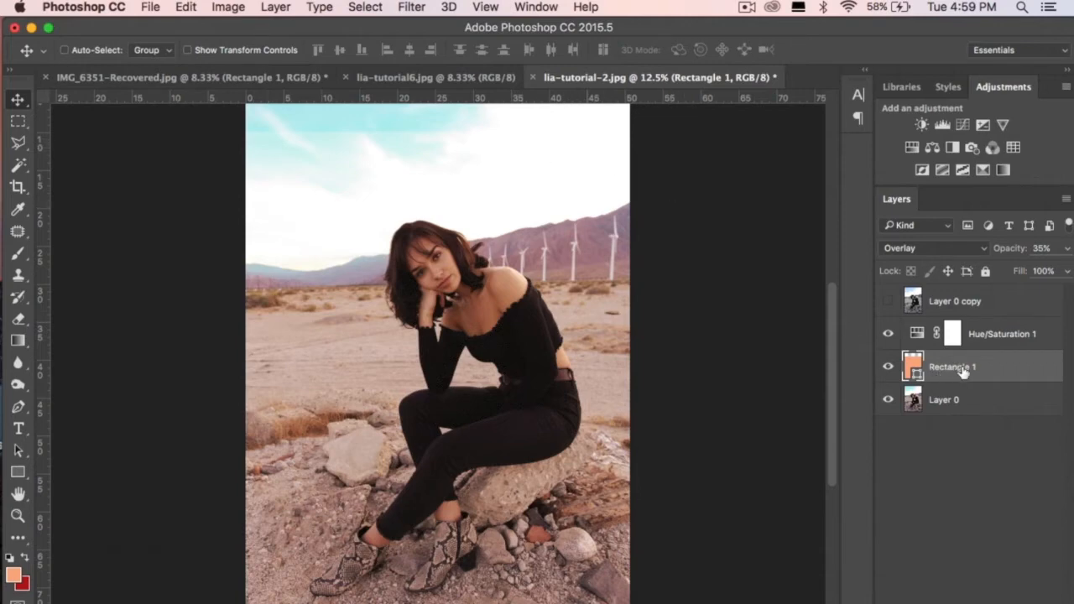
# Step: Rasterize the Rectangle 1 color layer into an ordinary pixel layer
pyautogui.rightClick(953, 366)
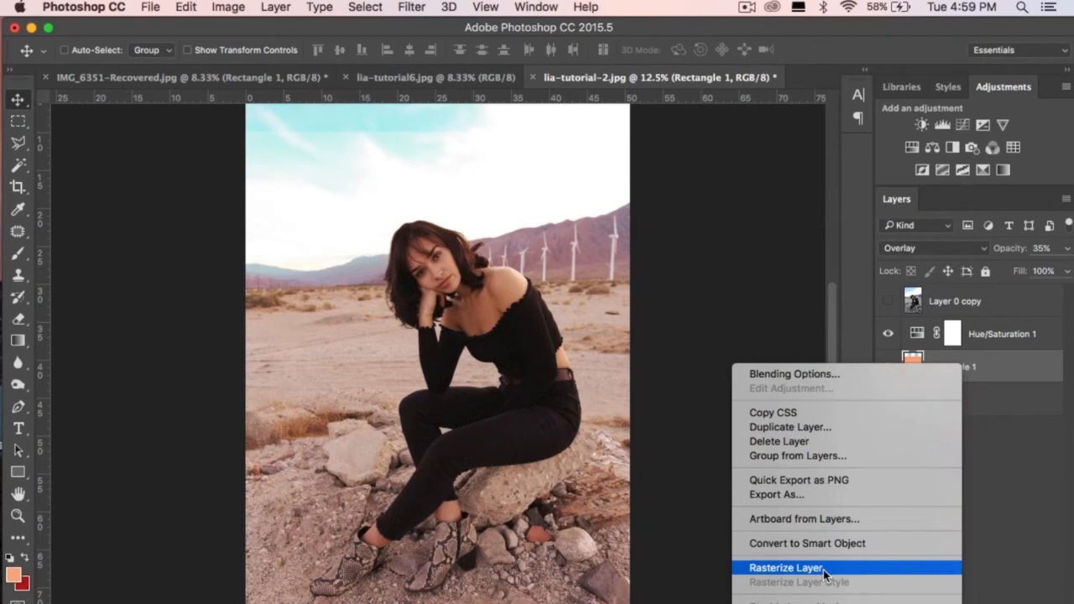
pyautogui.click(785, 567)
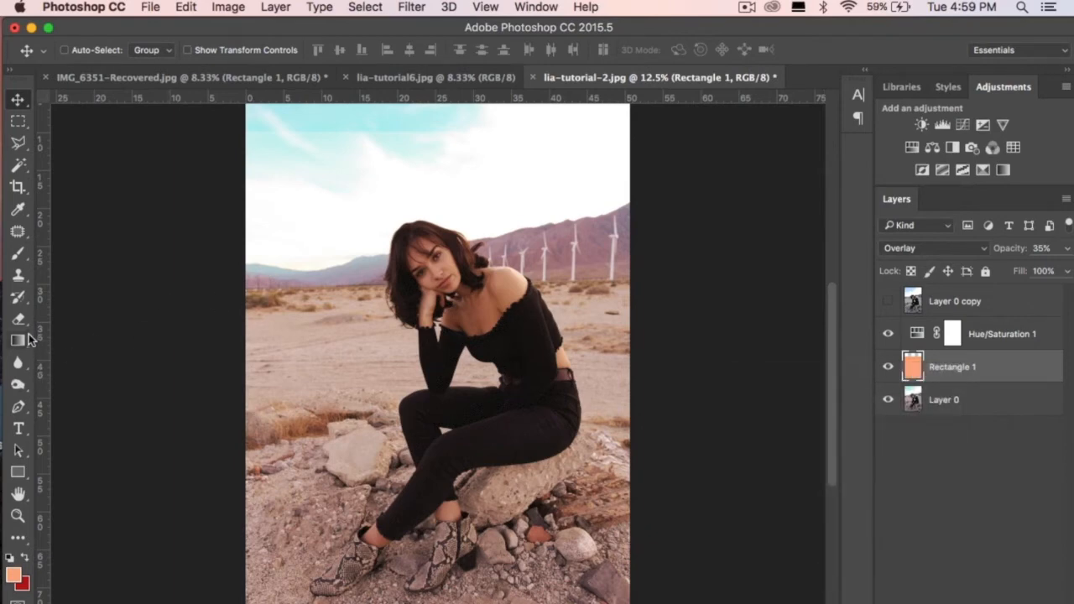
# Step: Erase the orange tint over the upper-right sky with a soft round 700 px eraser, then return to the Move Tool
pyautogui.click(17, 319)
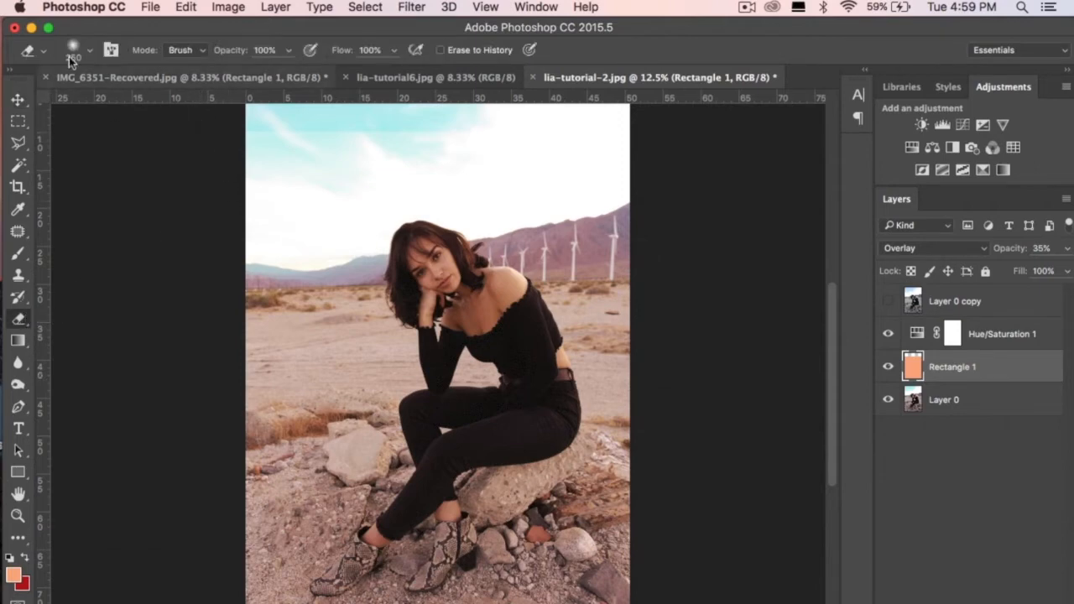
pyautogui.click(90, 50)
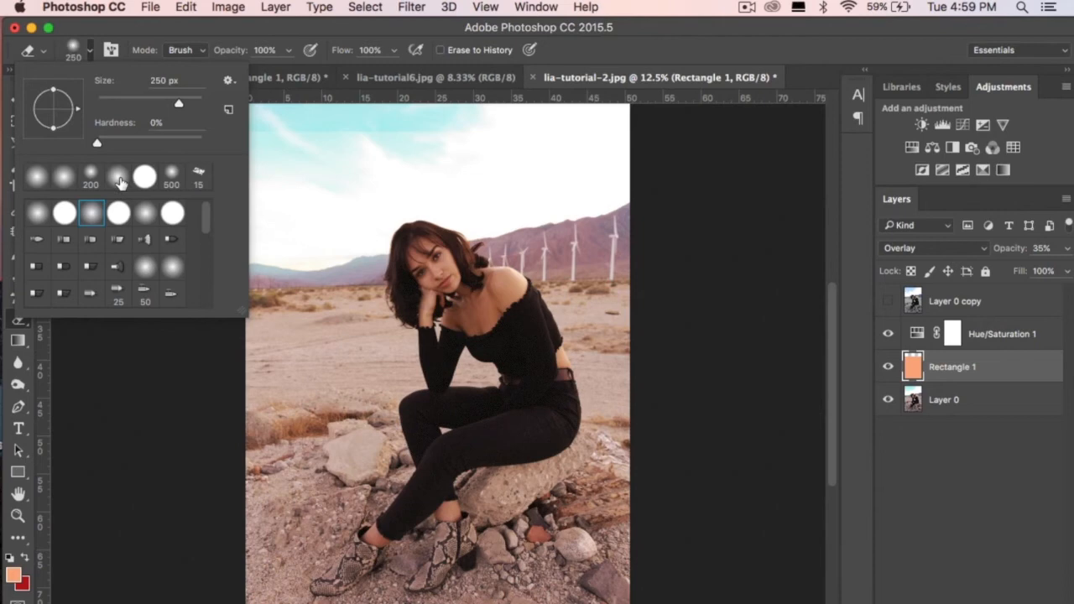
pyautogui.click(117, 176)
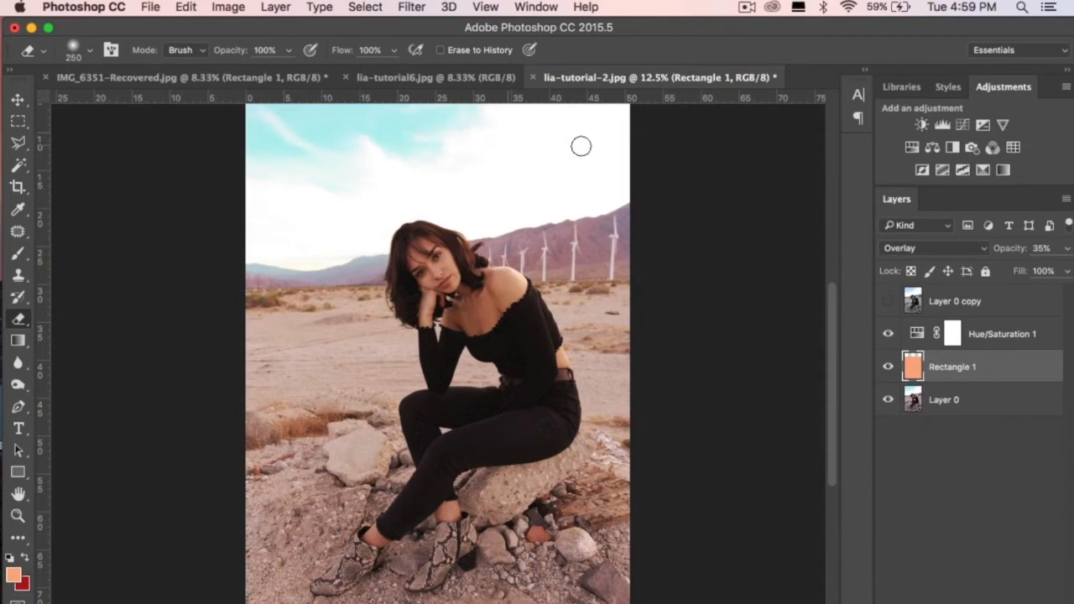
pyautogui.moveTo(584, 201)
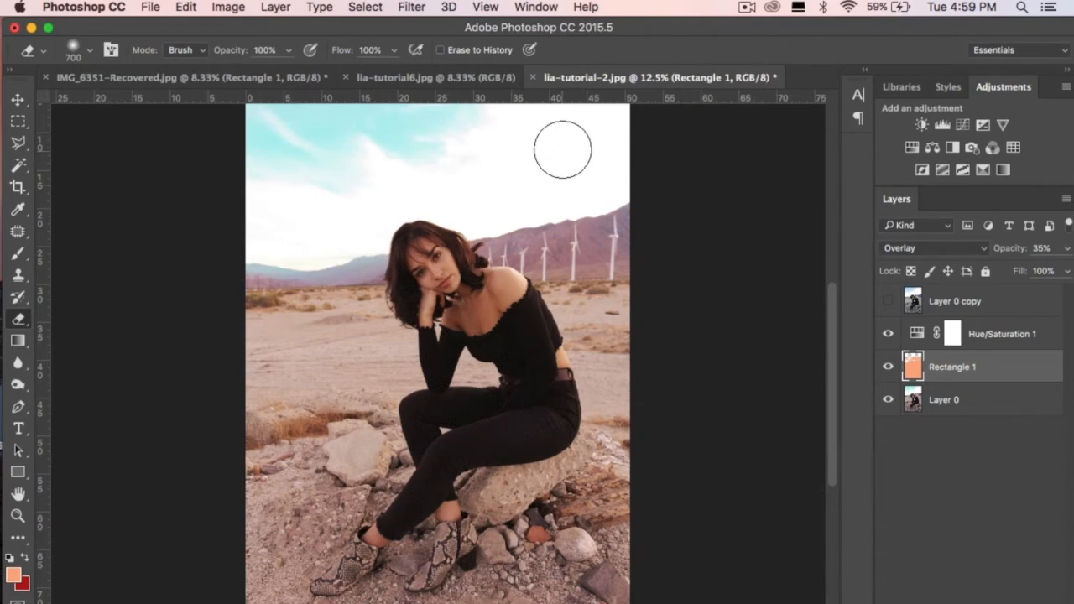
pyautogui.moveTo(517, 135)
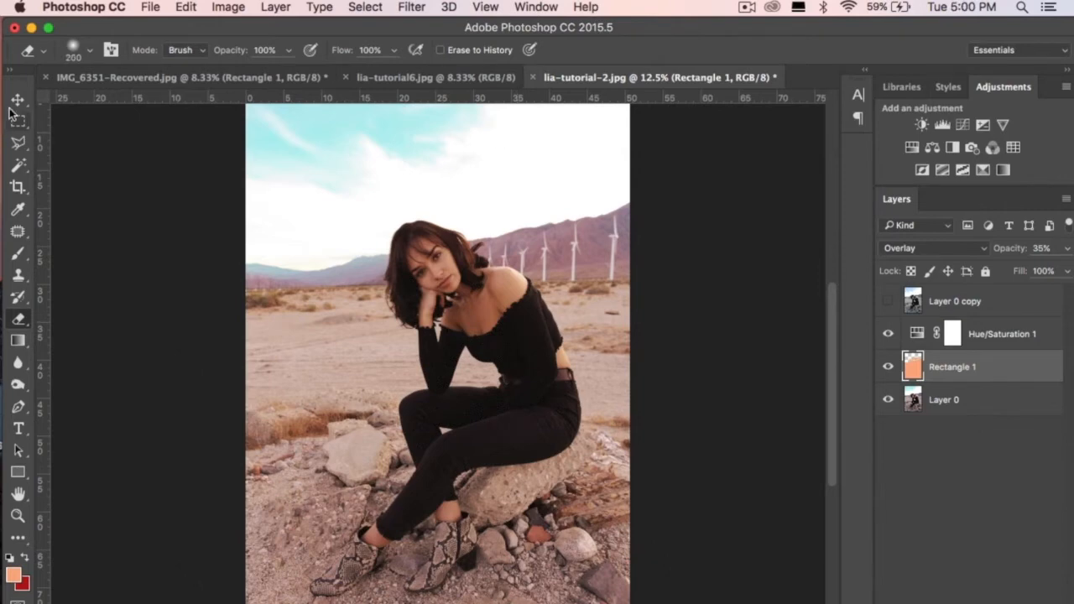
pyautogui.click(17, 102)
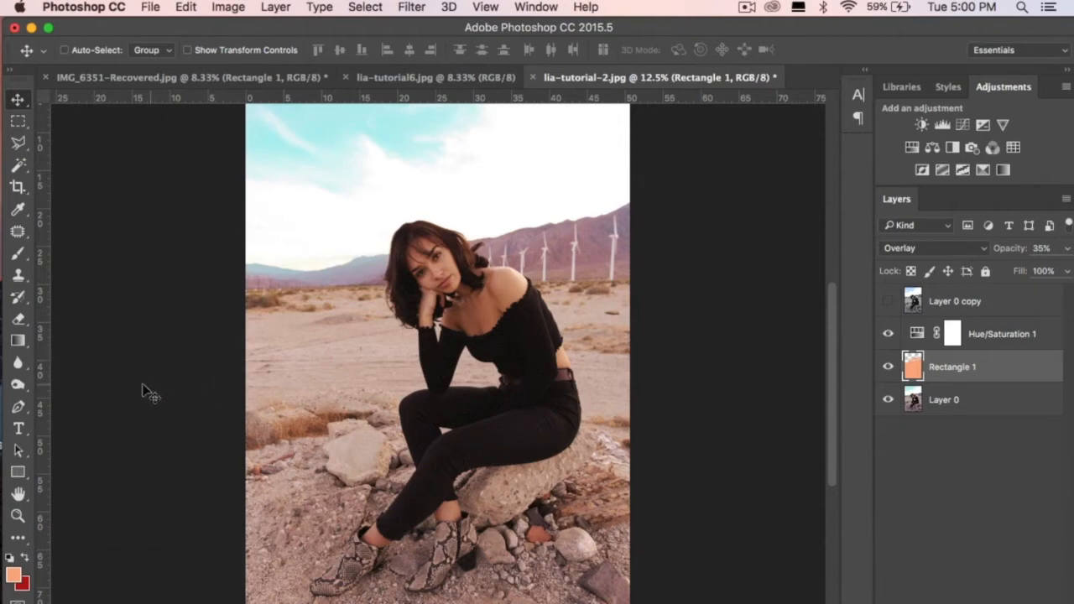
pyautogui.moveTo(26, 386)
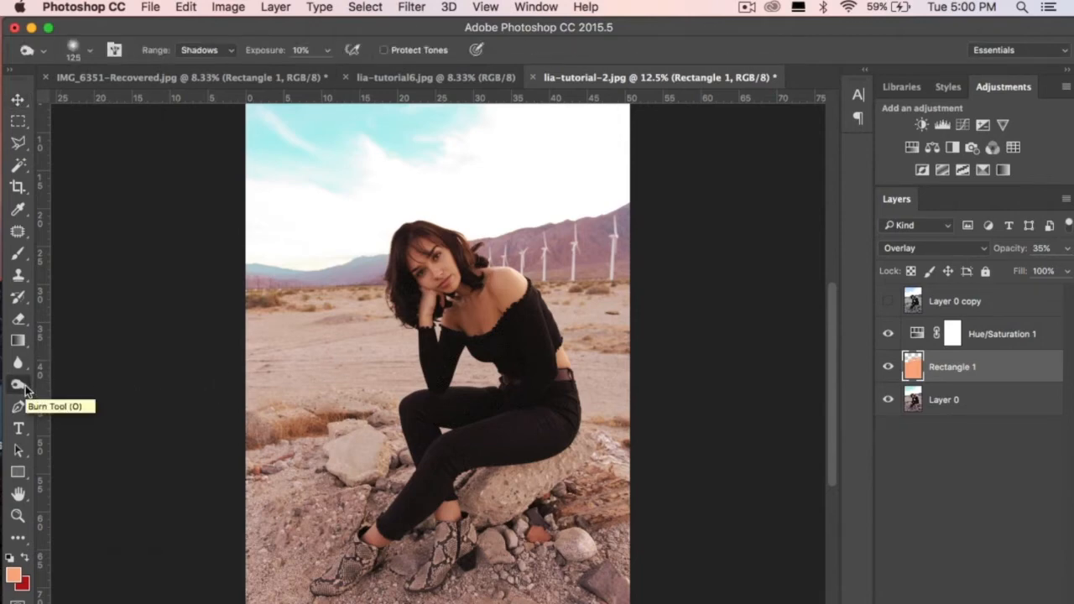
pyautogui.moveTo(208, 361)
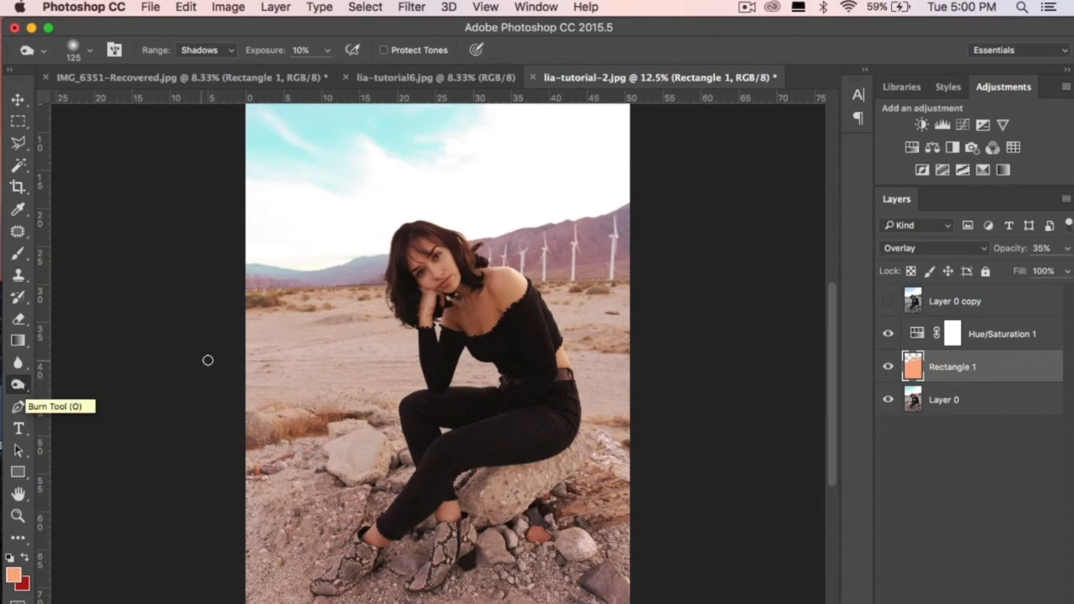
pyautogui.moveTo(272, 291)
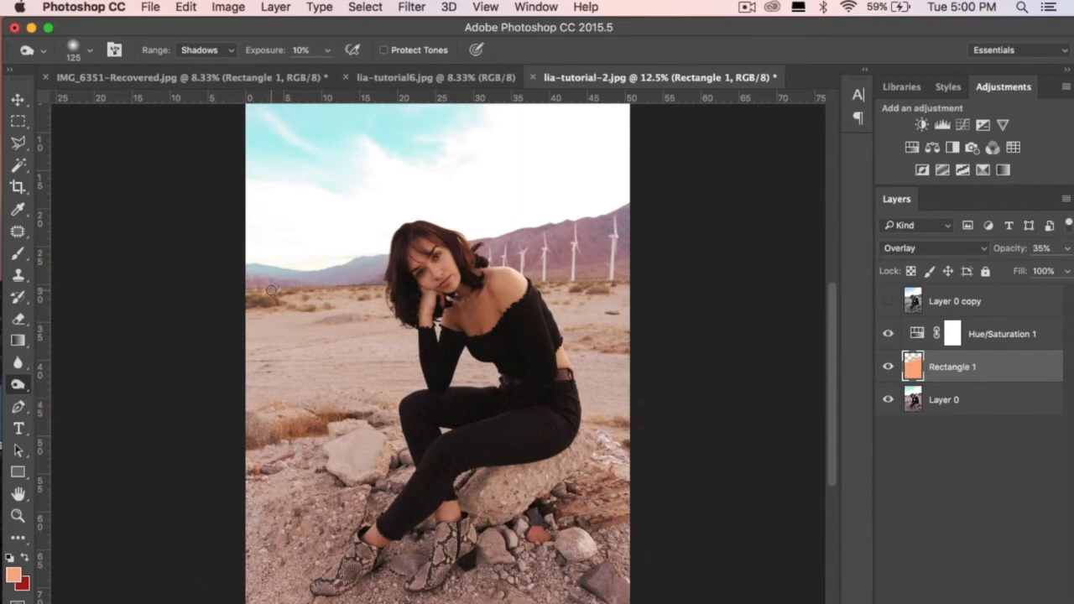
# Step: Keep the Burn Tool's range on Shadows at 10% exposure and make Layer 0 active
pyautogui.click(205, 50)
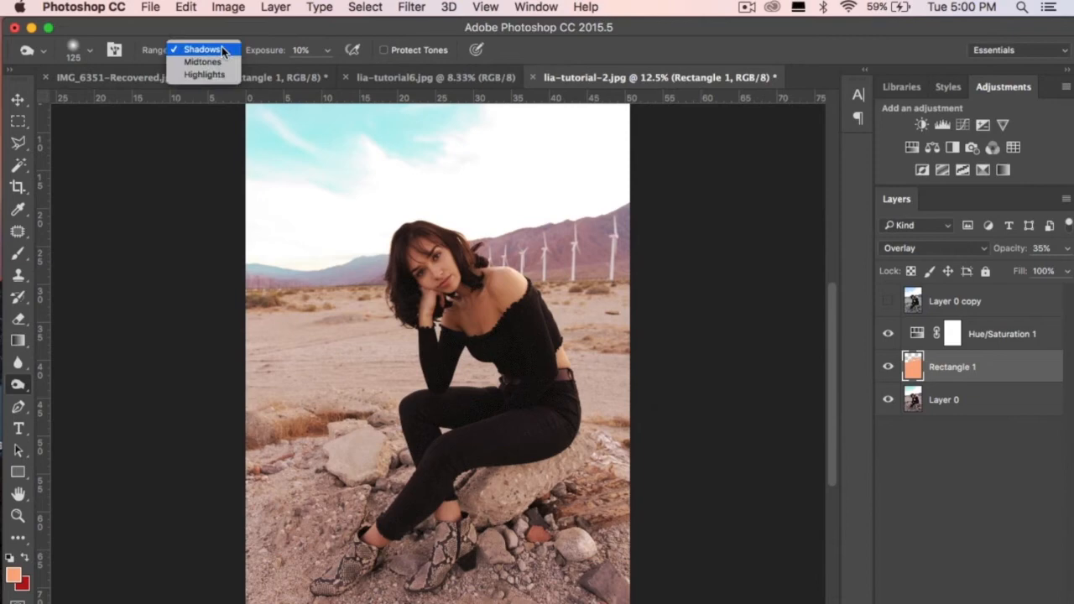
pyautogui.moveTo(205, 74)
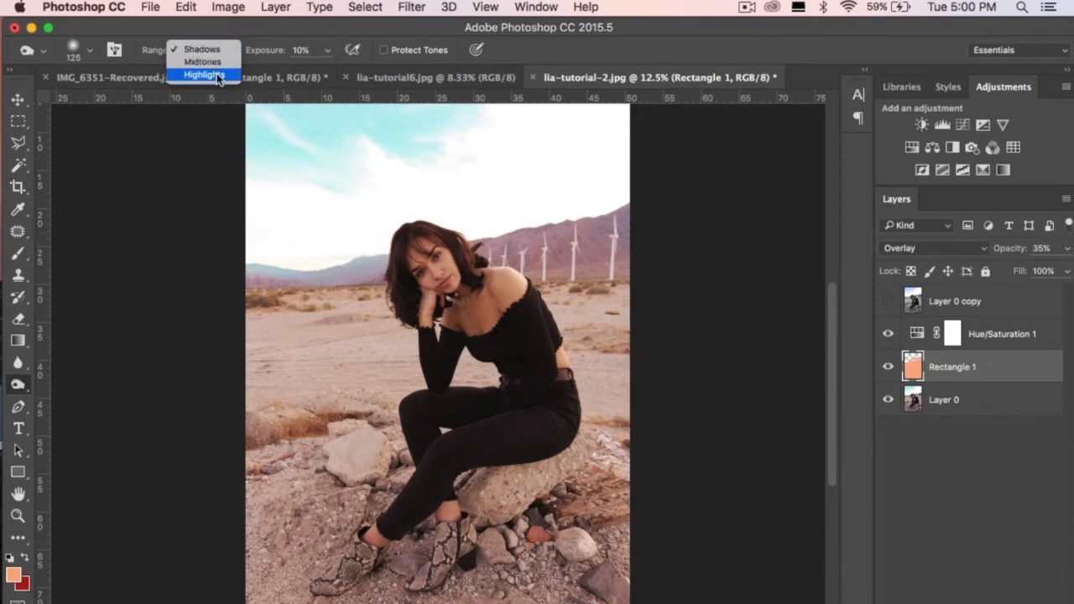
pyautogui.moveTo(201, 62)
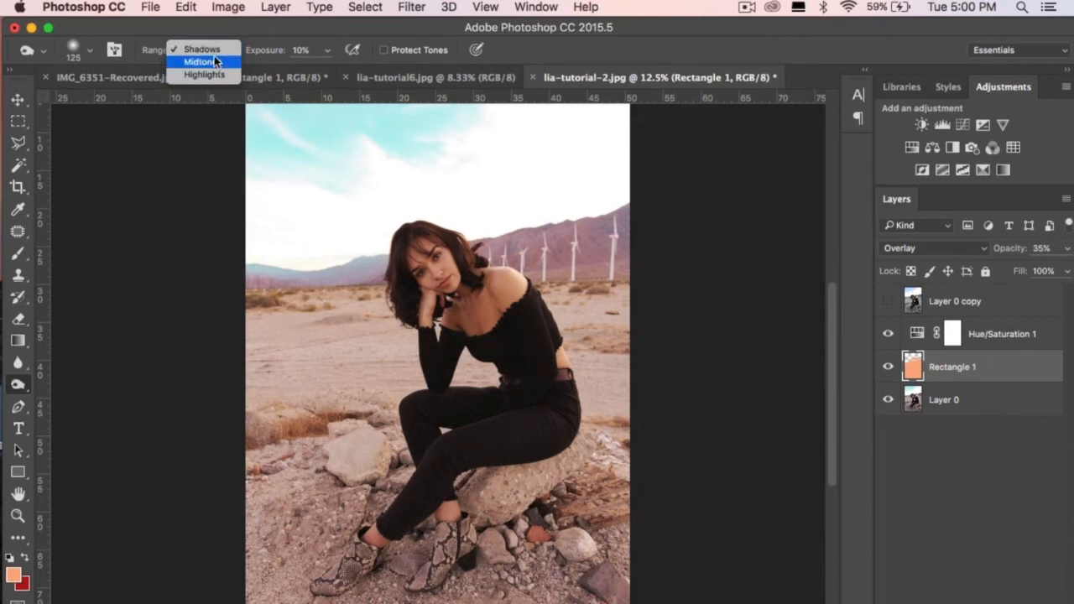
pyautogui.click(201, 51)
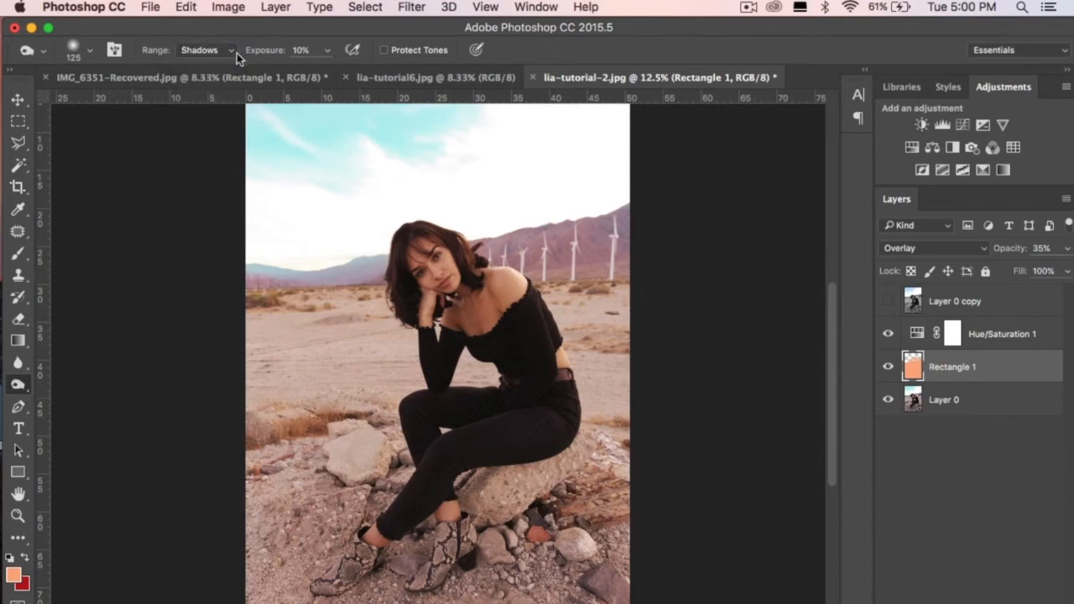
pyautogui.click(299, 51)
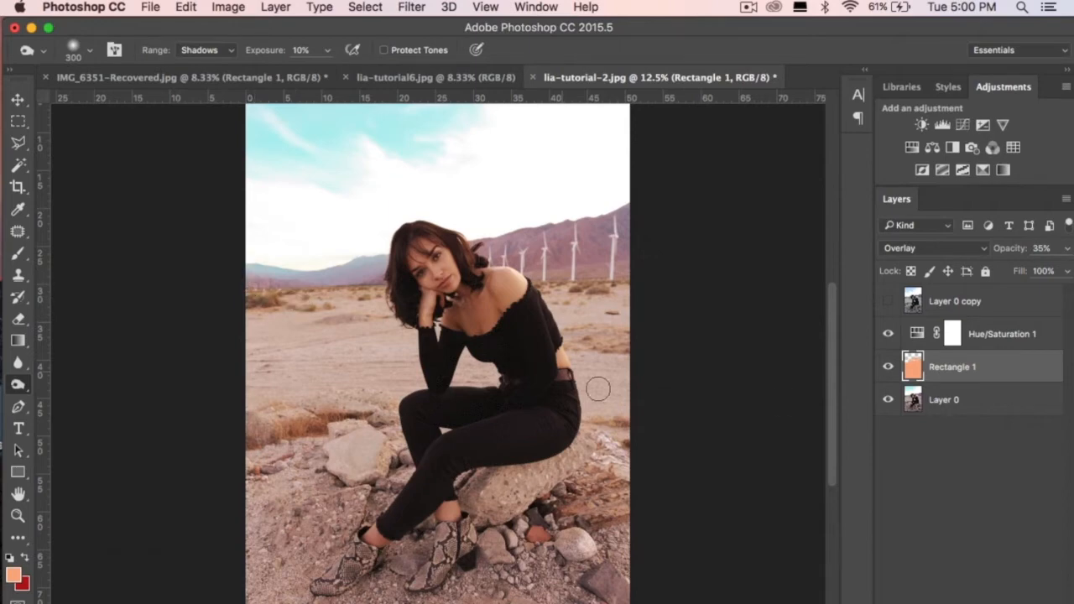
pyautogui.click(943, 400)
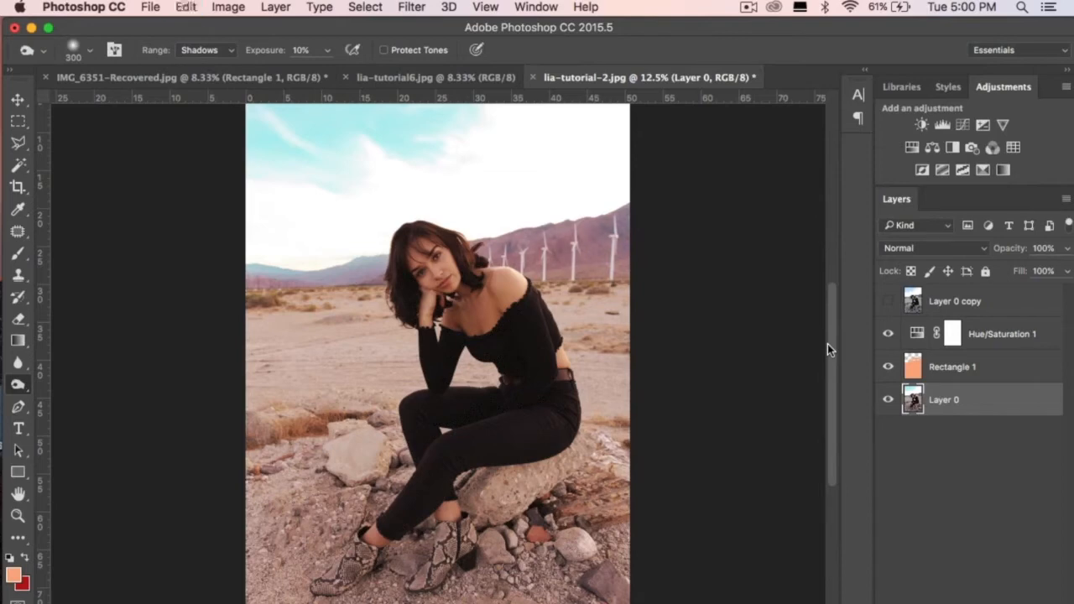
pyautogui.moveTo(266, 302)
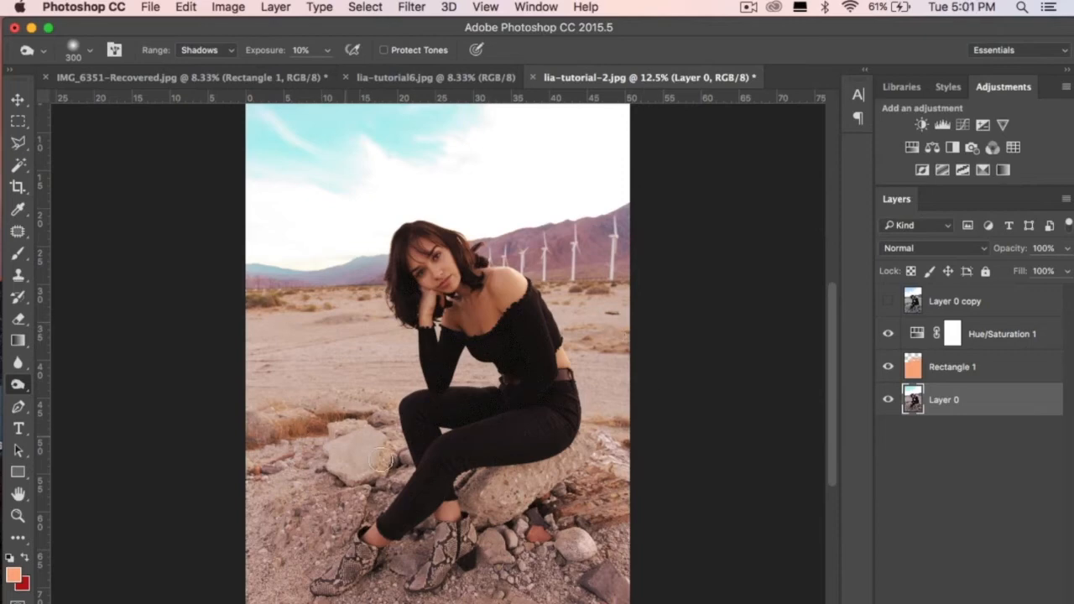
pyautogui.moveTo(581, 332)
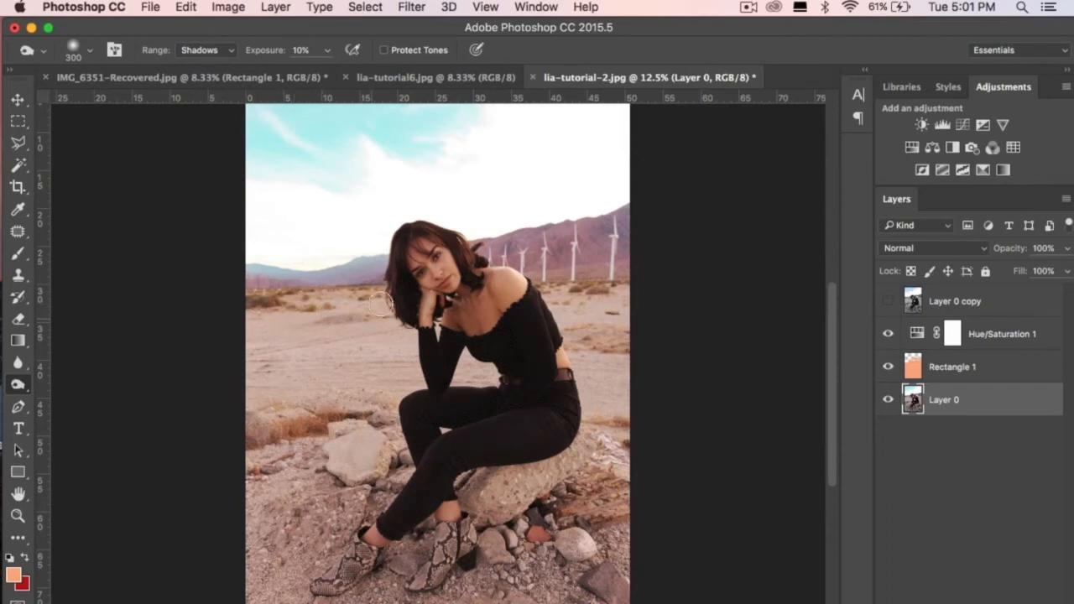
pyautogui.moveTo(587, 293)
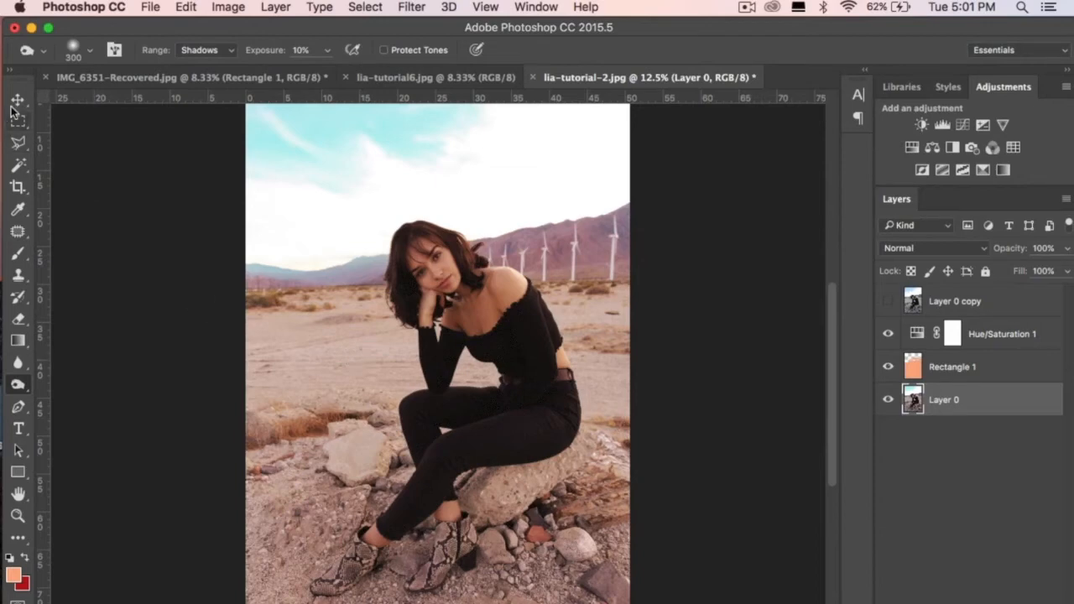
# Step: Return to the Move Tool after burning Layer 0's shadows
pyautogui.click(17, 99)
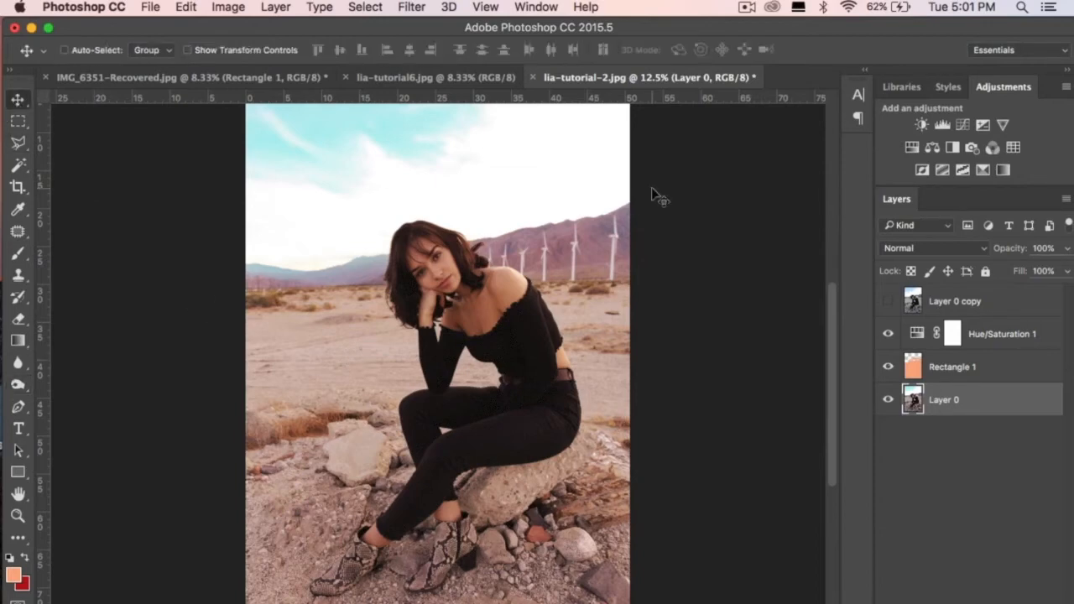
# Step: Switch to the lia-tutorial6.jpg door portrait document
pyautogui.click(887, 302)
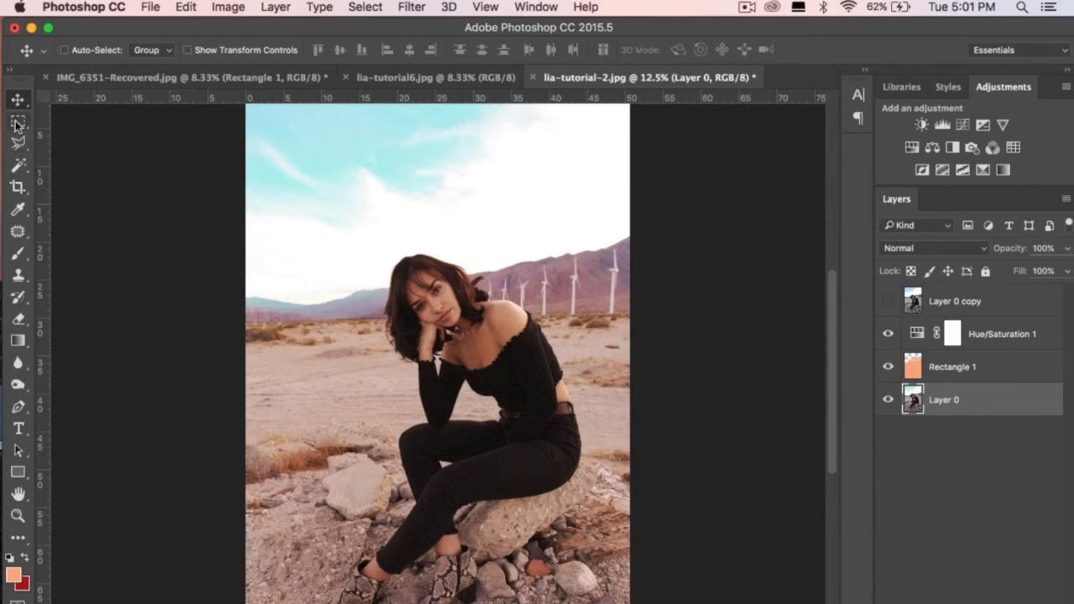
pyautogui.moveTo(19, 101)
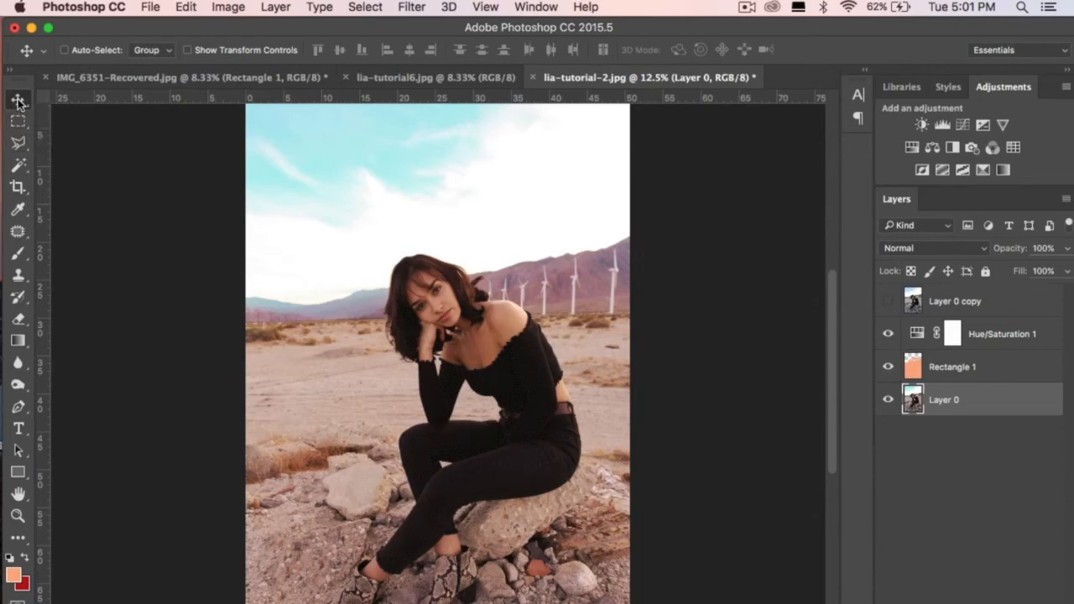
pyautogui.click(419, 77)
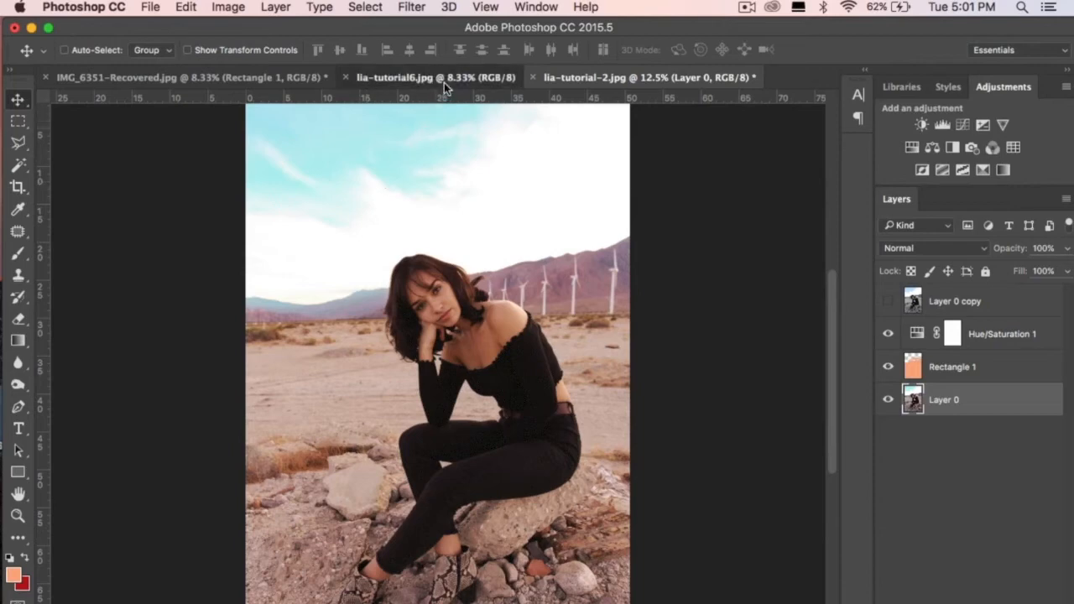
pyautogui.click(435, 78)
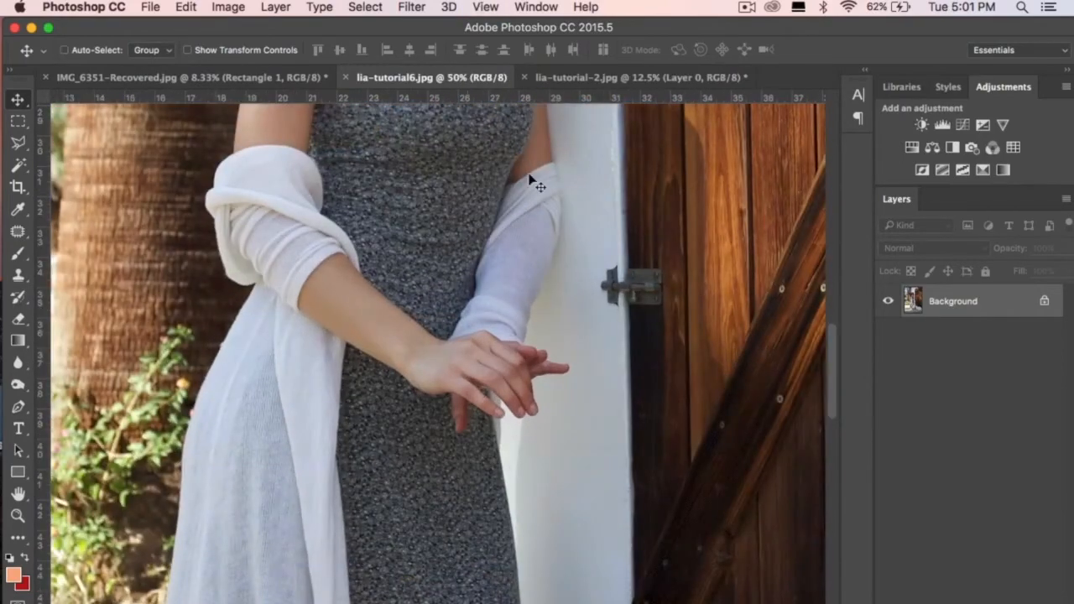
# Step: Duplicate Layer 0 with Cmd+J, hide Layer 0 copy, and ready the Patch tool
pyautogui.scroll(-3)
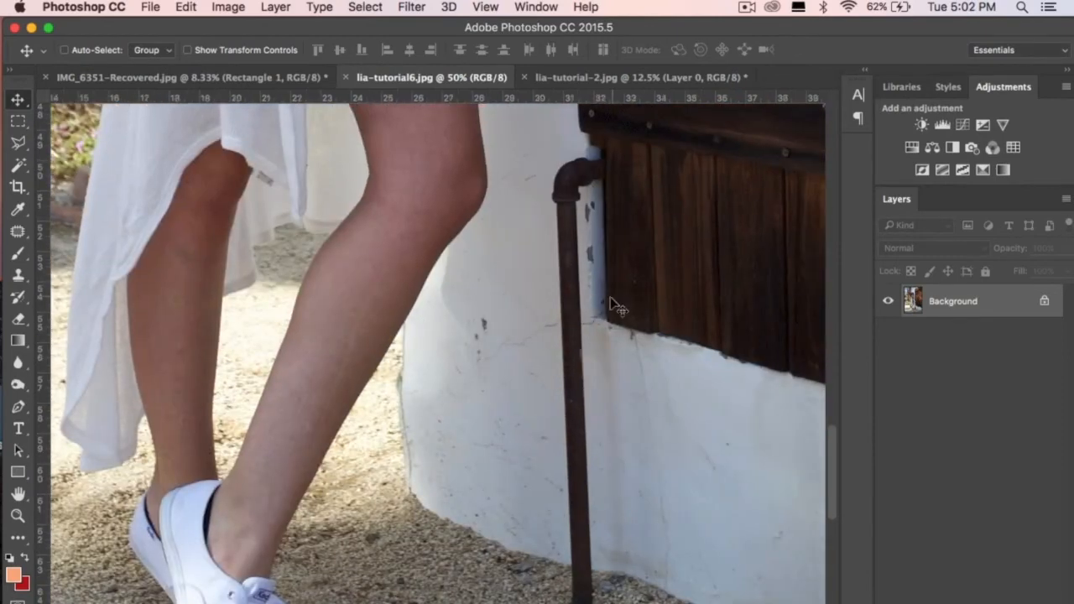
pyautogui.moveTo(994, 322)
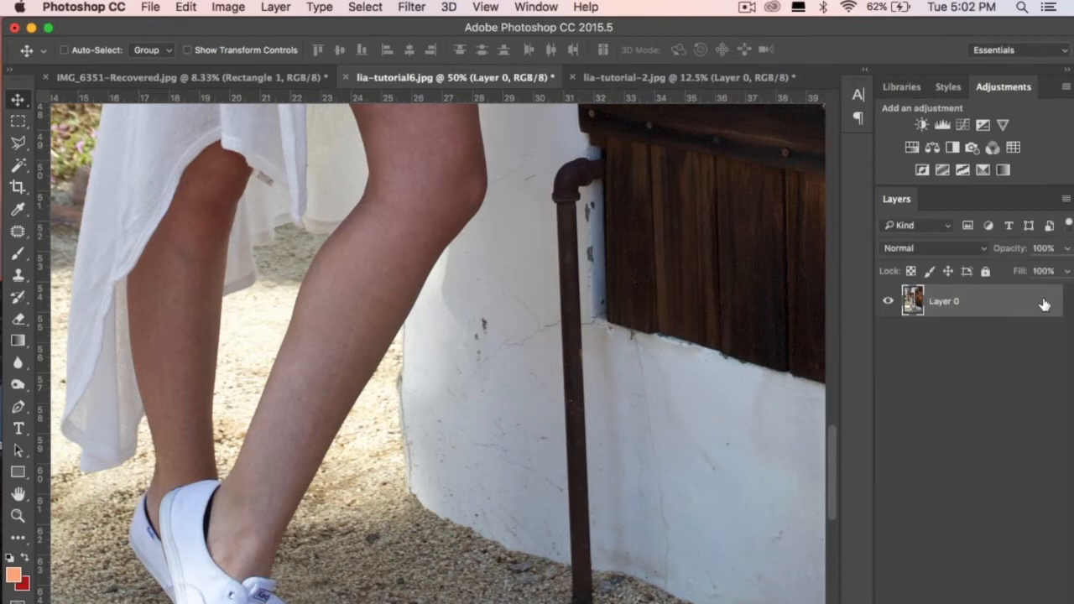
pyautogui.press('cmd+j')
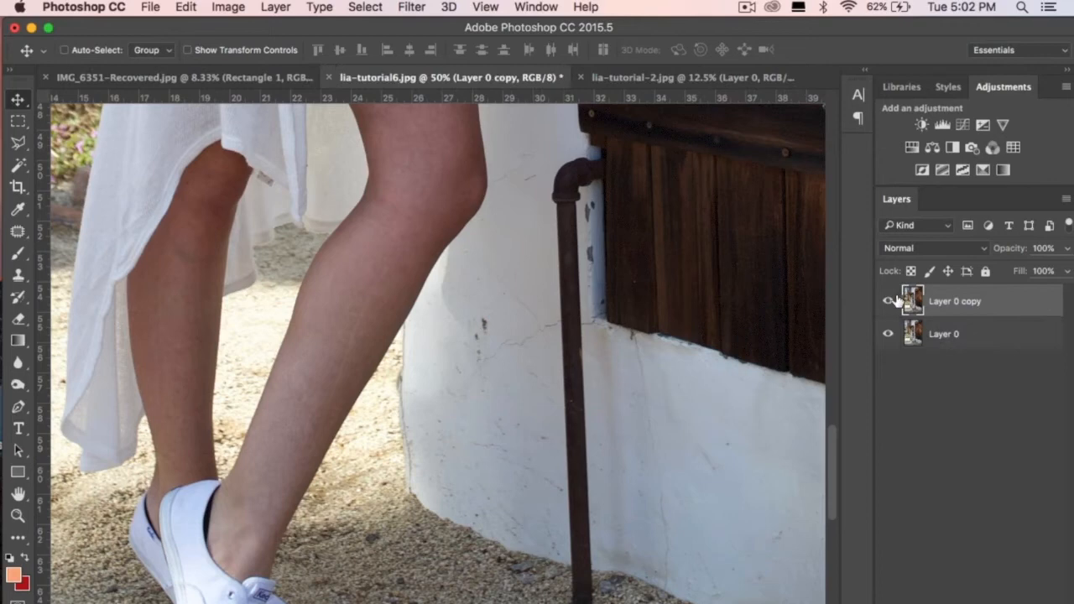
pyautogui.click(888, 302)
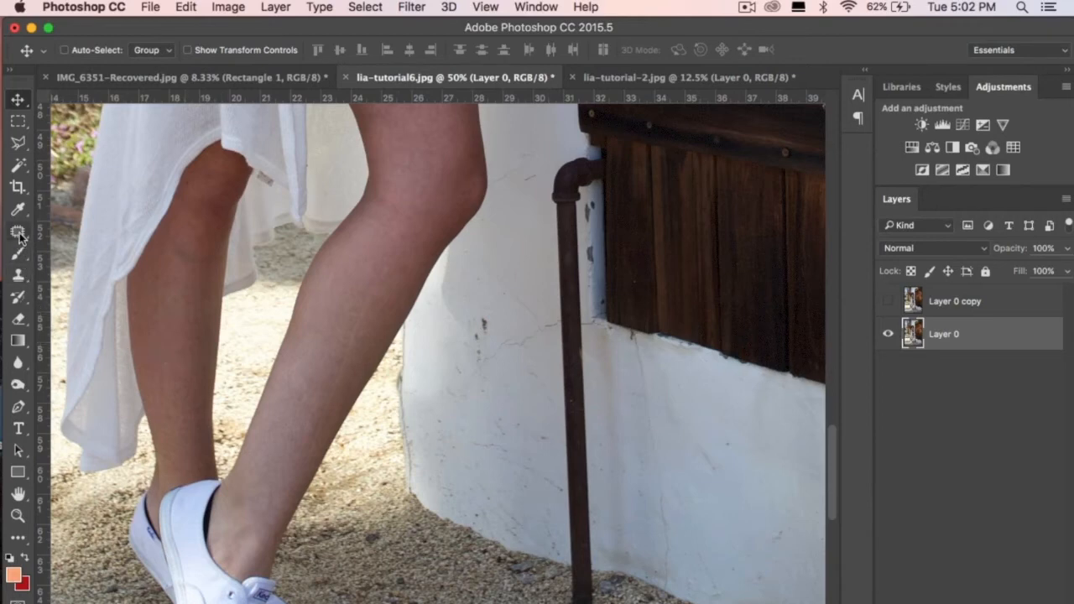
pyautogui.click(18, 232)
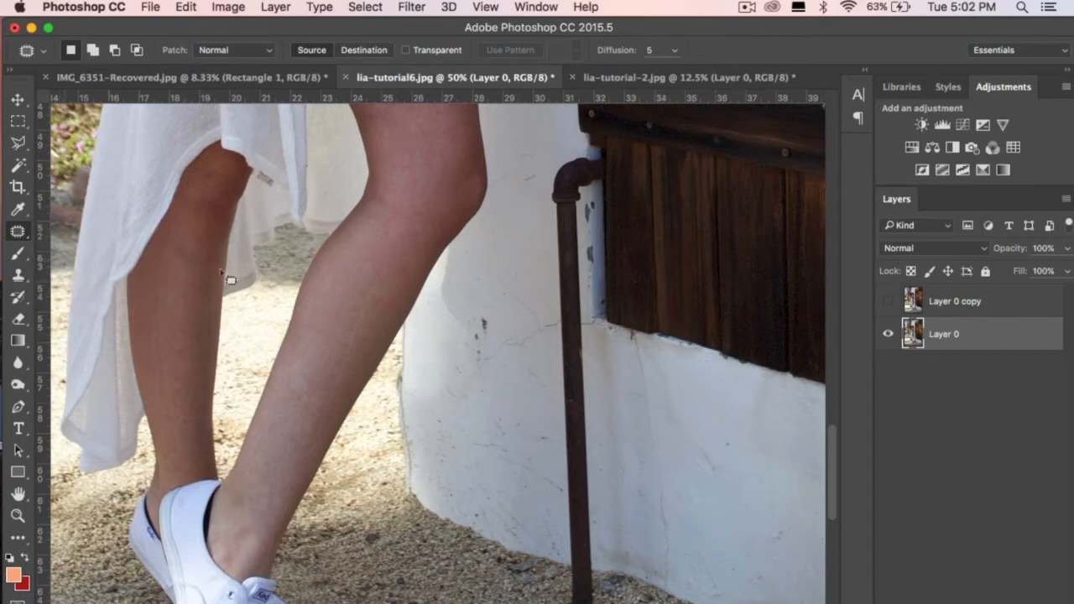
pyautogui.moveTo(18, 233)
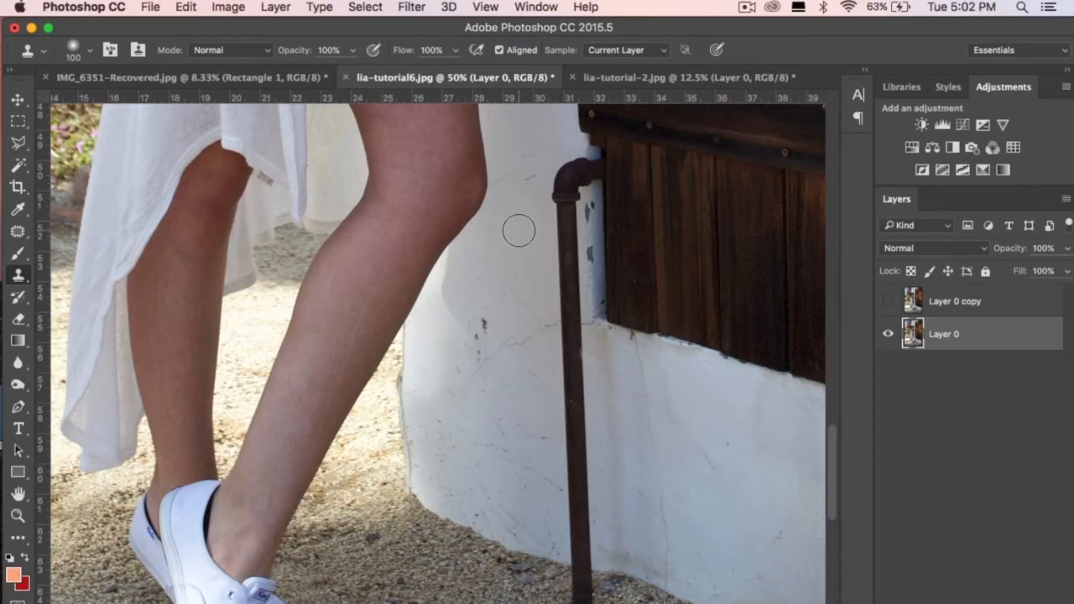
pyautogui.moveTo(514, 183)
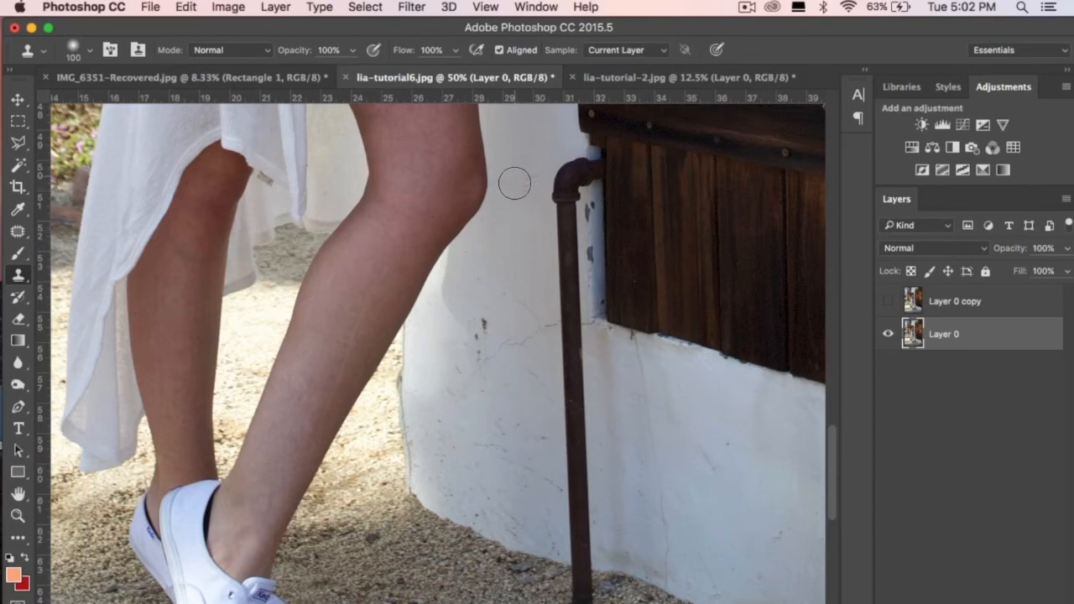
pyautogui.moveTo(517, 395)
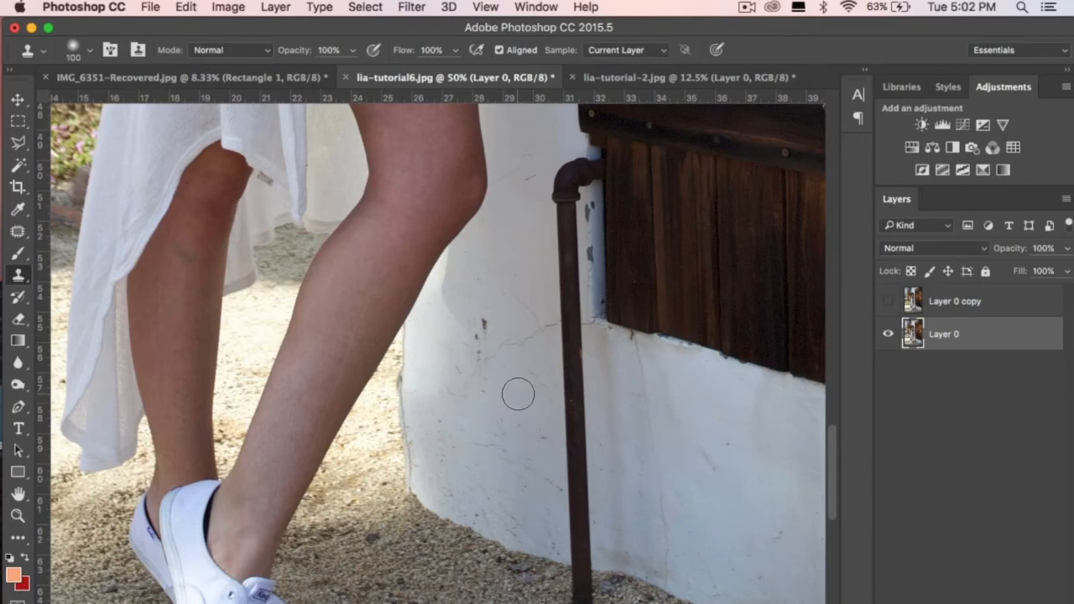
pyautogui.moveTo(513, 171)
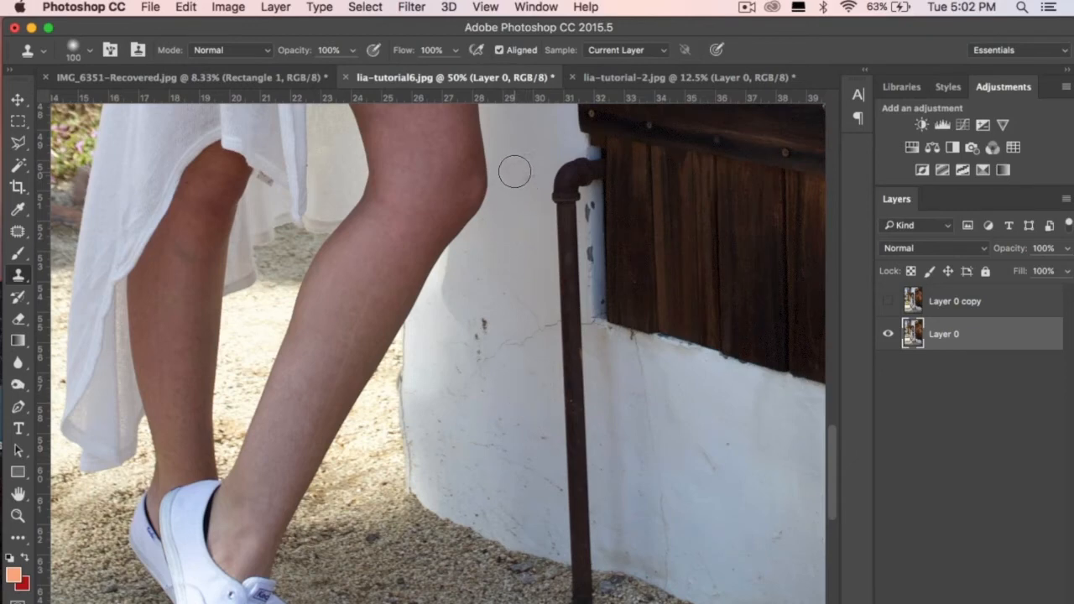
pyautogui.moveTo(515, 164)
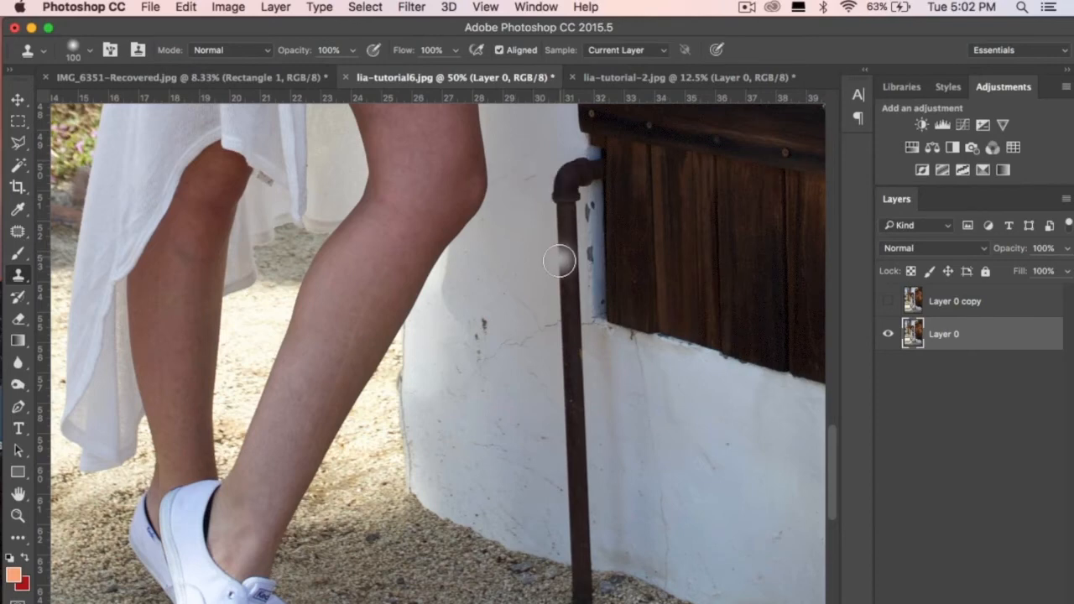
pyautogui.moveTo(547, 161)
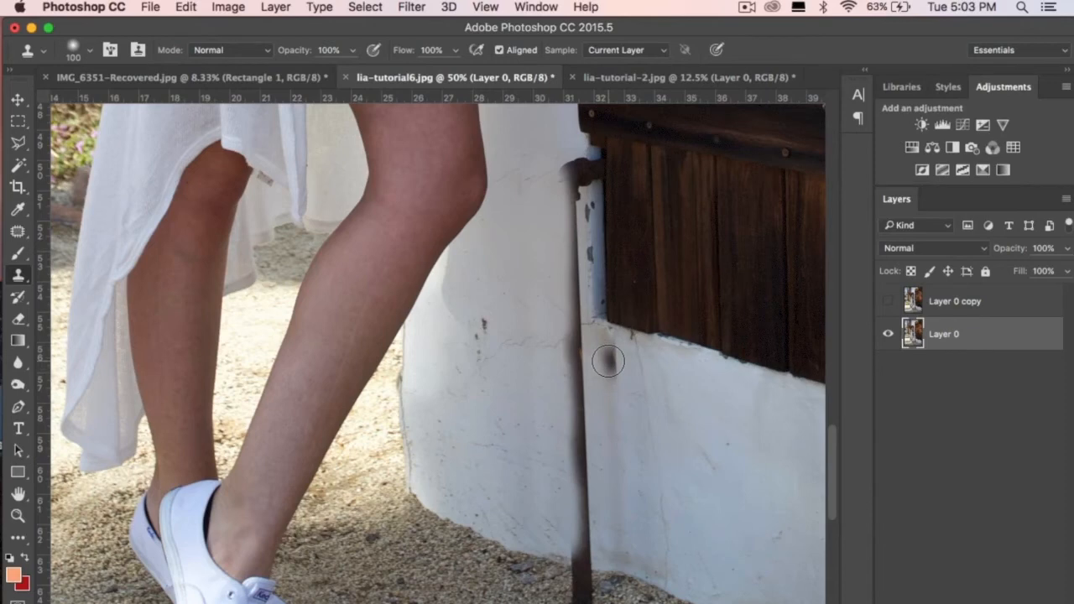
pyautogui.moveTo(714, 385)
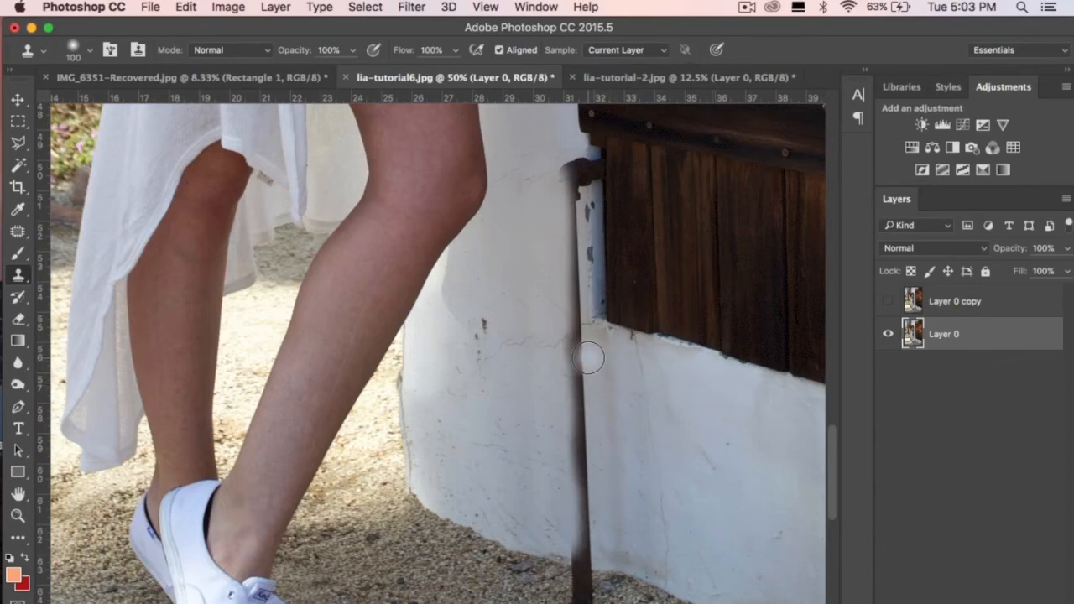
# Step: Clone white wall texture over the pipe's upper section and bend beside the shutter
pyautogui.moveTo(587, 359); pyautogui.dragTo(581, 460)
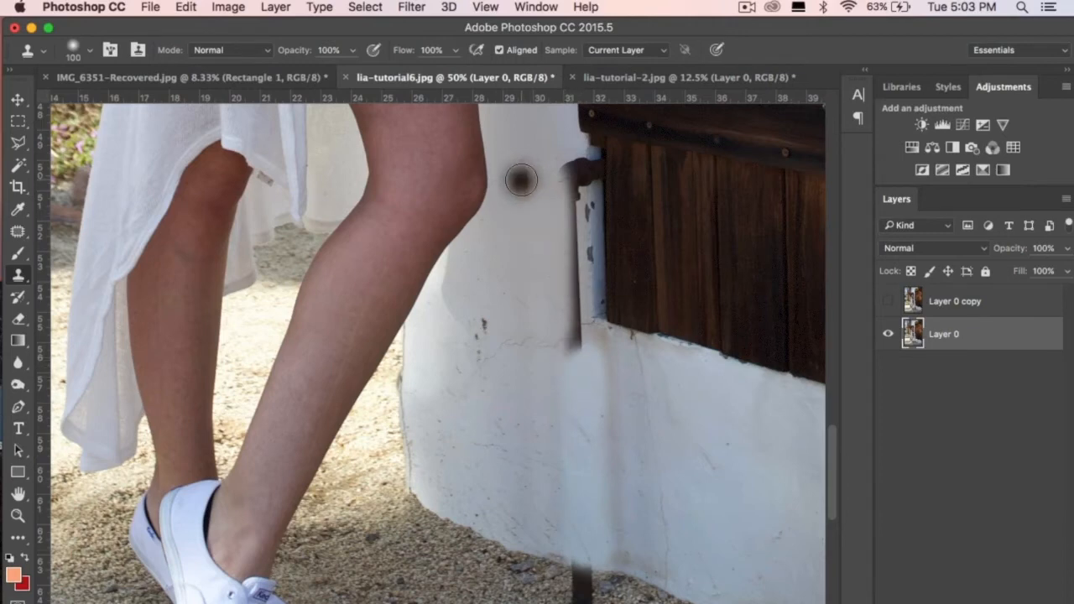
pyautogui.moveTo(562, 166)
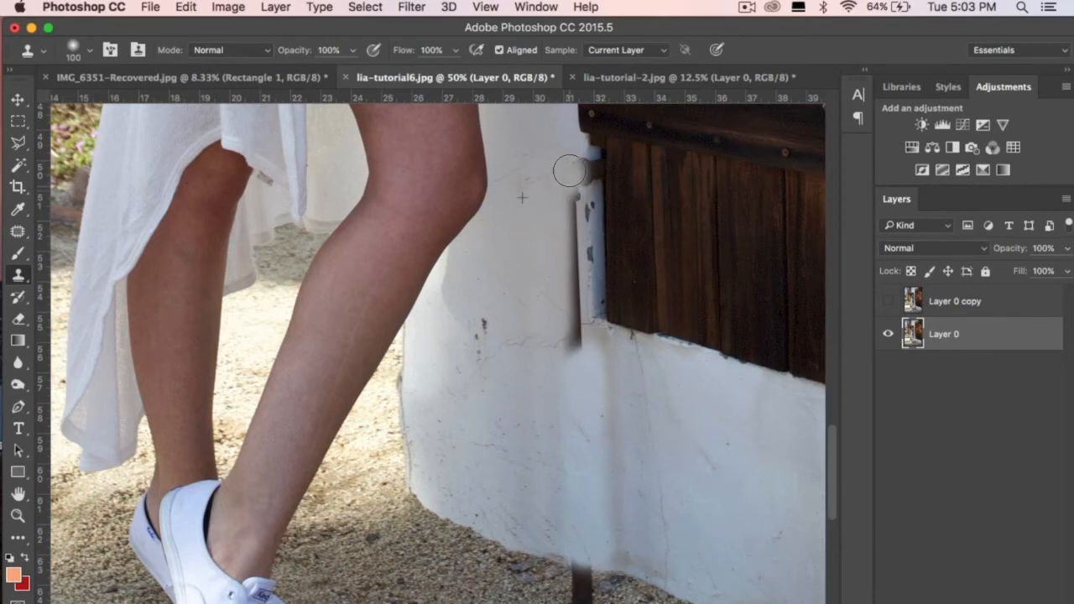
pyautogui.moveTo(569, 171); pyautogui.dragTo(569, 244)
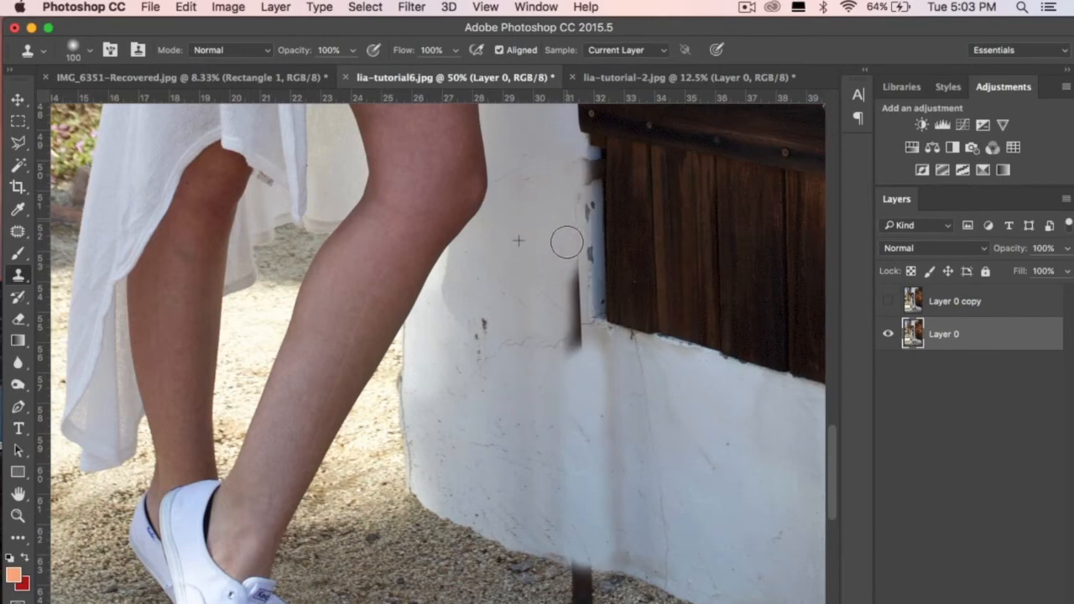
pyautogui.moveTo(568, 241); pyautogui.dragTo(567, 371)
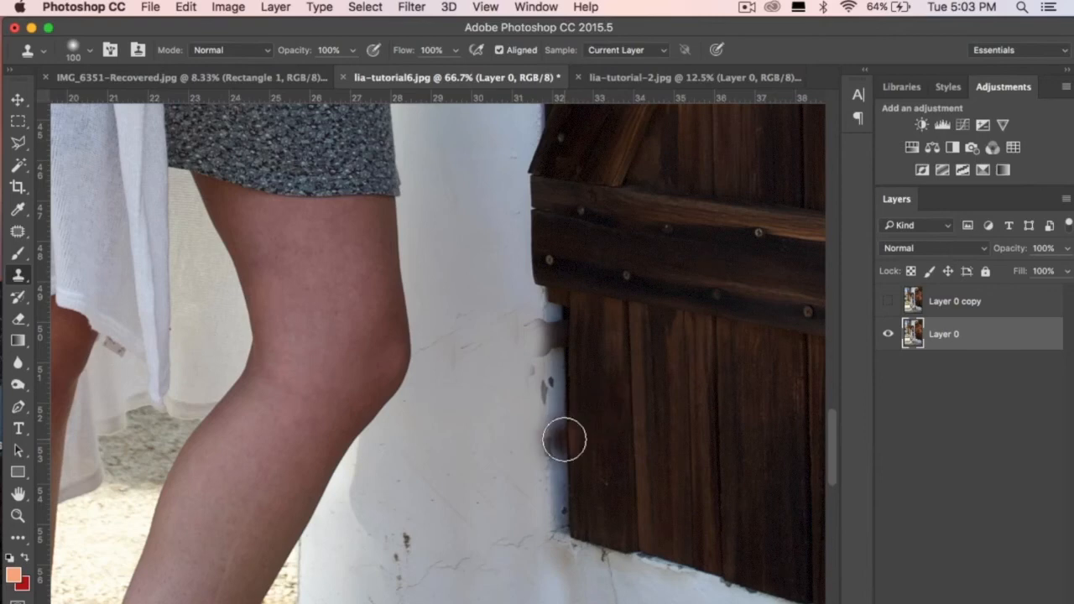
pyautogui.moveTo(568, 440)
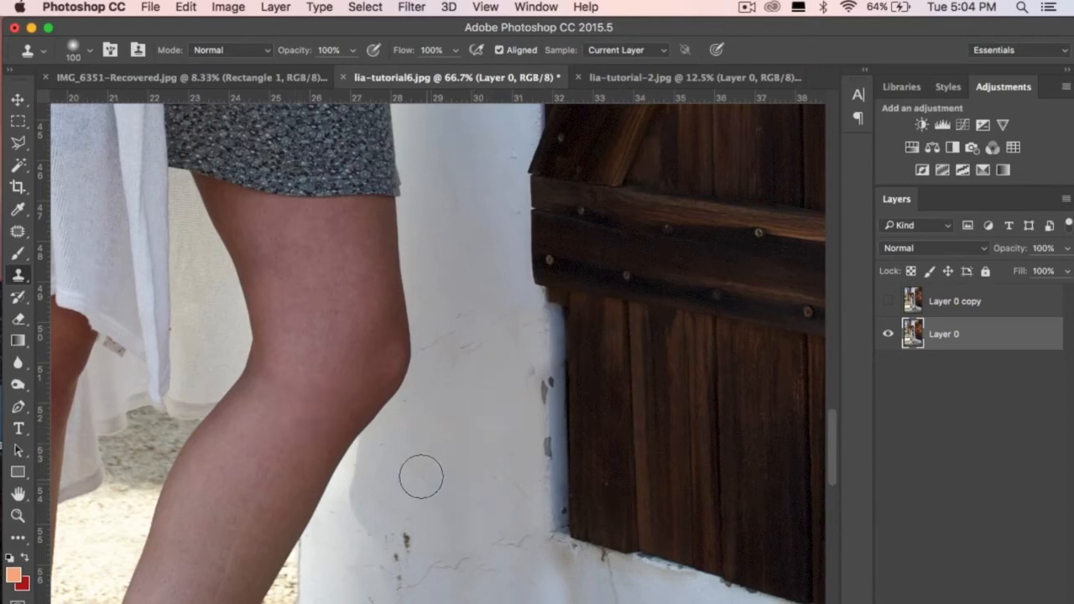
# Step: Patch the dark marks by the shutter edge and cracks on the lower white wall
pyautogui.click(18, 232)
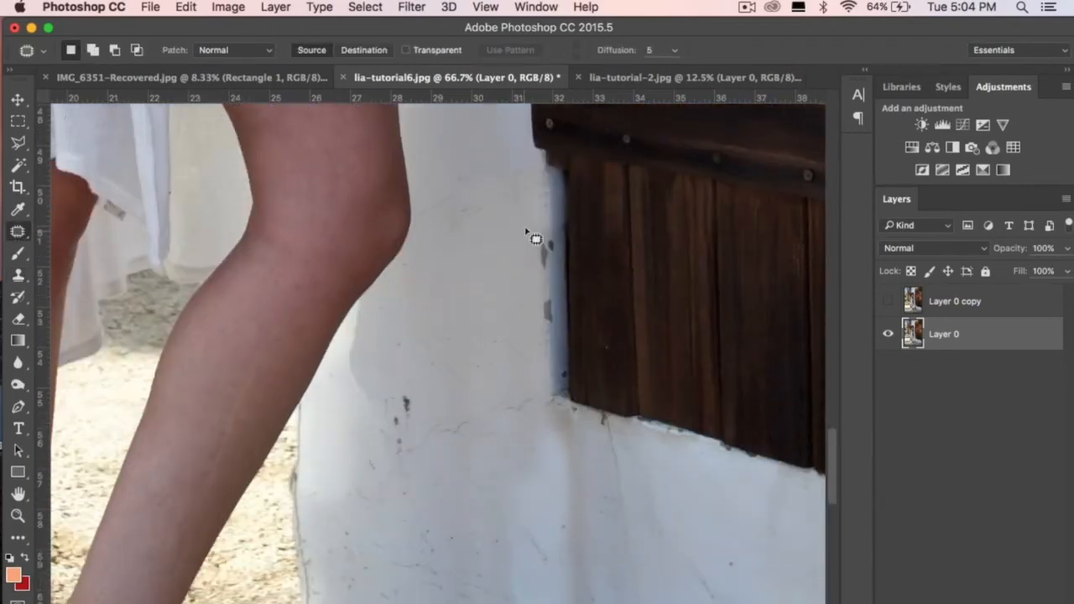
pyautogui.moveTo(546, 235); pyautogui.dragTo(520, 260)
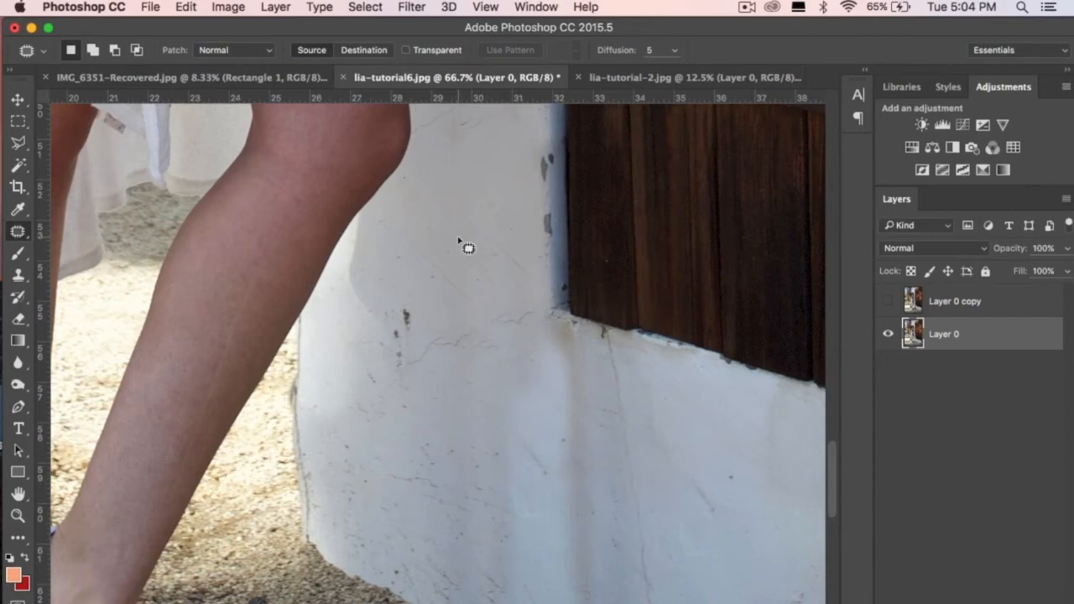
pyautogui.moveTo(466, 247); pyautogui.dragTo(537, 265)
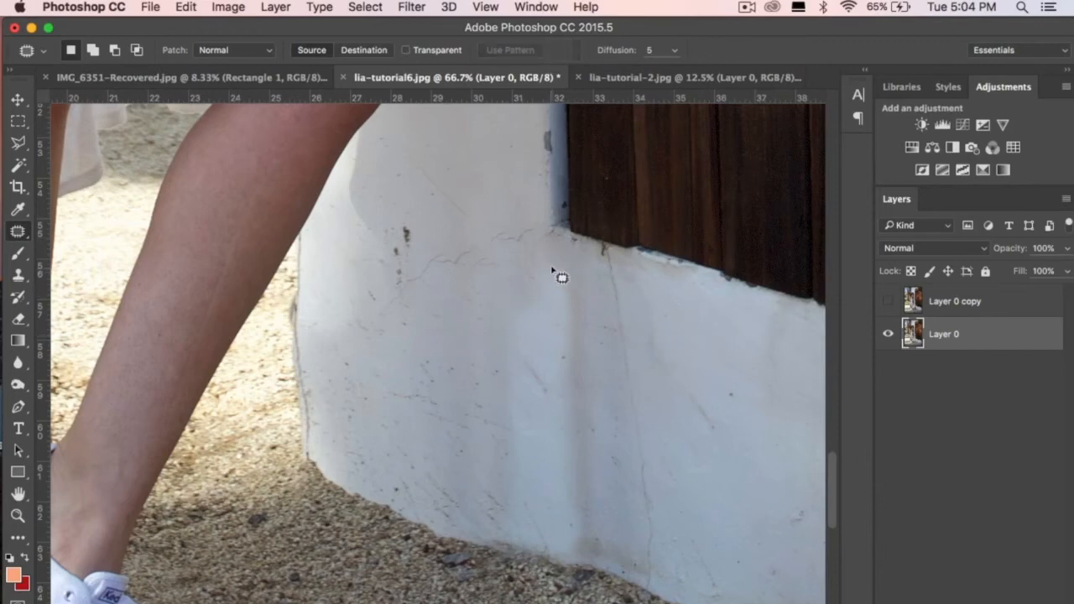
pyautogui.moveTo(557, 277); pyautogui.dragTo(591, 557)
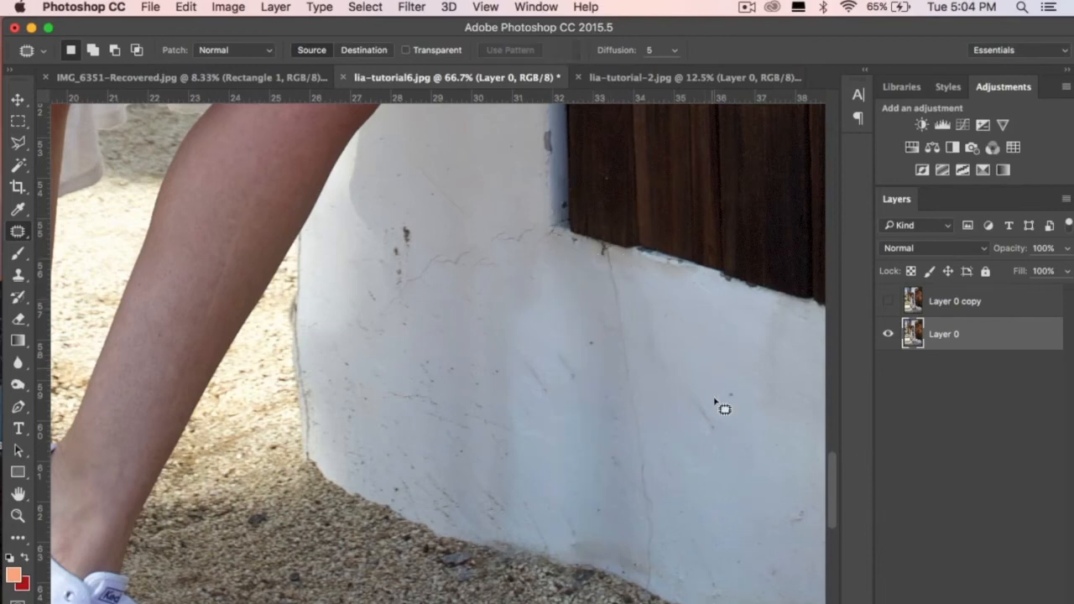
# Step: Patch another lower-wall blemish and the dirt along the wall's base
pyautogui.moveTo(725, 410); pyautogui.dragTo(601, 393)
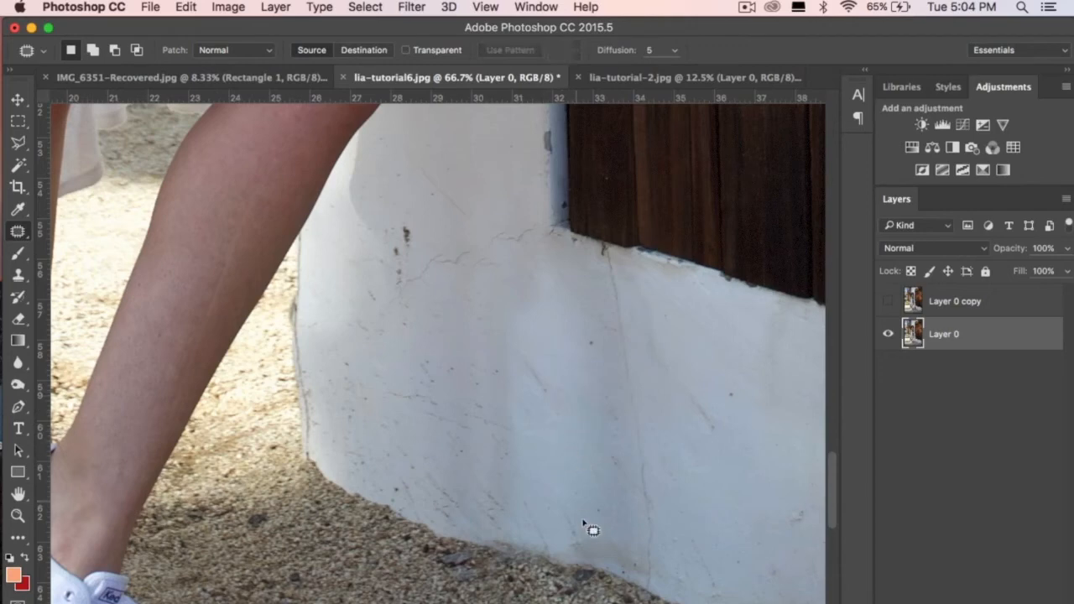
pyautogui.moveTo(562, 557)
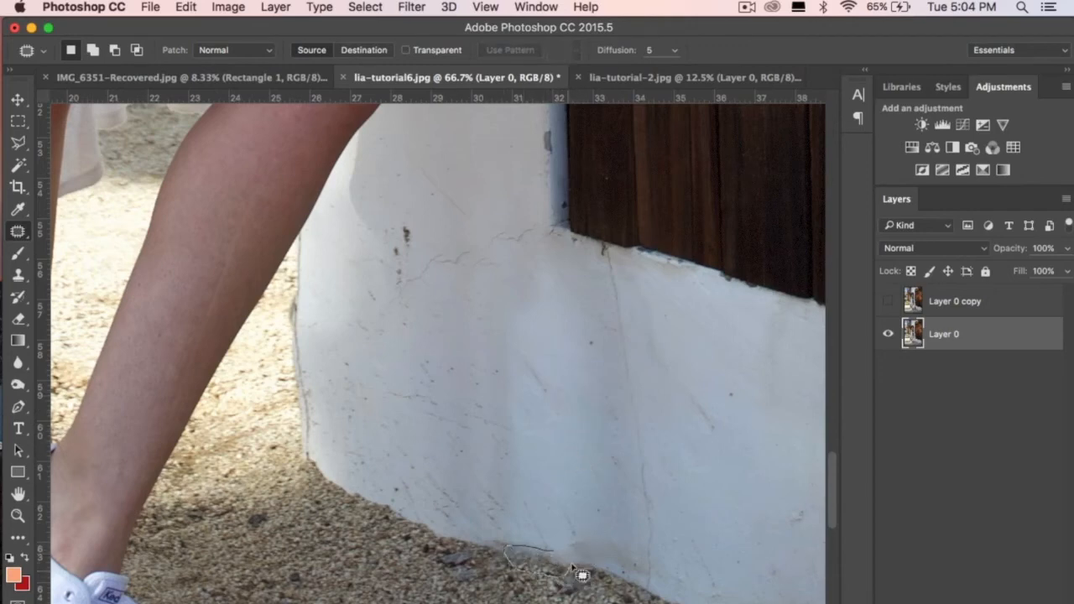
pyautogui.click(545, 563)
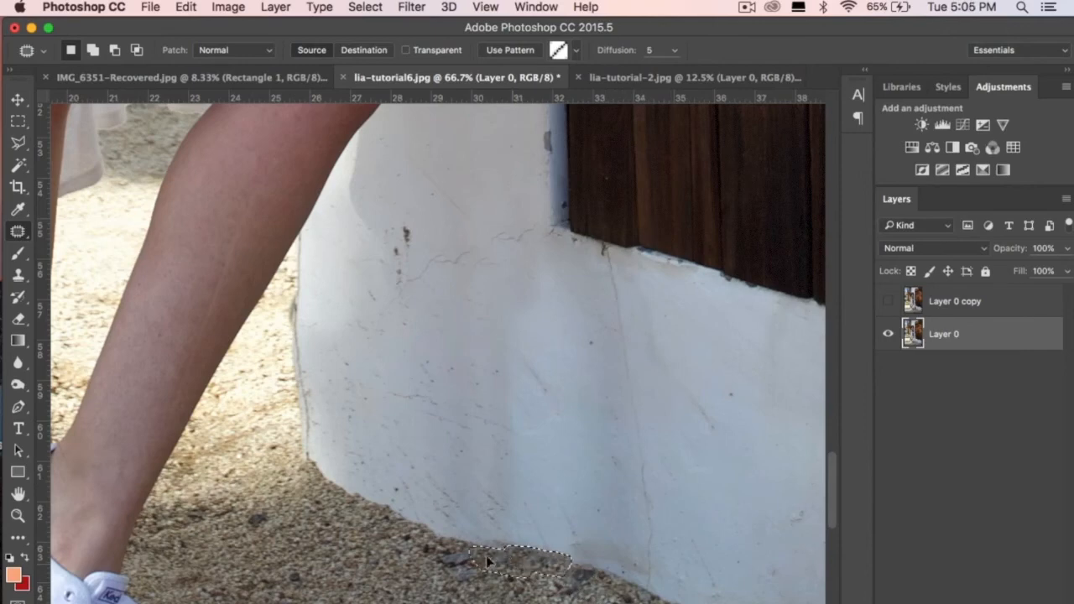
pyautogui.moveTo(520, 558); pyautogui.dragTo(453, 558)
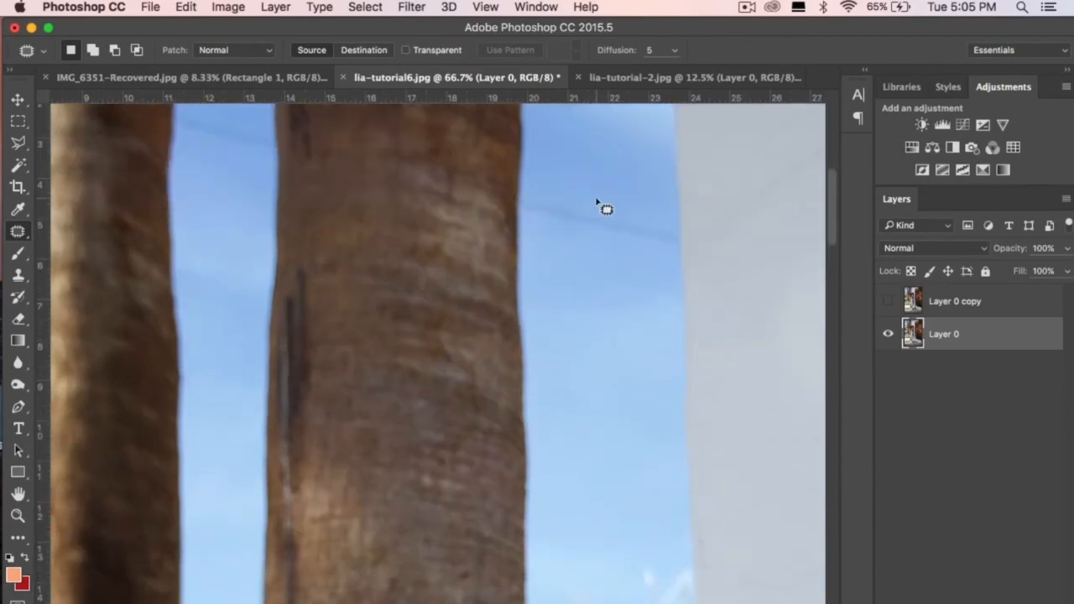
# Step: Patch the power line between the palm trunks with clean sky
pyautogui.moveTo(606, 208); pyautogui.dragTo(554, 242)
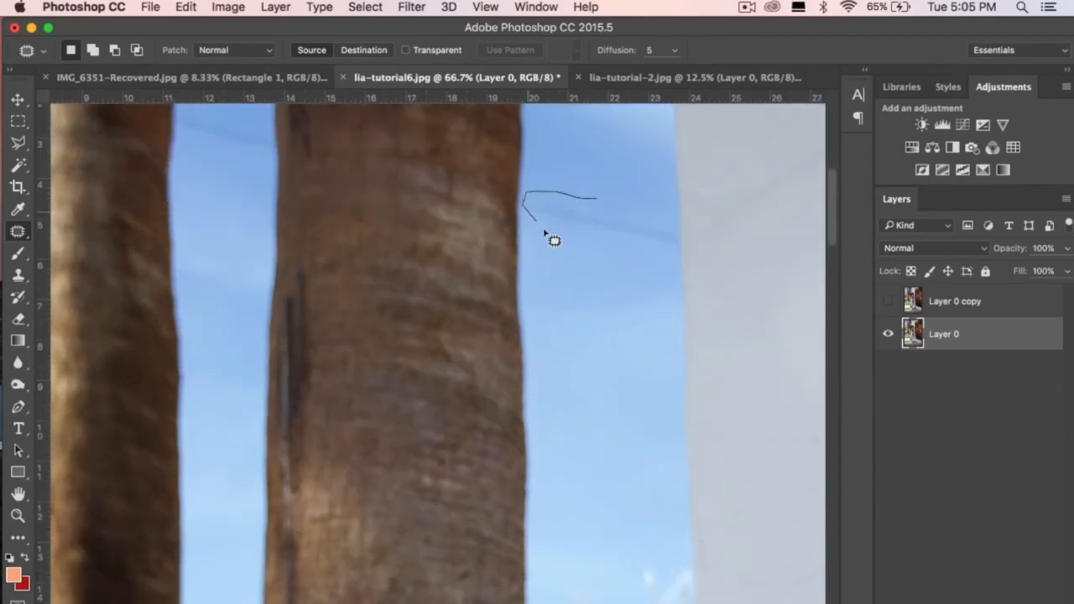
pyautogui.moveTo(554, 242); pyautogui.dragTo(686, 244)
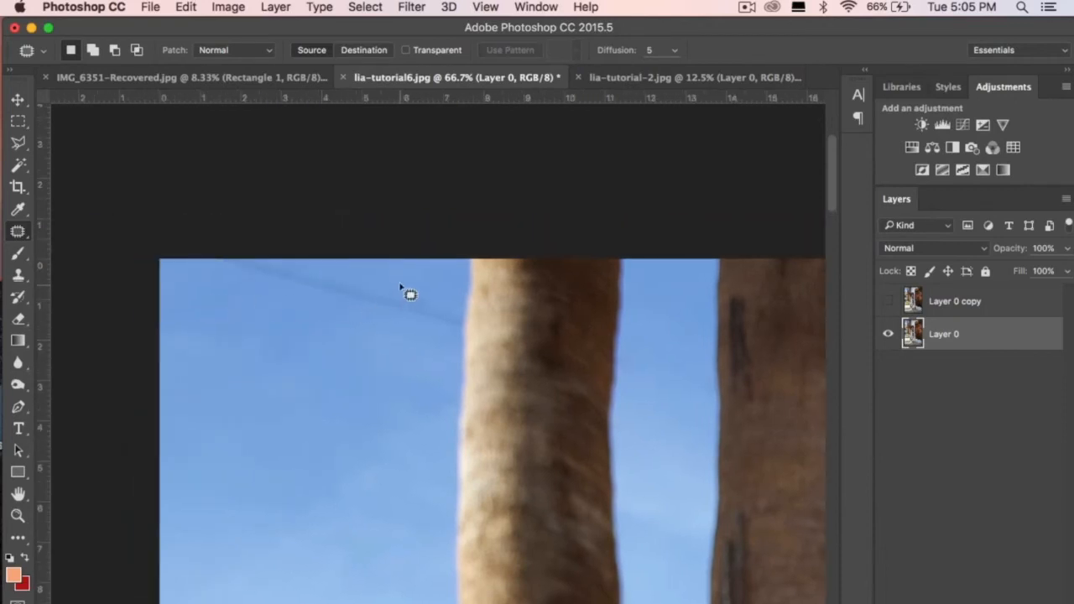
pyautogui.moveTo(406, 293); pyautogui.dragTo(319, 322)
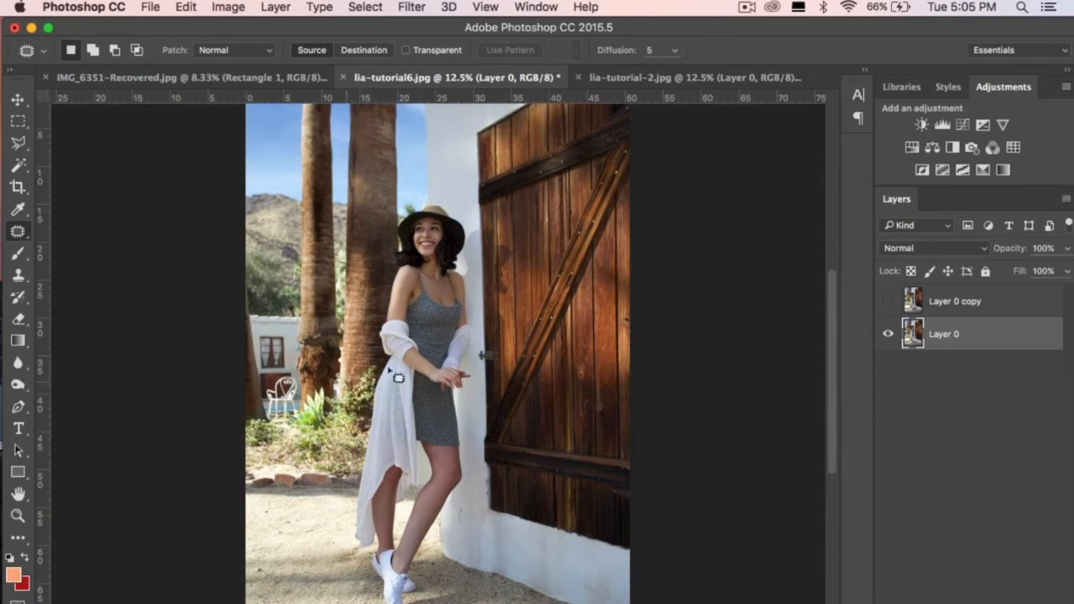
pyautogui.moveTo(428, 50)
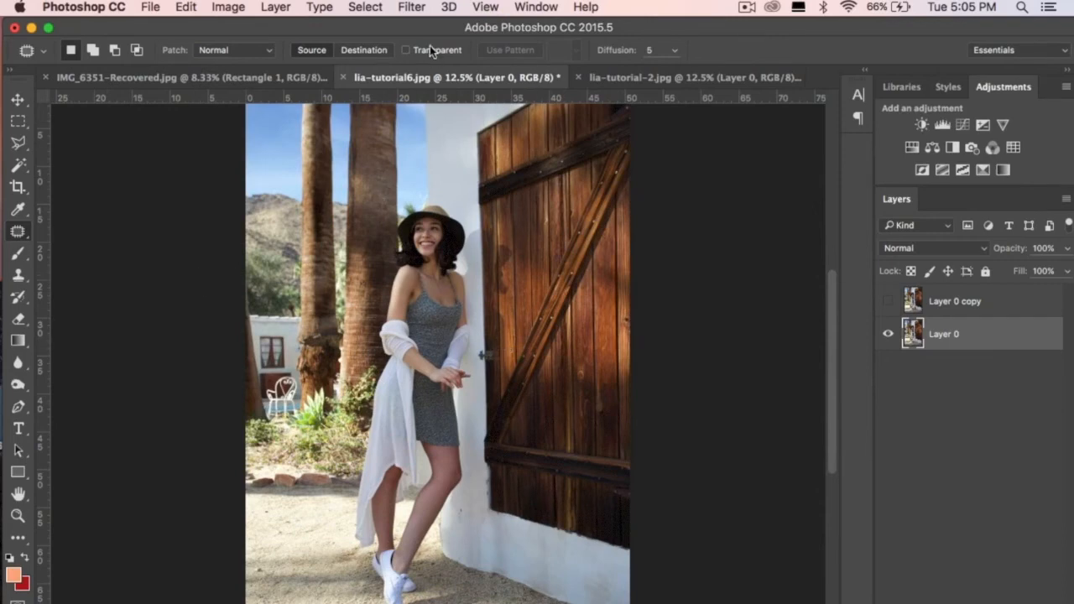
# Step: Apply the COACHELLA VIBES Camera Raw preset and raise Whites from -35 to +10
pyautogui.click(411, 7)
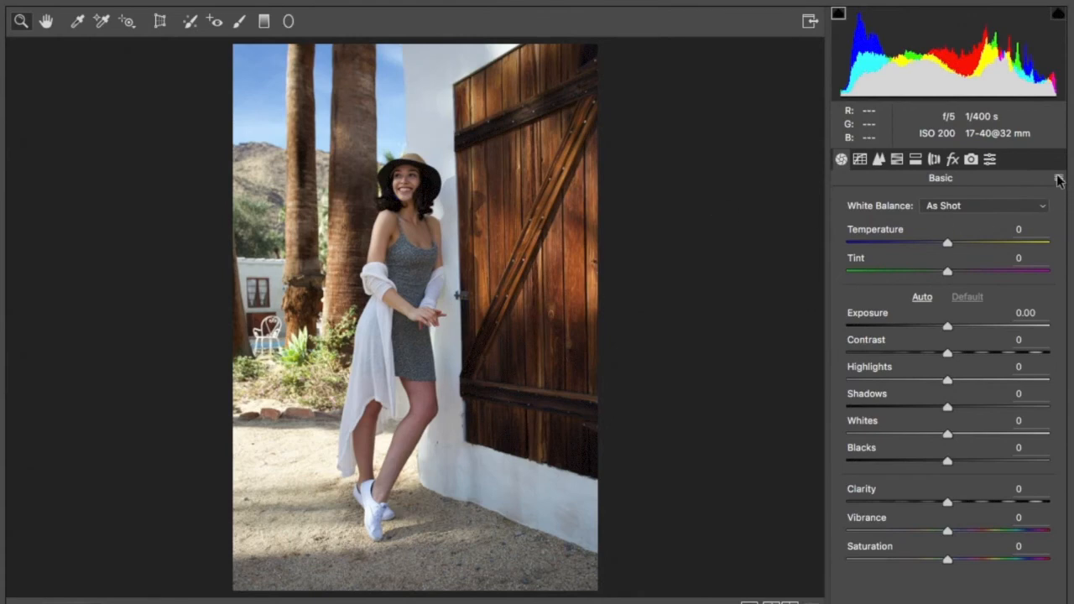
pyautogui.click(1058, 177)
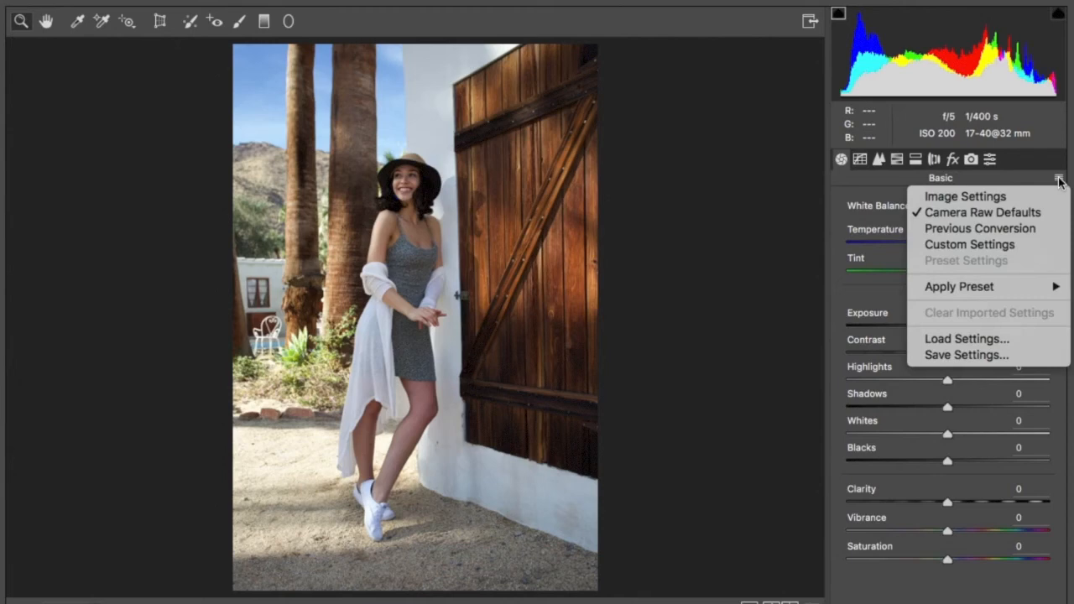
pyautogui.moveTo(925, 309)
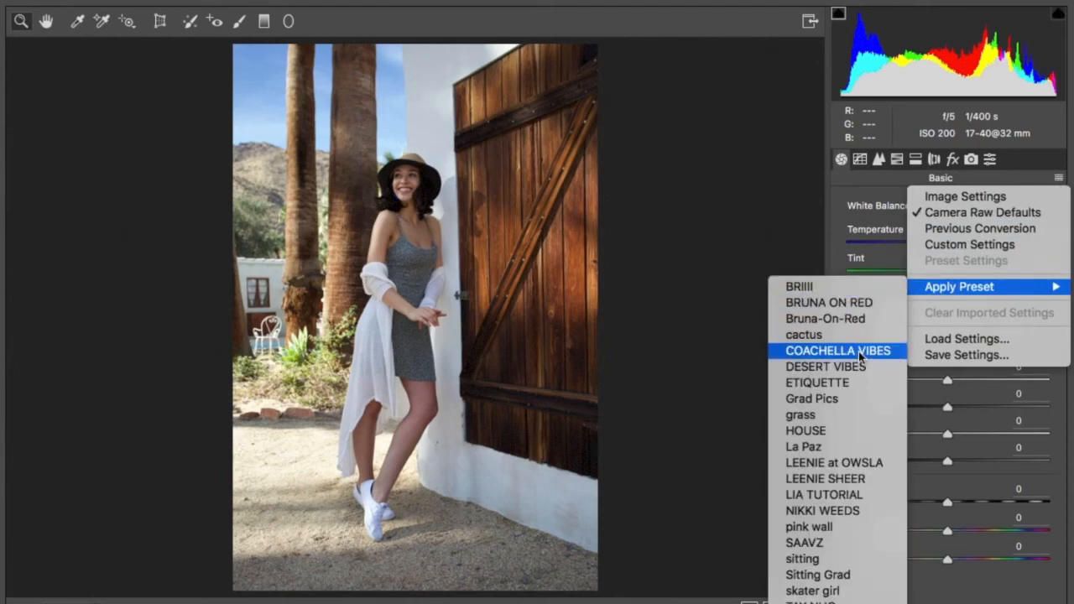
pyautogui.click(835, 351)
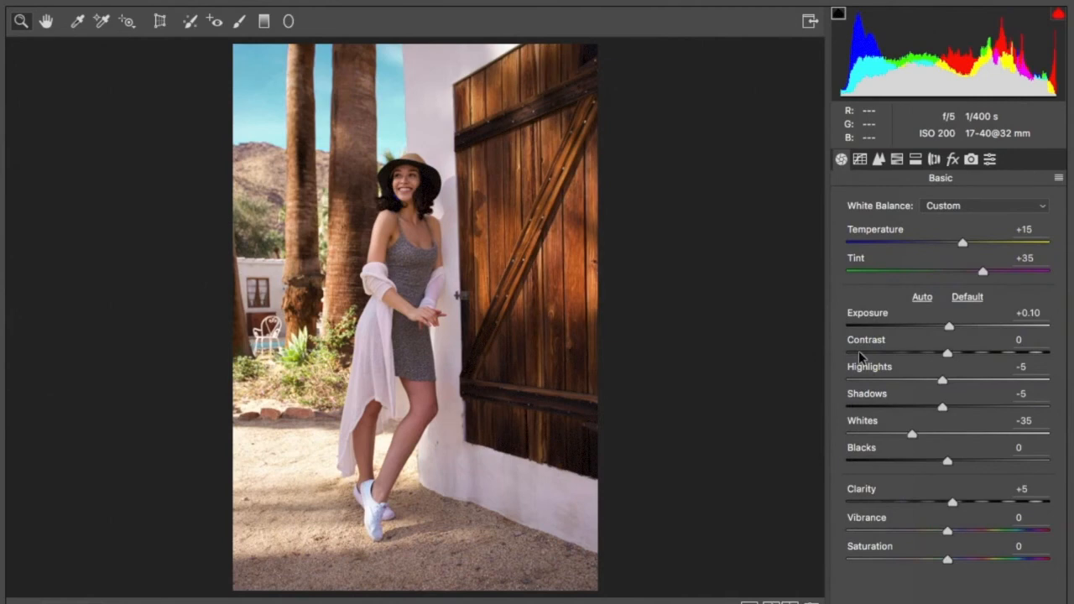
pyautogui.moveTo(799, 364)
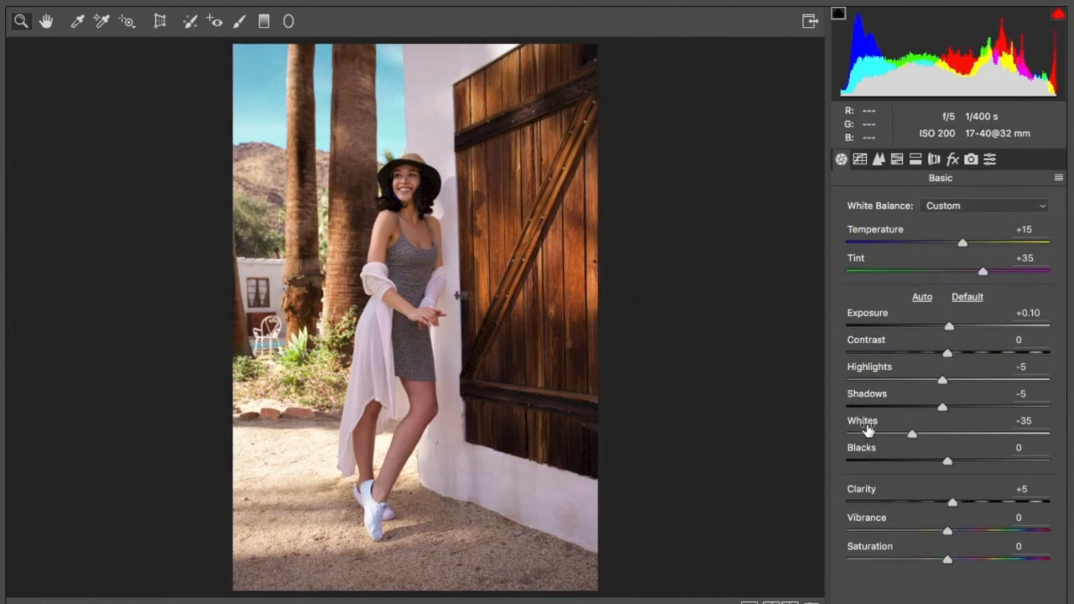
pyautogui.moveTo(915, 434)
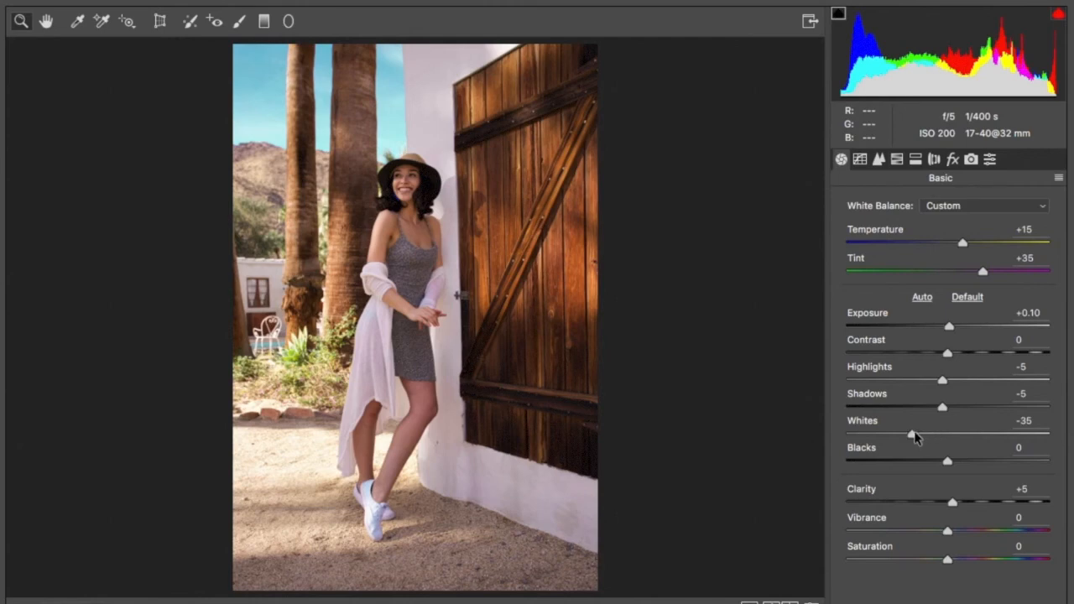
pyautogui.moveTo(912, 433); pyautogui.dragTo(963, 433)
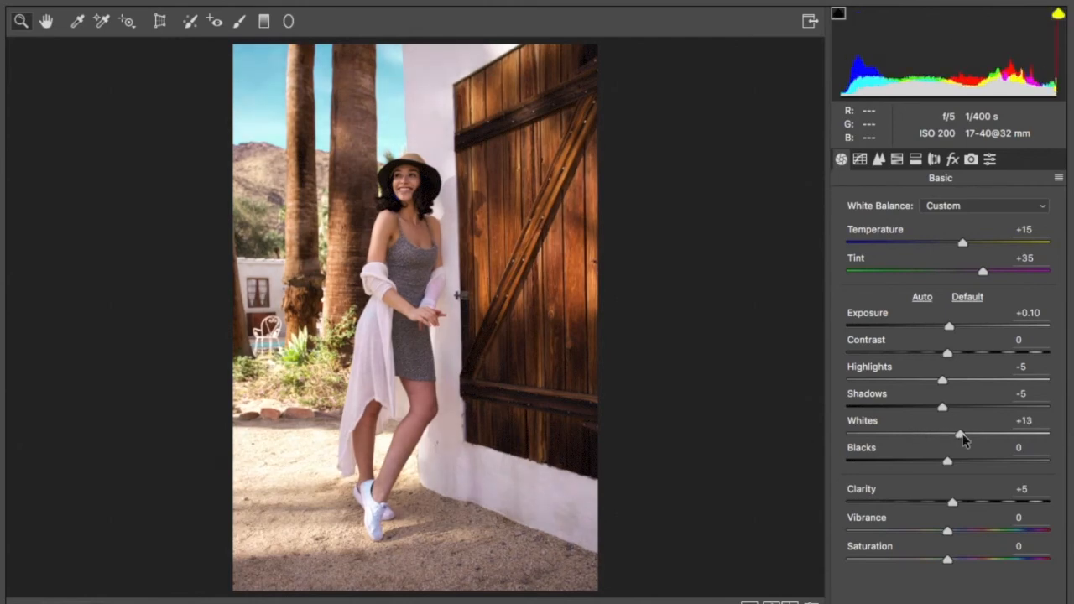
pyautogui.moveTo(960, 433); pyautogui.dragTo(955, 433)
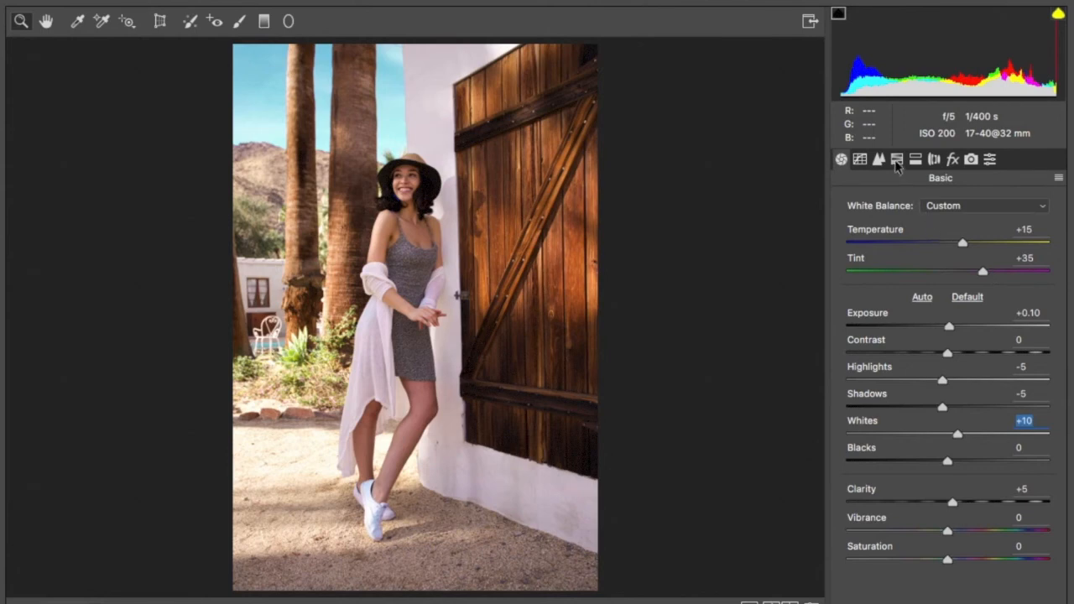
# Step: Reset the Purples hue to 0 in HSL, then ease the Basic Tint down to +20
pyautogui.click(897, 159)
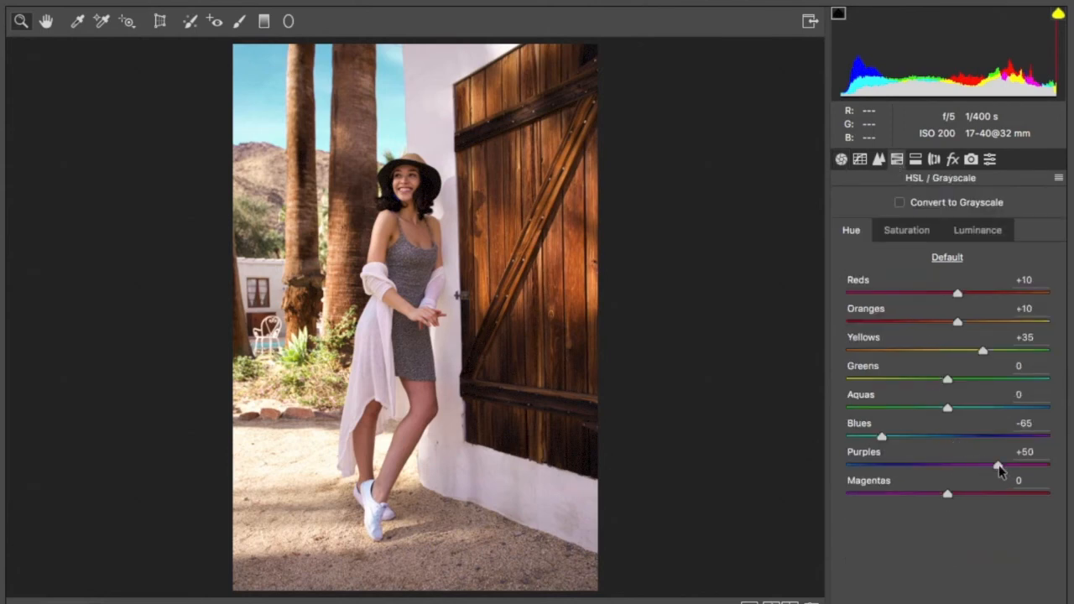
pyautogui.moveTo(997, 465); pyautogui.dragTo(946, 464)
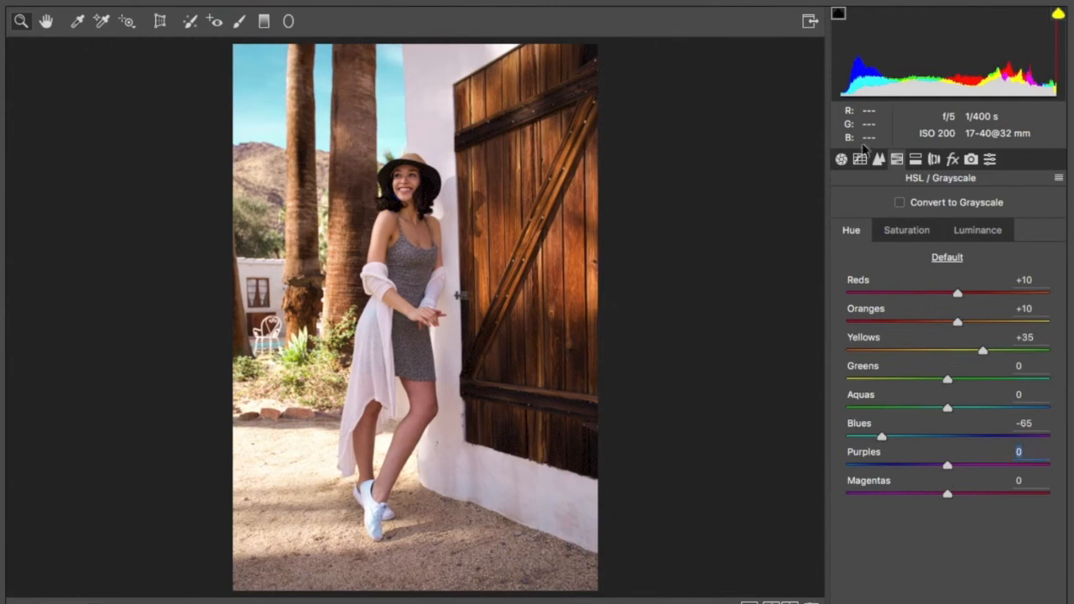
pyautogui.click(841, 160)
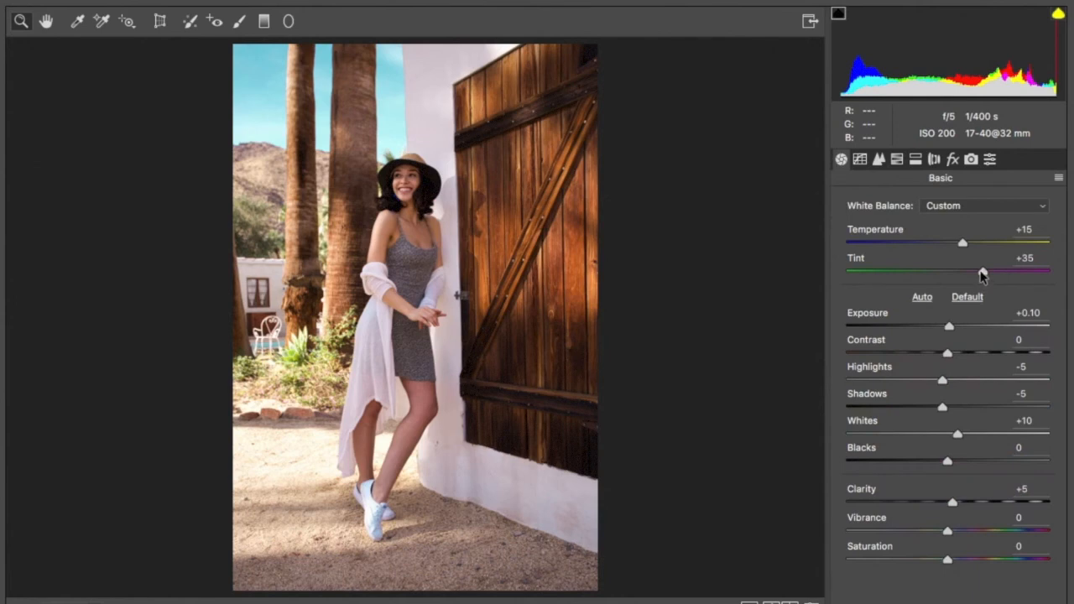
pyautogui.moveTo(981, 270); pyautogui.dragTo(970, 270)
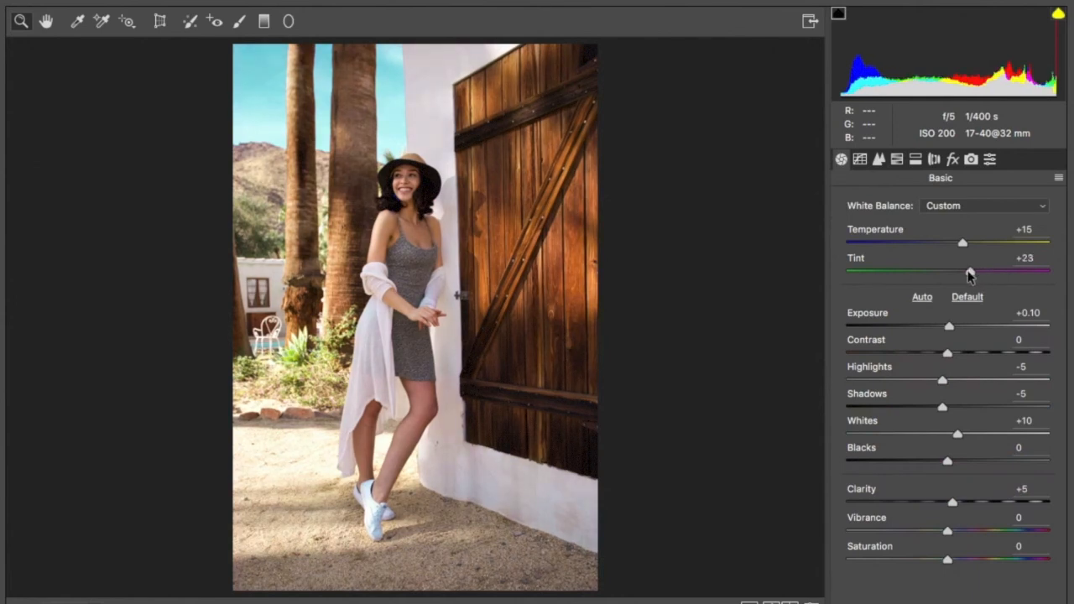
pyautogui.moveTo(974, 270); pyautogui.dragTo(963, 271)
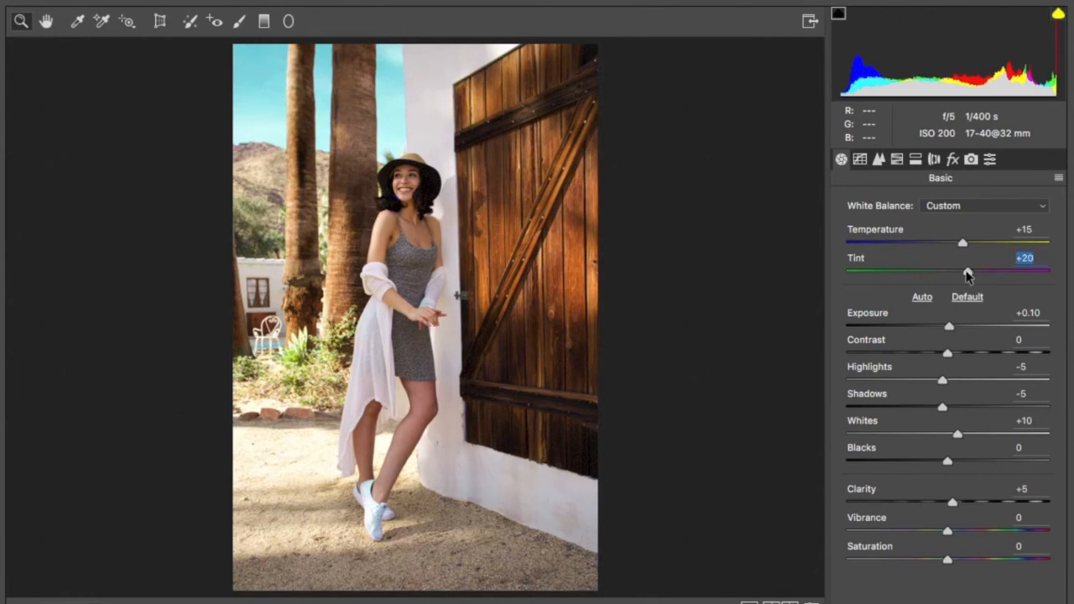
pyautogui.moveTo(953, 332)
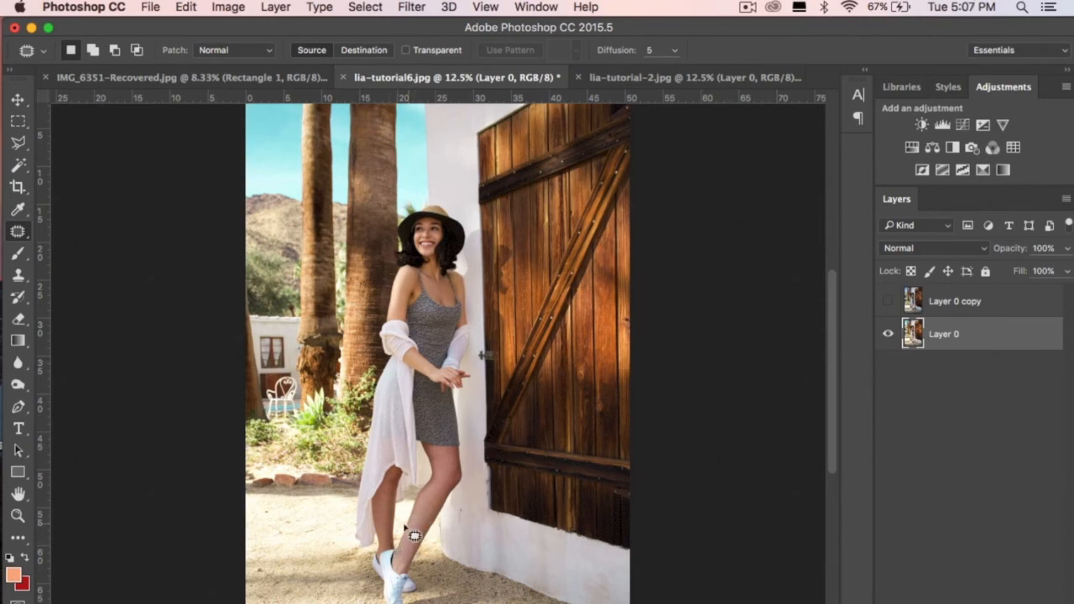
pyautogui.moveTo(440, 354)
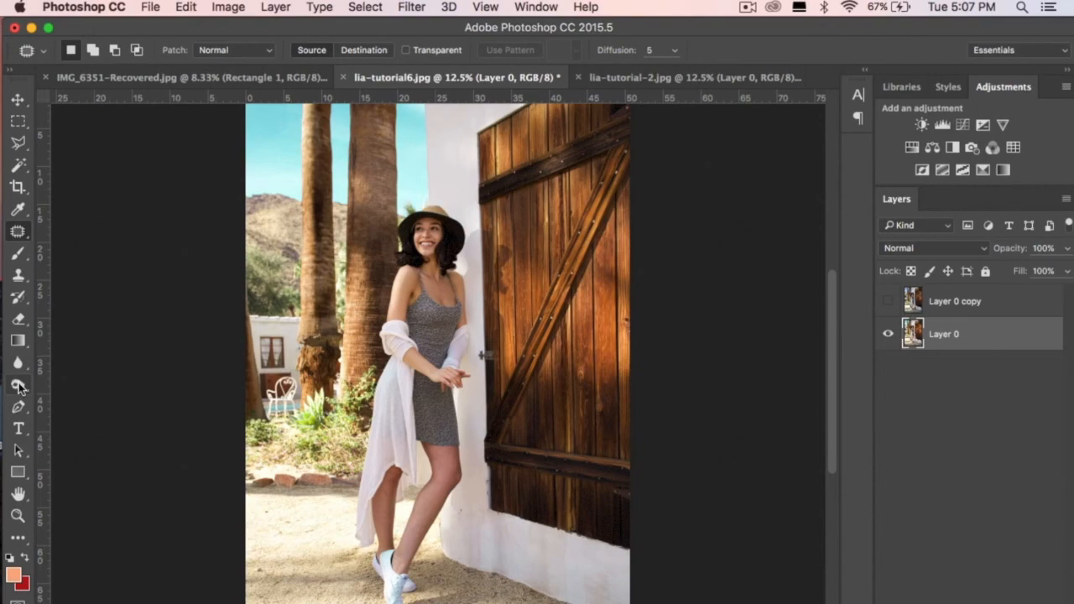
# Step: Burn the shadows on the tree trunks, dress and legs darker with Range Shadows at 10% exposure
pyautogui.click(18, 385)
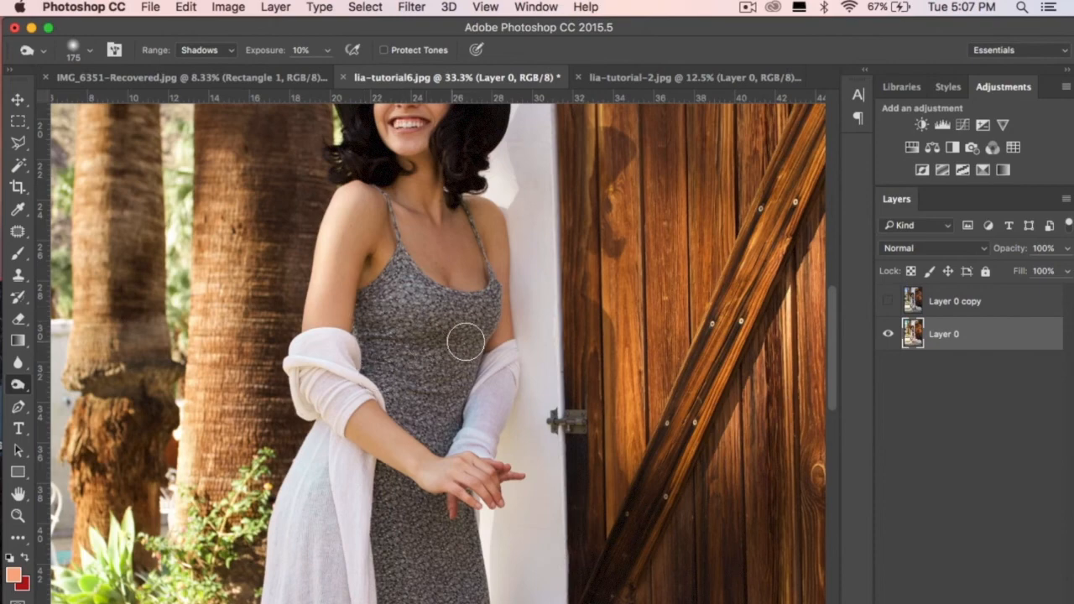
pyautogui.moveTo(495, 318)
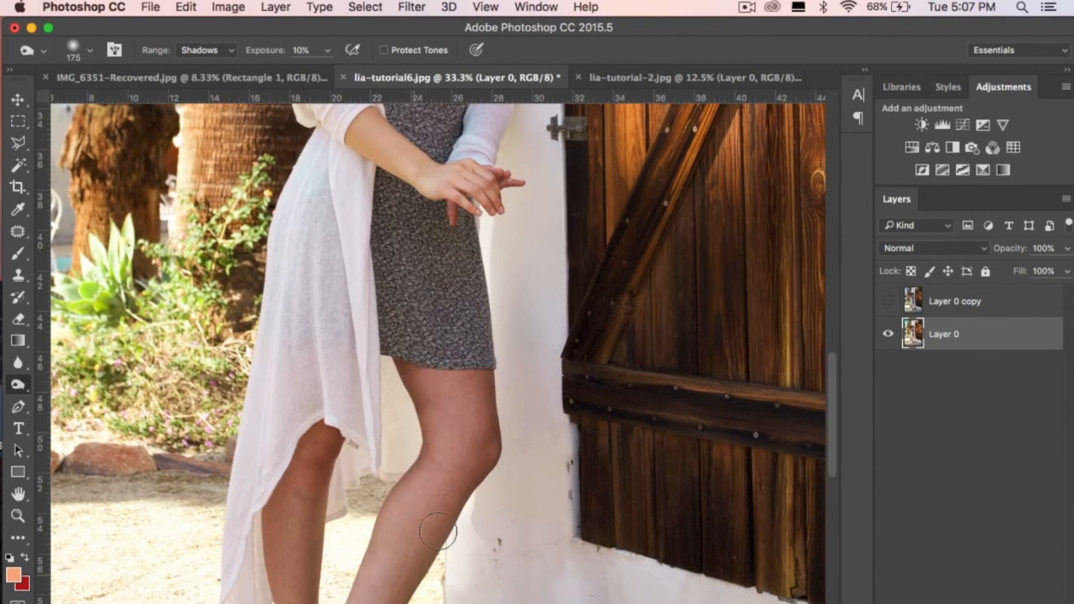
pyautogui.scroll(-3)
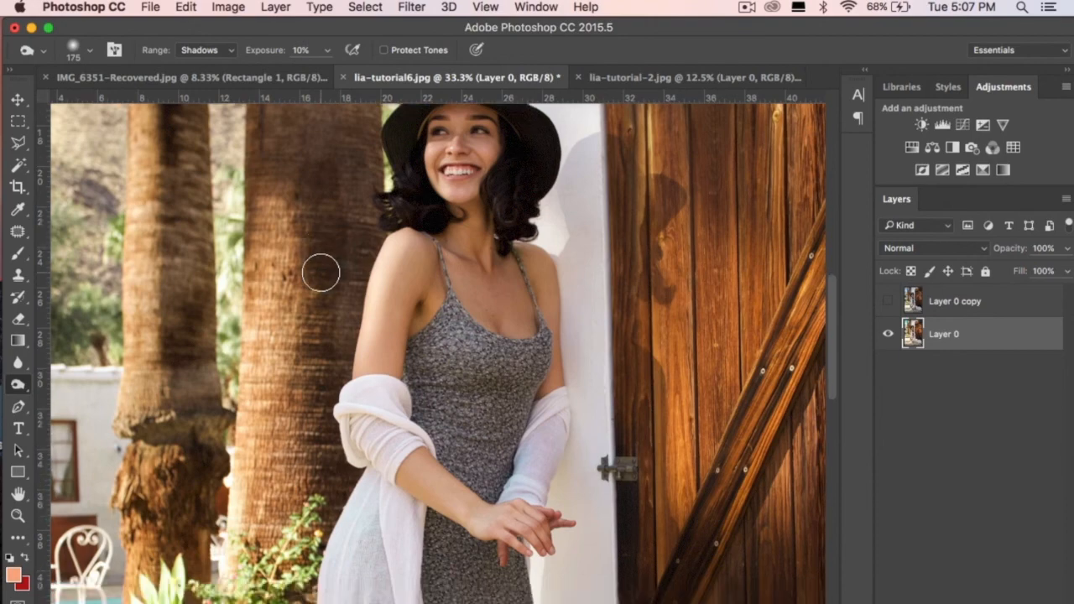
pyautogui.scroll(-3)
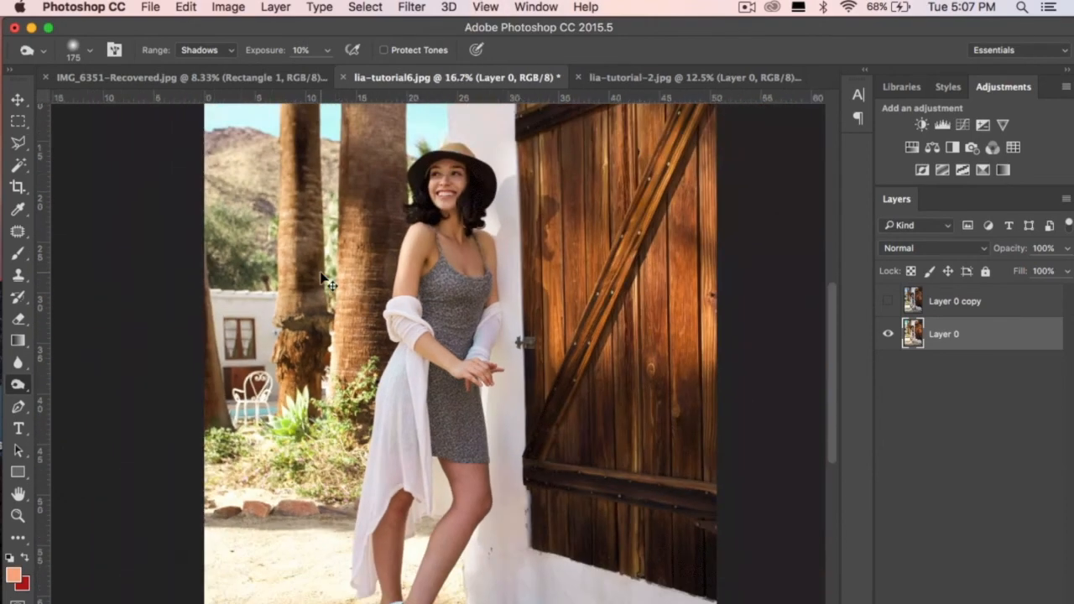
pyautogui.click(485, 6)
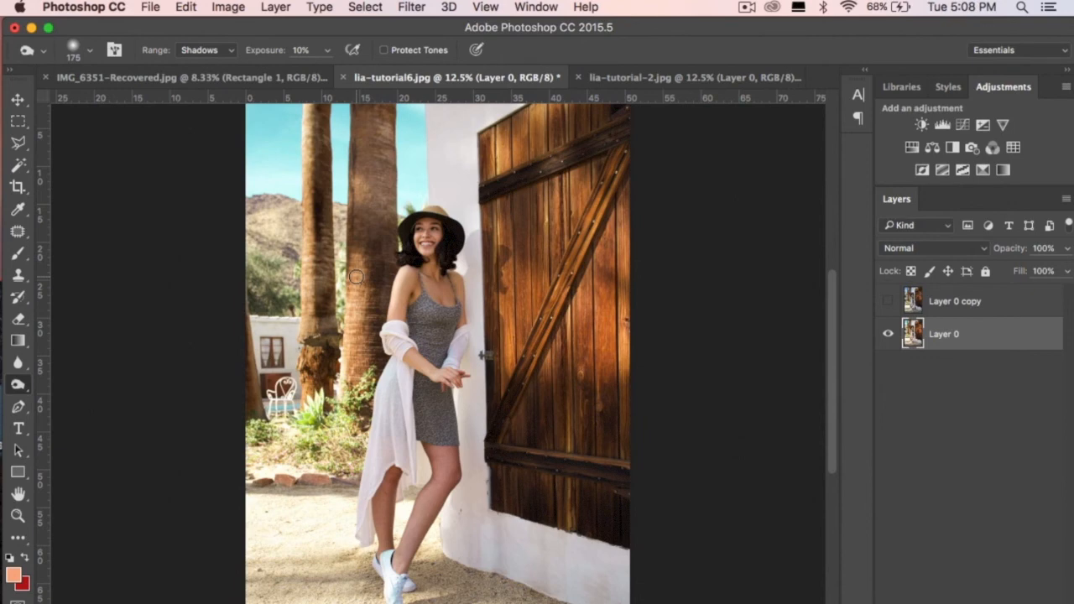
pyautogui.moveTo(646, 245)
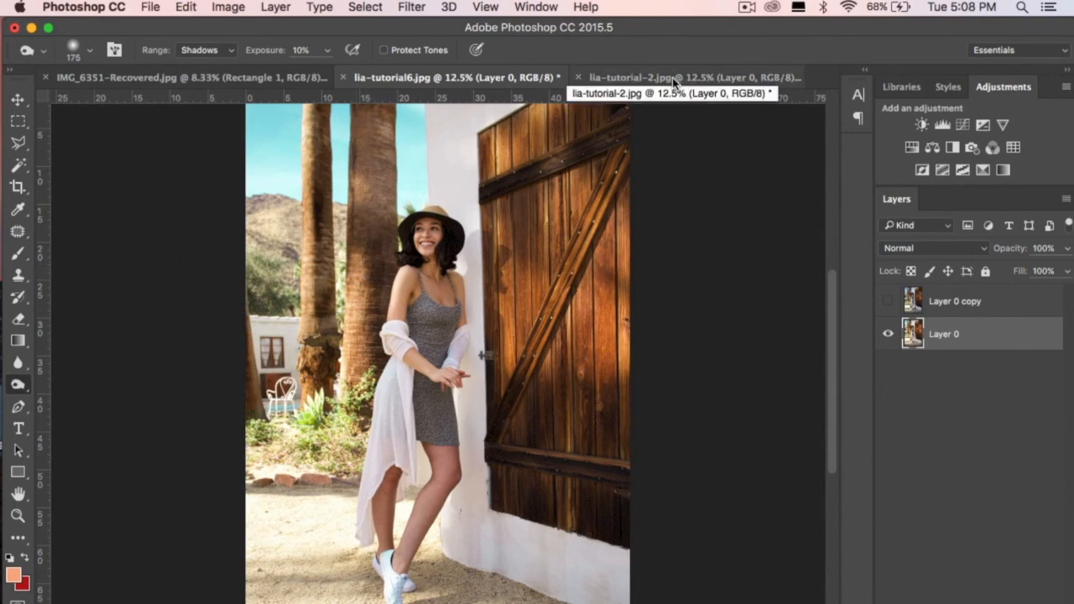
# Step: Bring the lia-tutorial-2 desert portrait into the Liquify filter
pyautogui.click(680, 78)
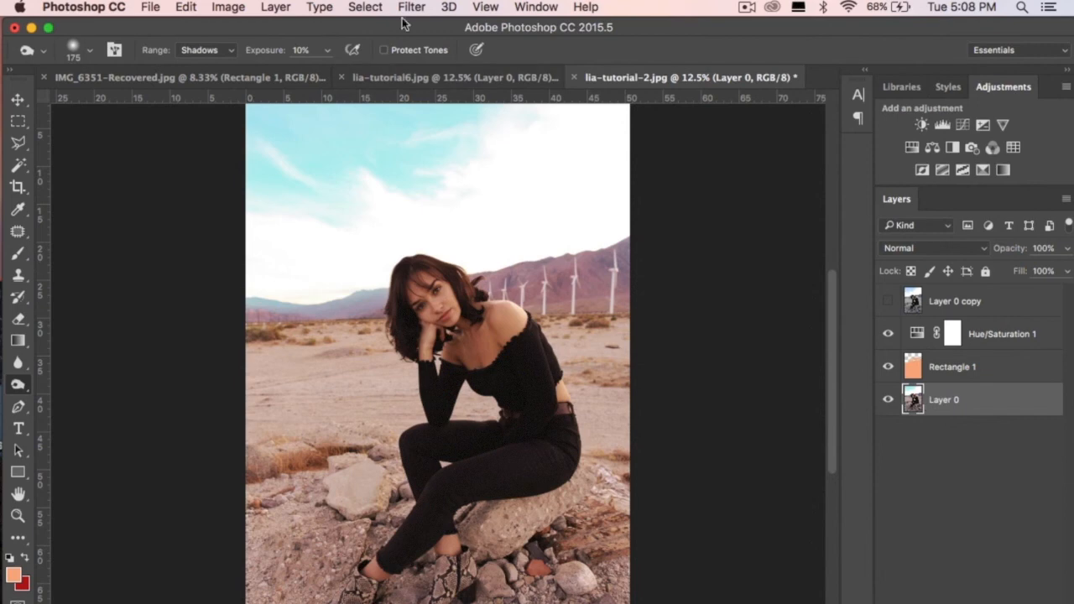
pyautogui.click(412, 7)
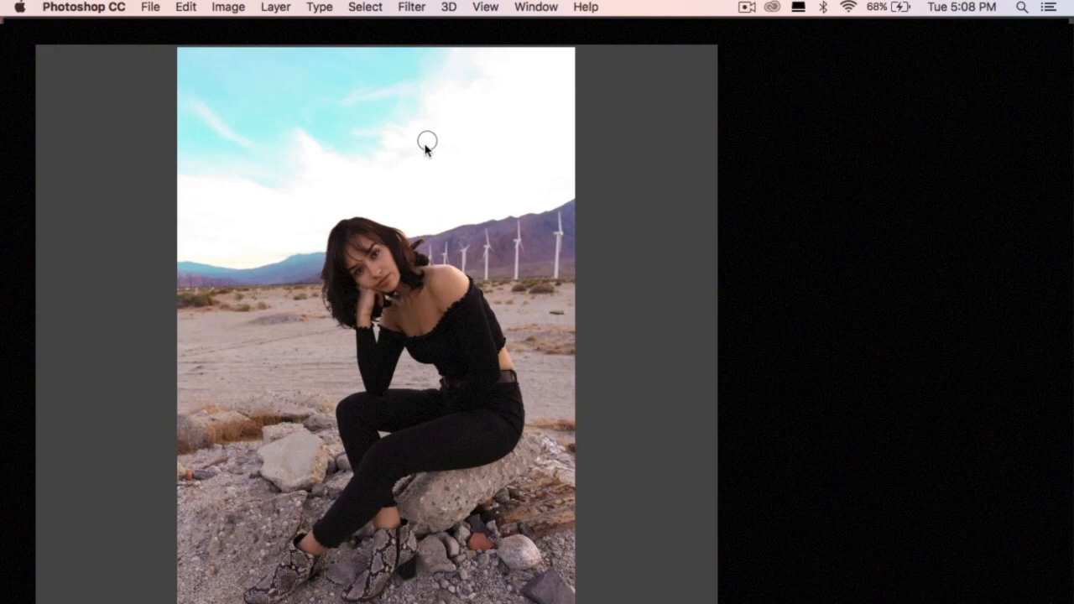
pyautogui.click(409, 7)
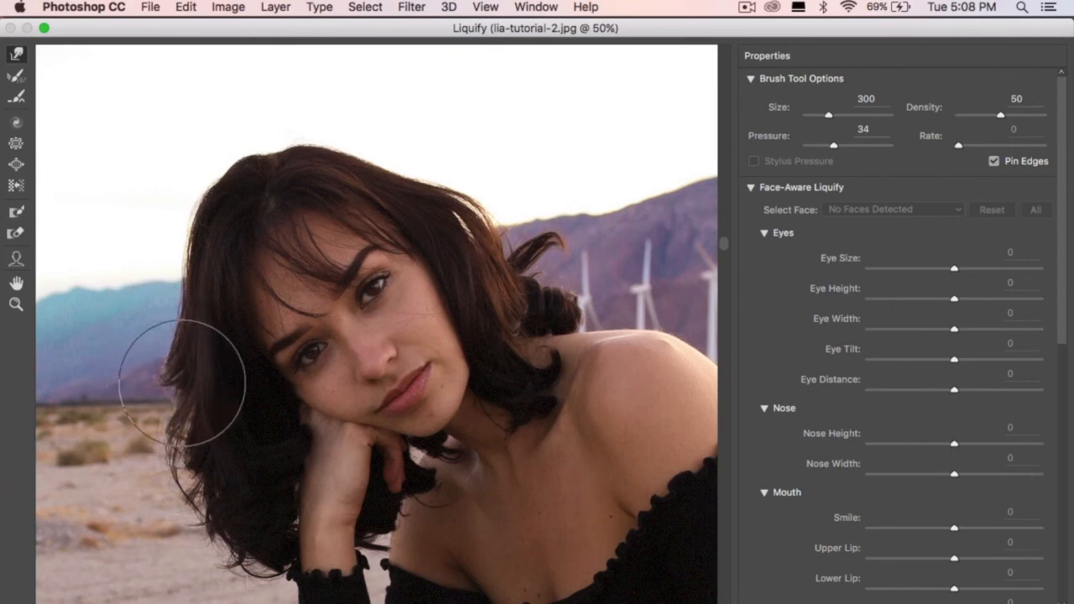
pyautogui.moveTo(218, 352)
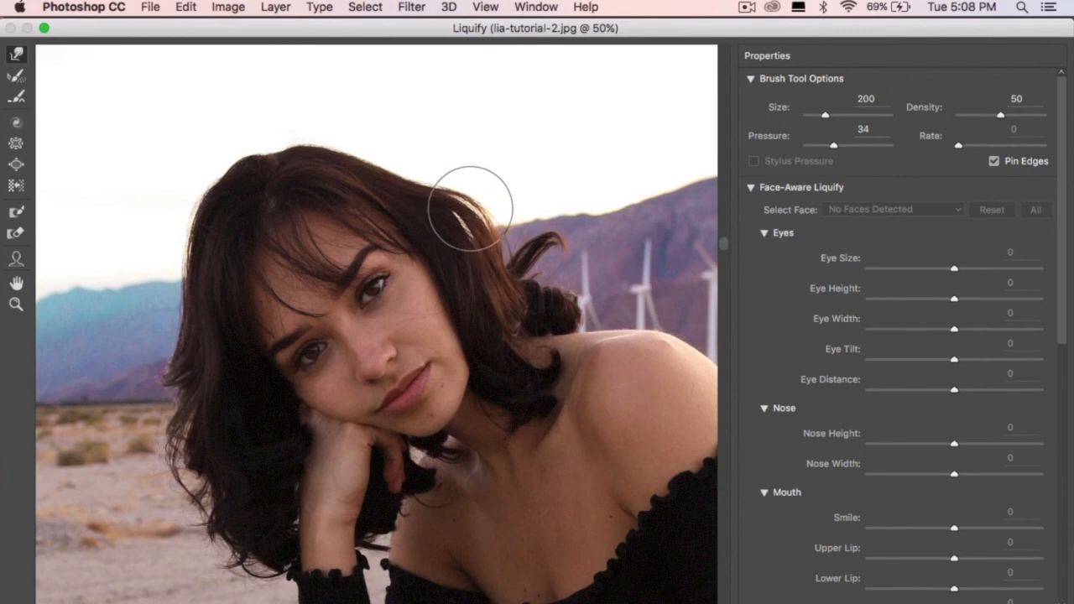
# Step: Forward-warp the stray strand atop the hair, the ends by the shoulder and the upper-right flyaway into shape
pyautogui.moveTo(473, 205); pyautogui.dragTo(537, 332)
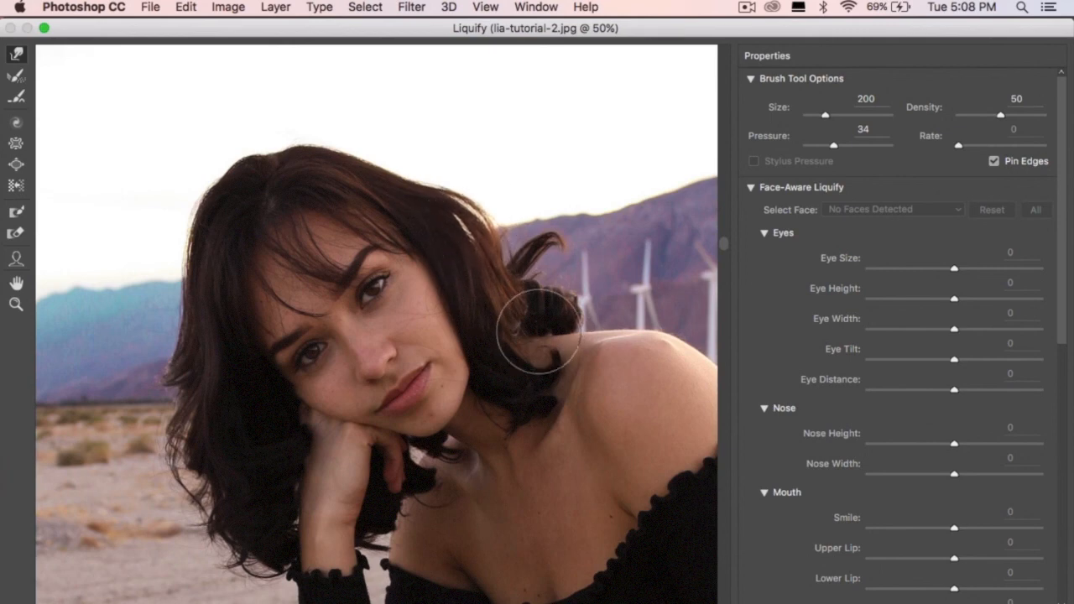
pyautogui.moveTo(478, 347)
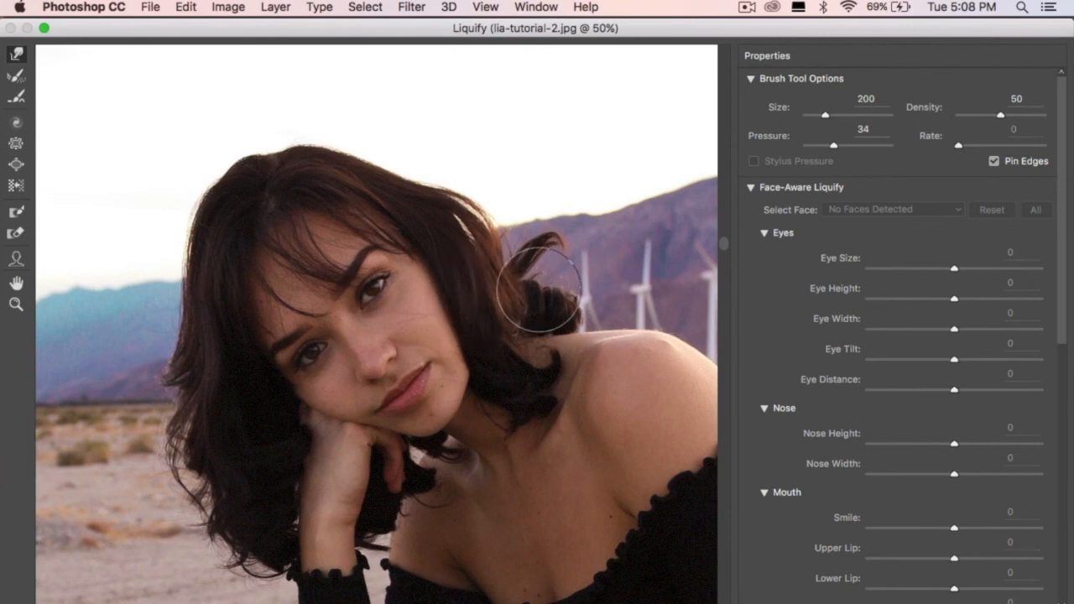
pyautogui.moveTo(540, 289); pyautogui.dragTo(587, 310)
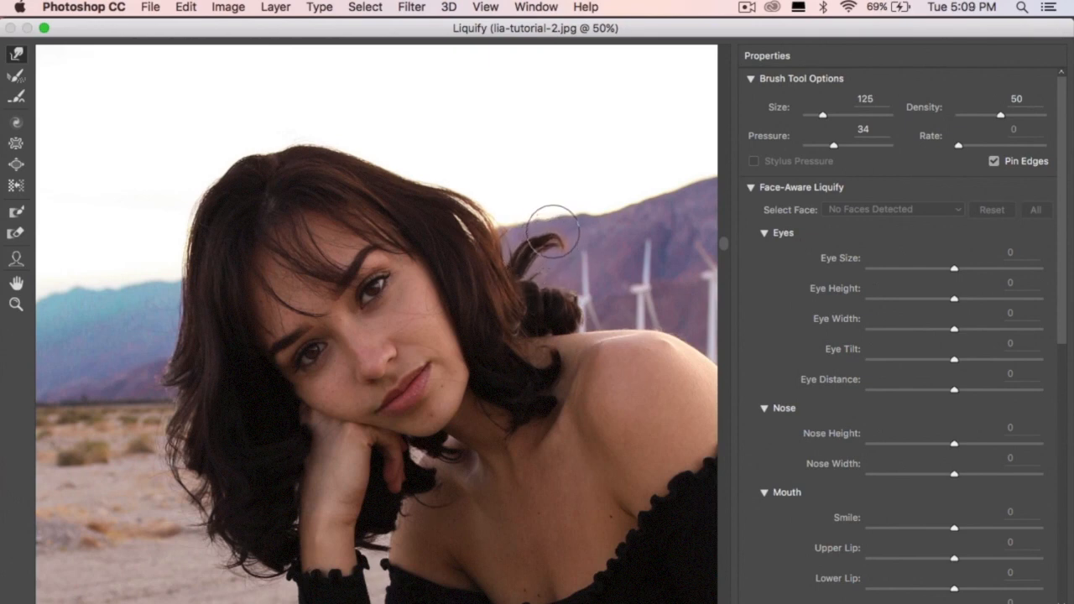
pyautogui.moveTo(554, 238); pyautogui.dragTo(558, 227)
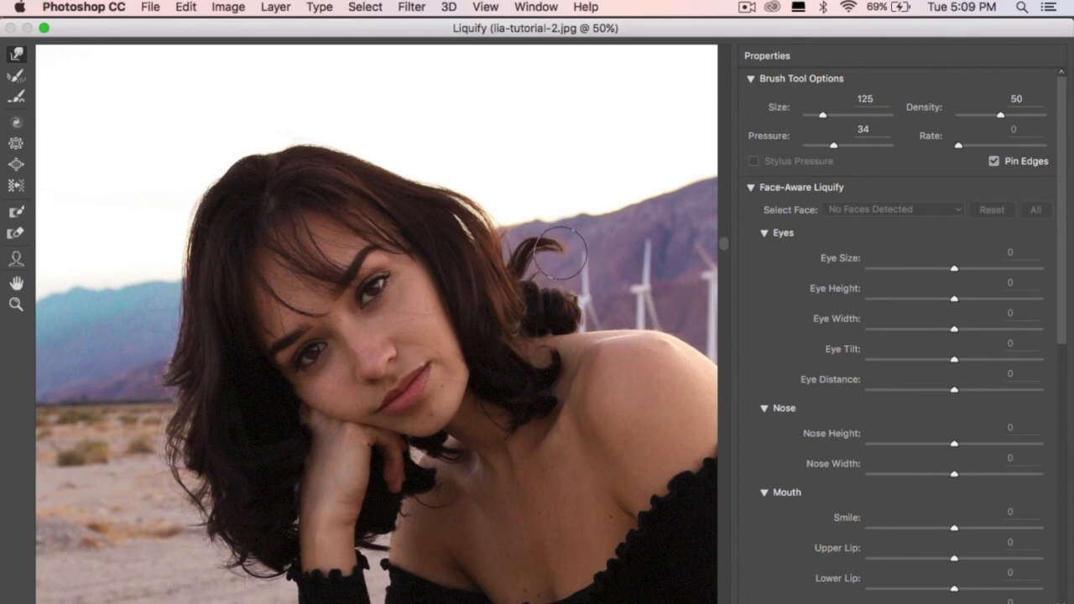
pyautogui.moveTo(822, 114); pyautogui.dragTo(819, 114)
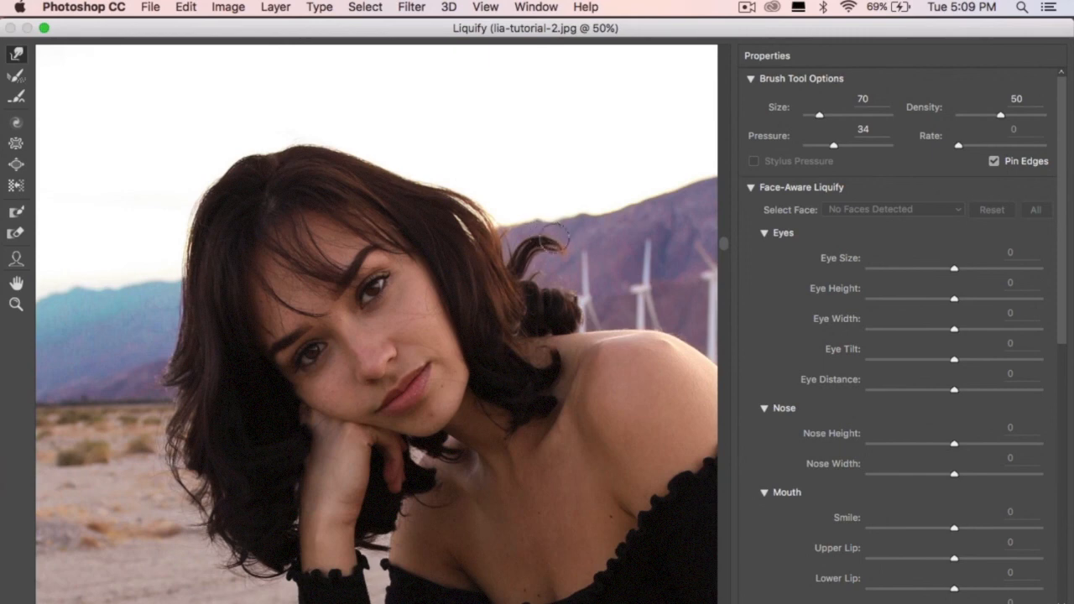
pyautogui.moveTo(401, 250)
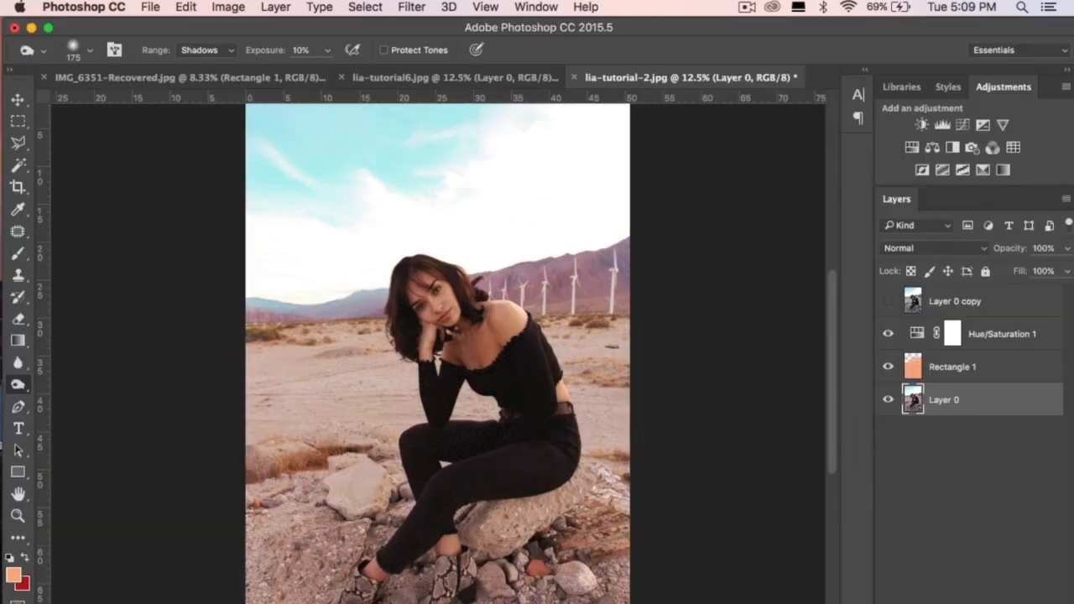
# Step: Apply the Liquify hair changes and return the desert portrait to the main window
pyautogui.click(888, 301)
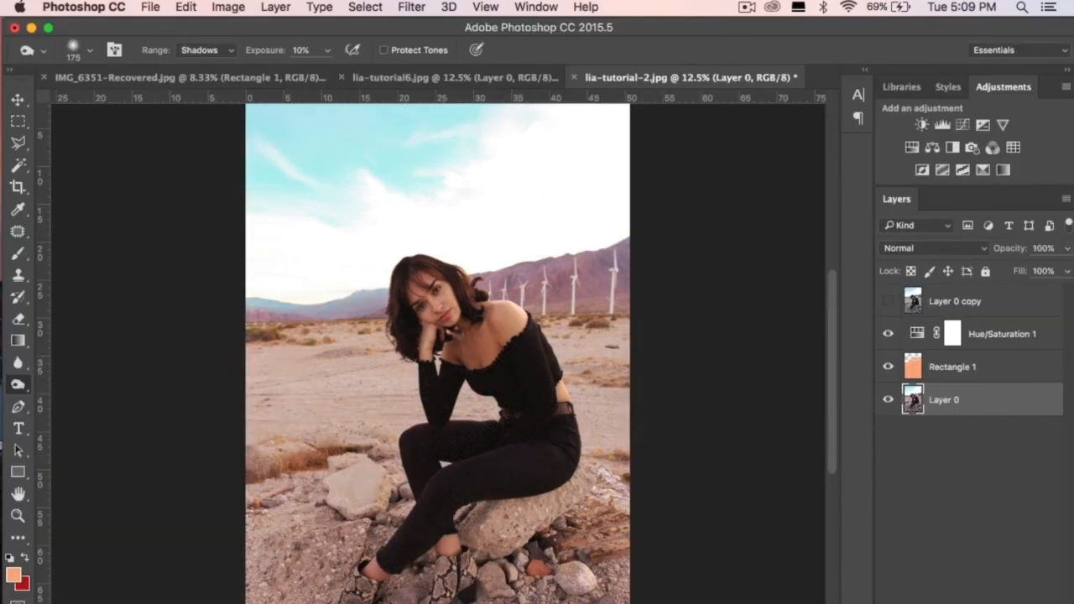